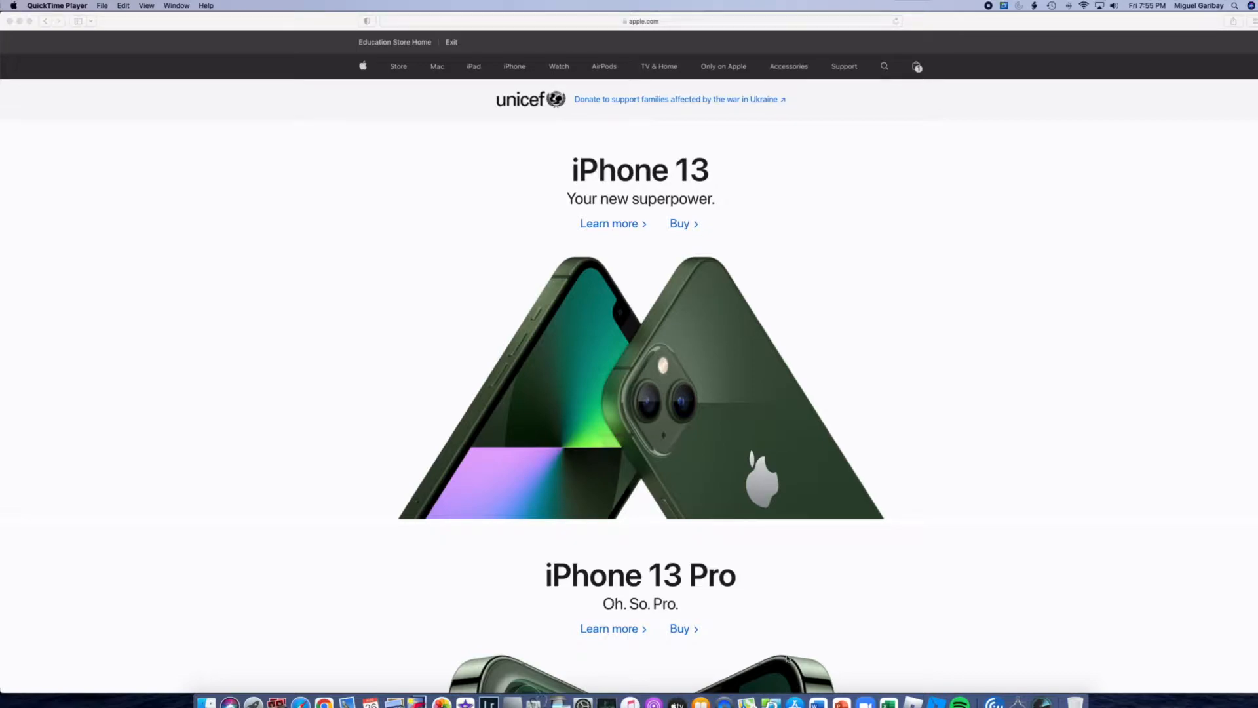
{"action": "mouse_move", "coordinate": [590, 353]}
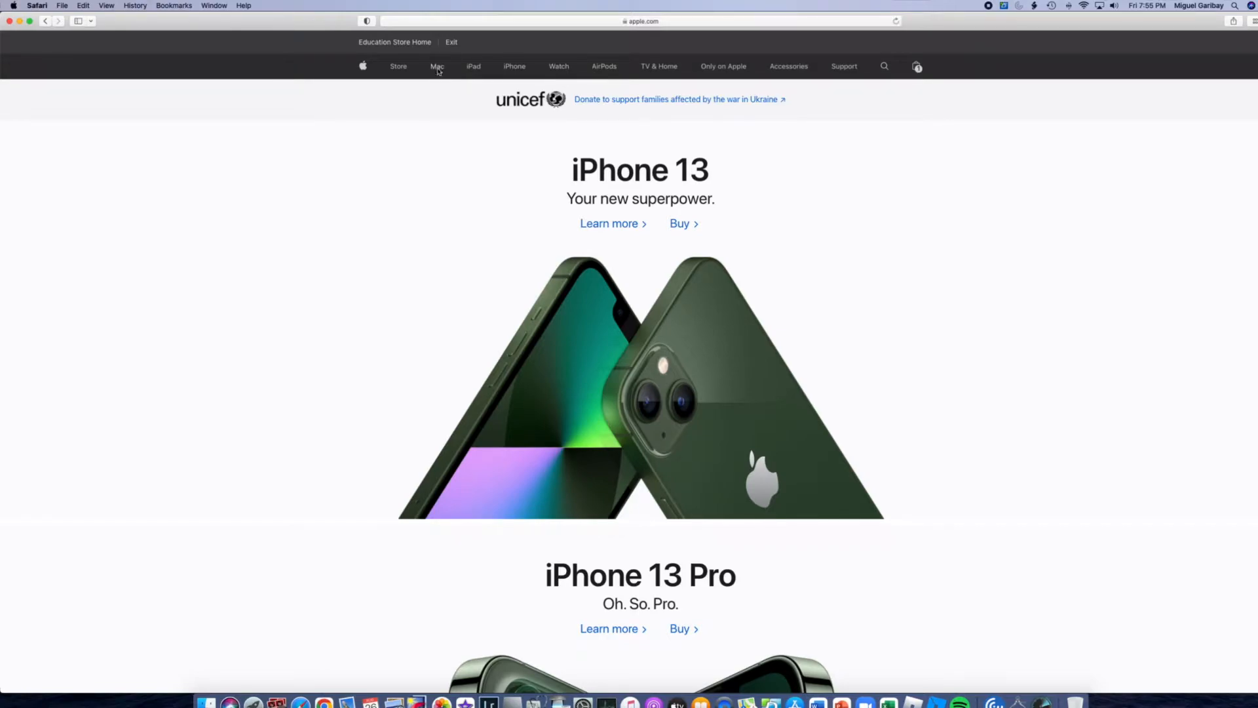
- Open the Mac section of the education store to reach the 24-inch iMac page
{"action": "left_click", "coordinate": [436, 67]}
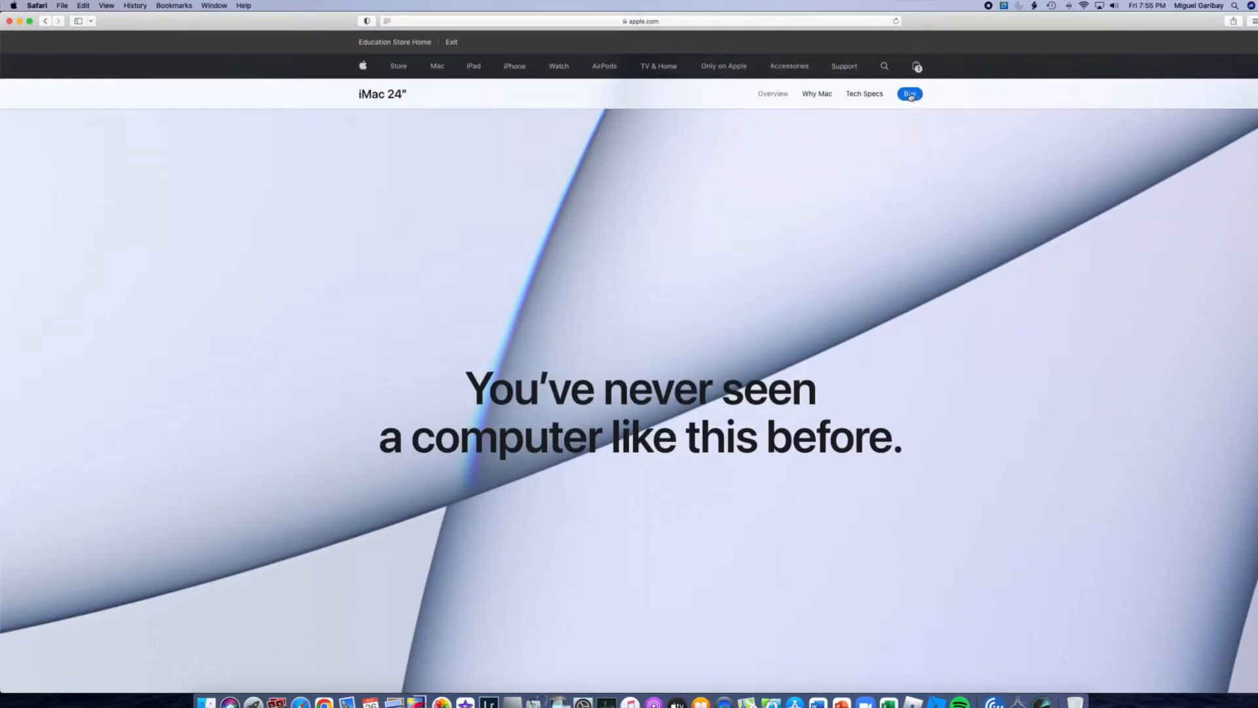
- Start buying the 24-inch iMac and view the $1,249, $1,399 and $1,599 models
{"action": "left_click", "coordinate": [909, 93]}
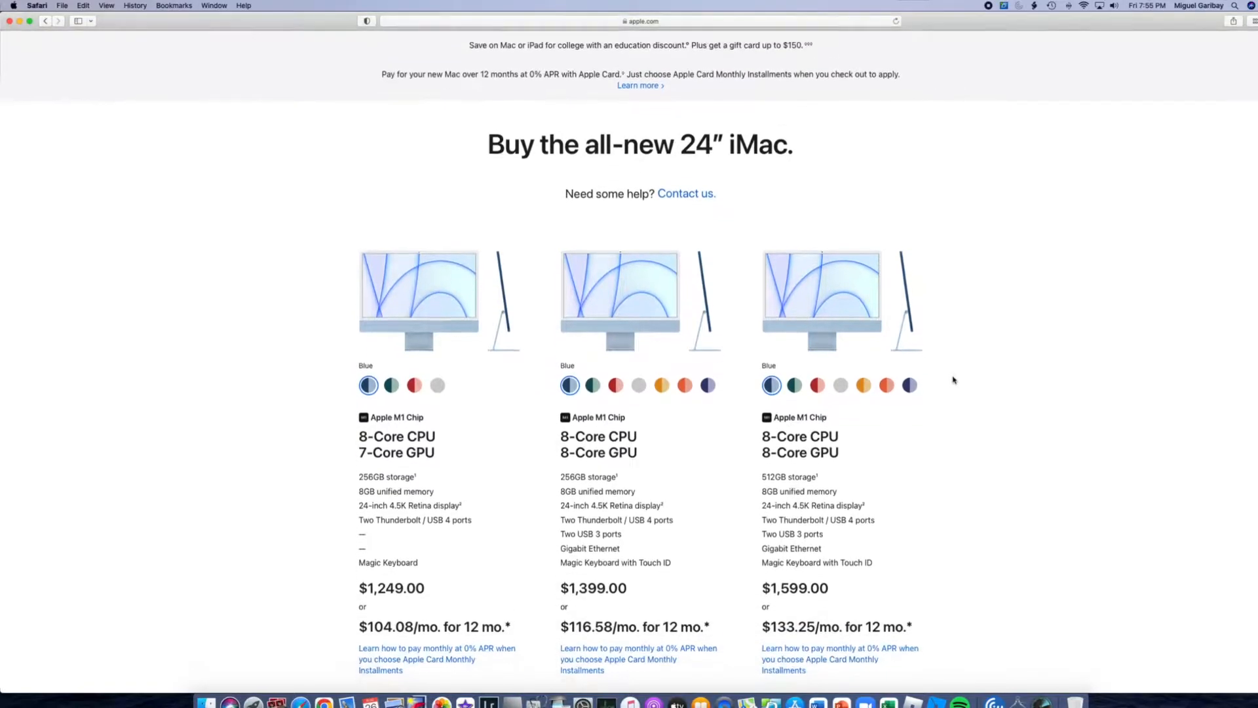
{"action": "scroll", "scroll_direction": "down", "scroll_amount": 3}
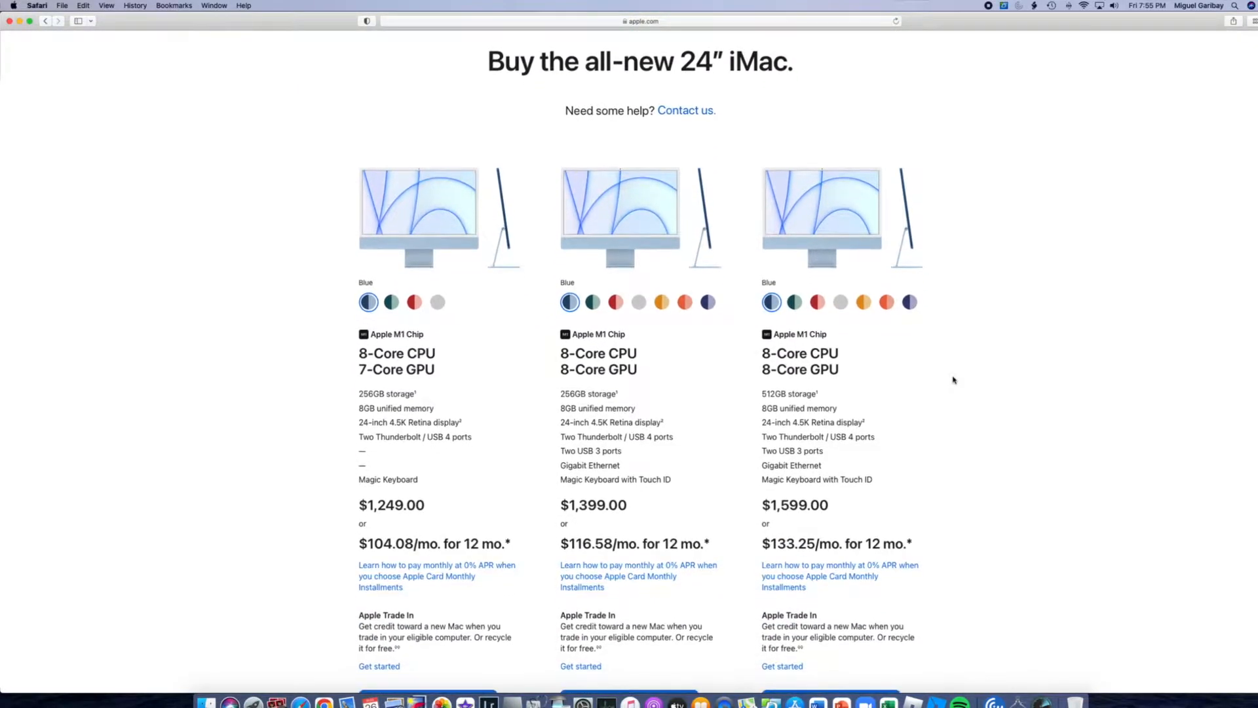
{"action": "scroll", "scroll_direction": "down", "scroll_amount": 3}
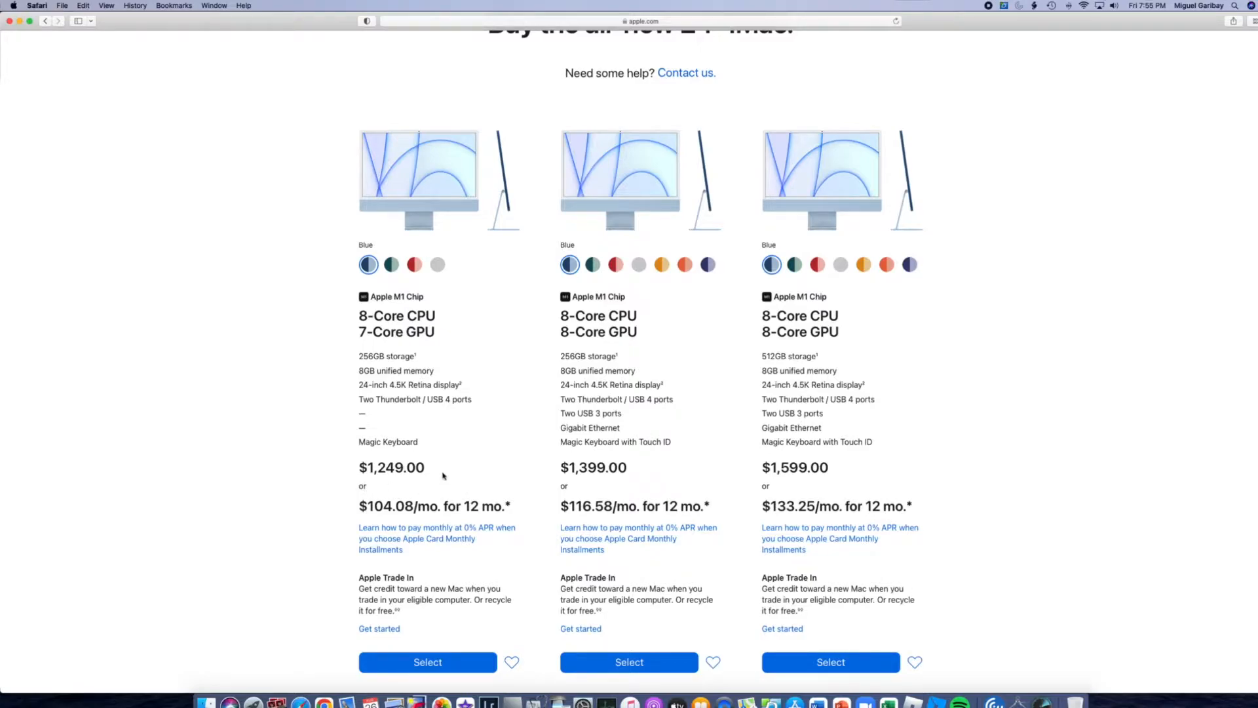
{"action": "mouse_move", "coordinate": [754, 486]}
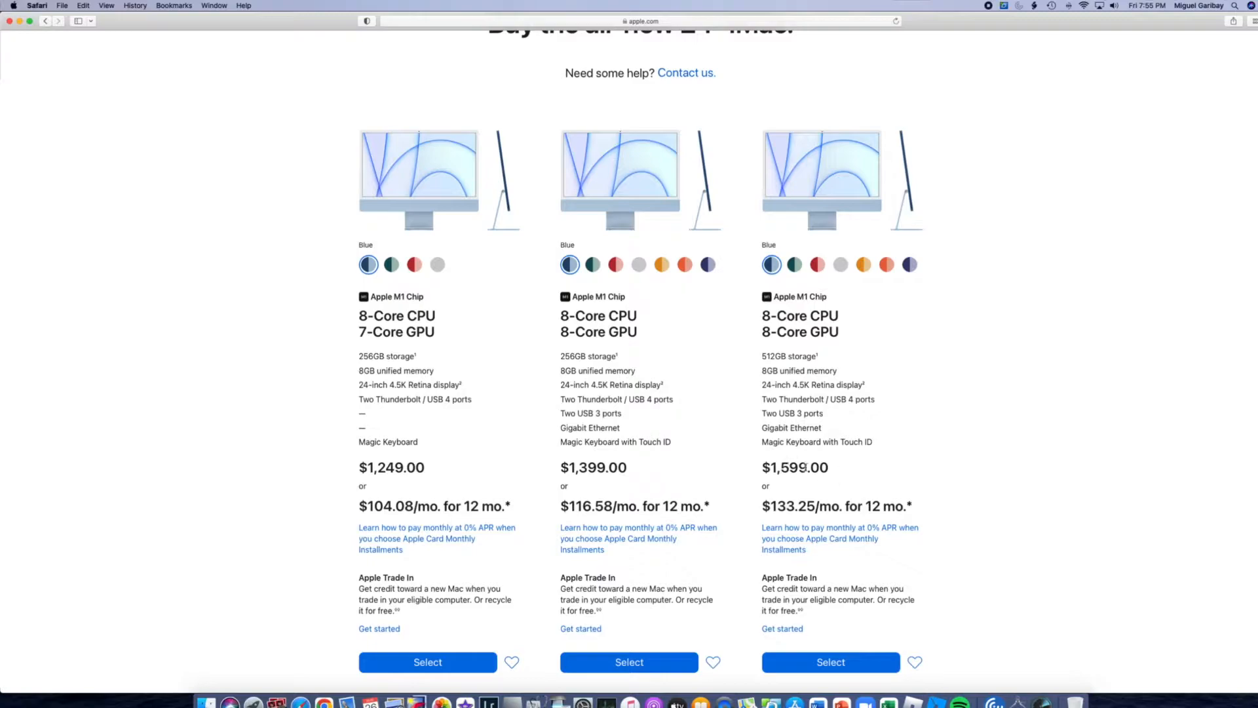
{"action": "mouse_move", "coordinate": [708, 456]}
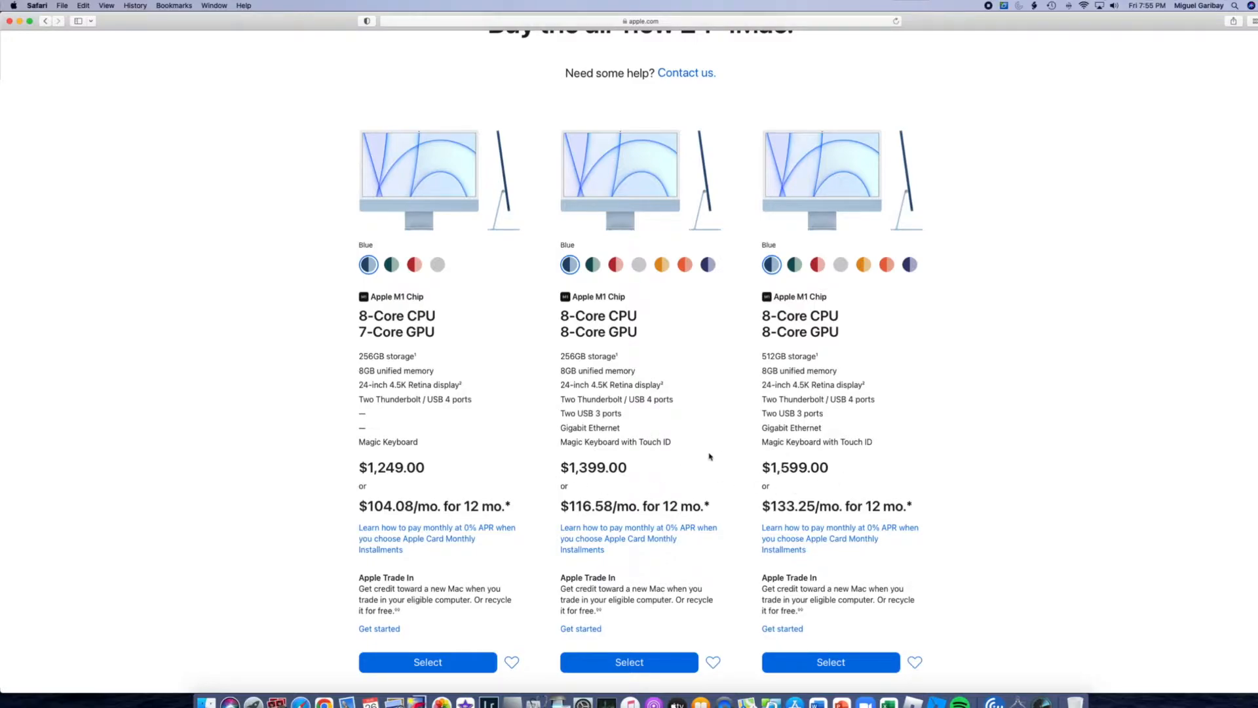
{"action": "mouse_move", "coordinate": [866, 479]}
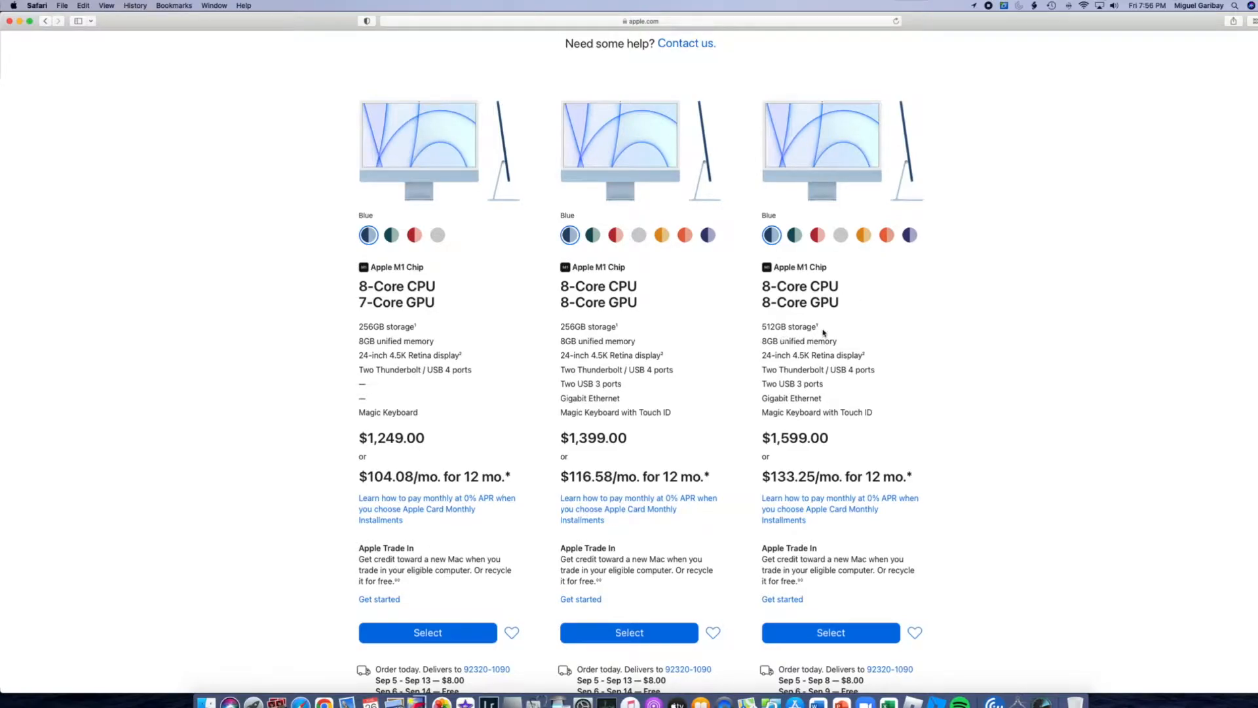
{"action": "mouse_move", "coordinate": [676, 454]}
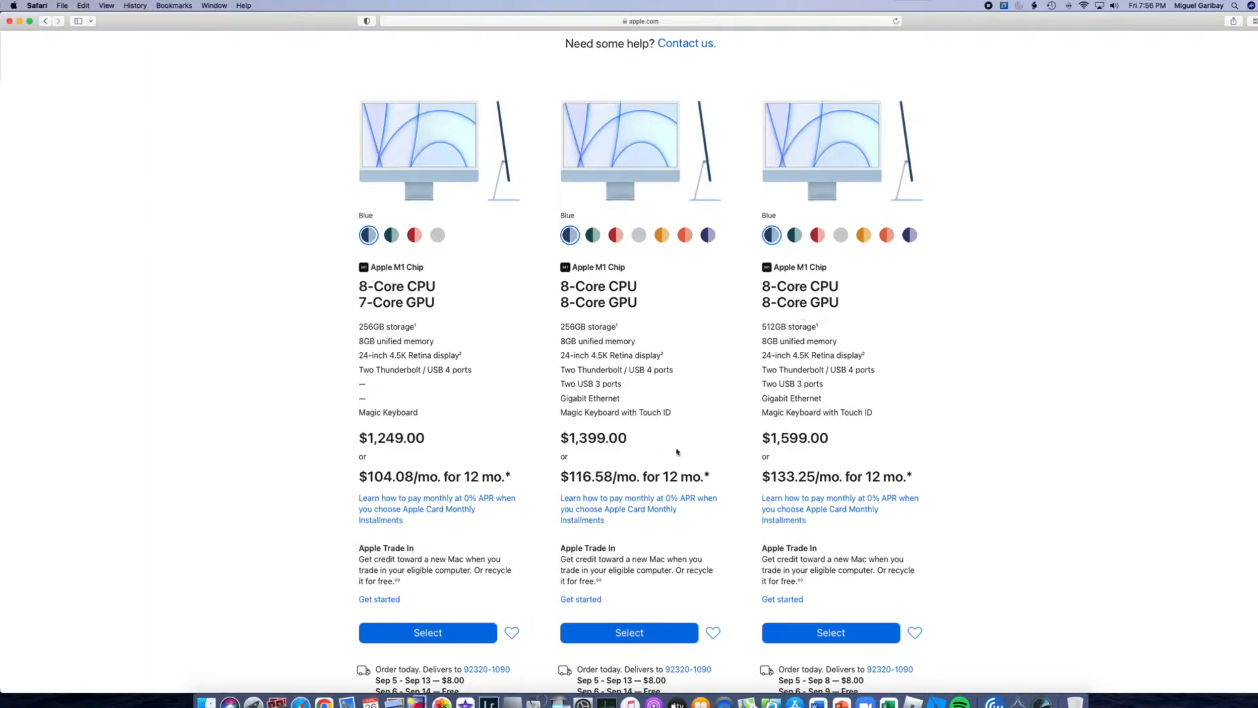
{"action": "mouse_move", "coordinate": [832, 323]}
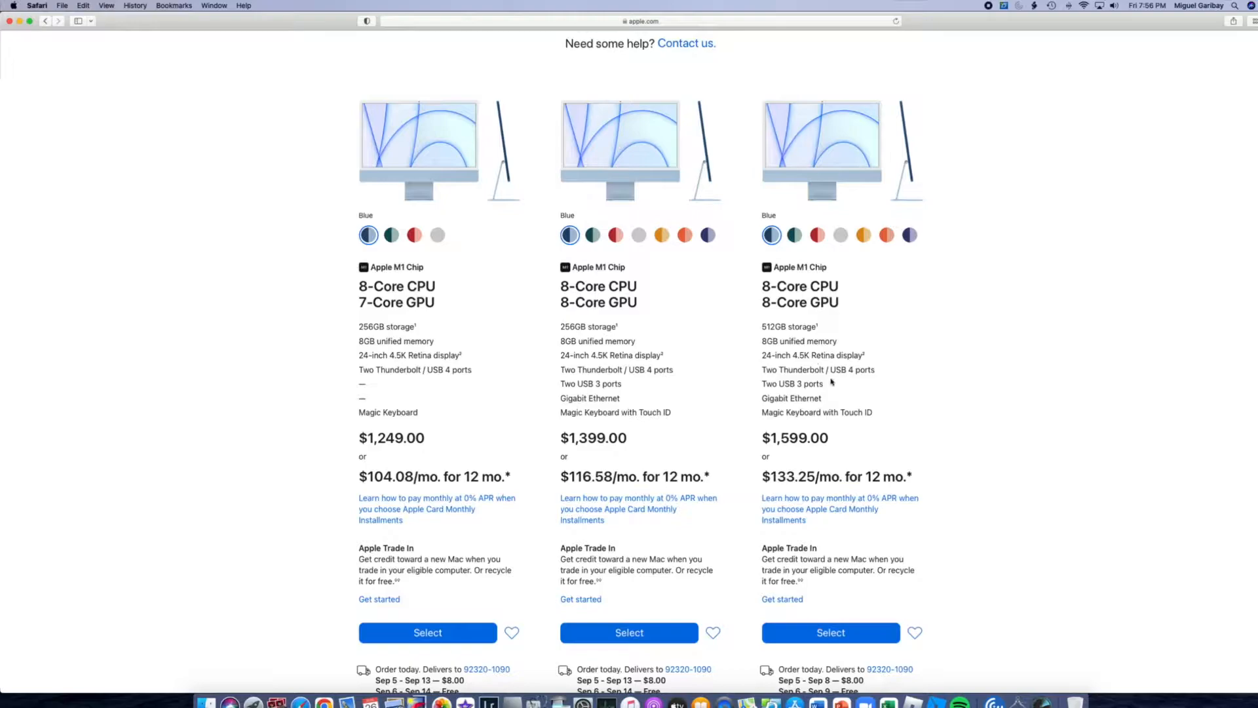
{"action": "mouse_move", "coordinate": [876, 366]}
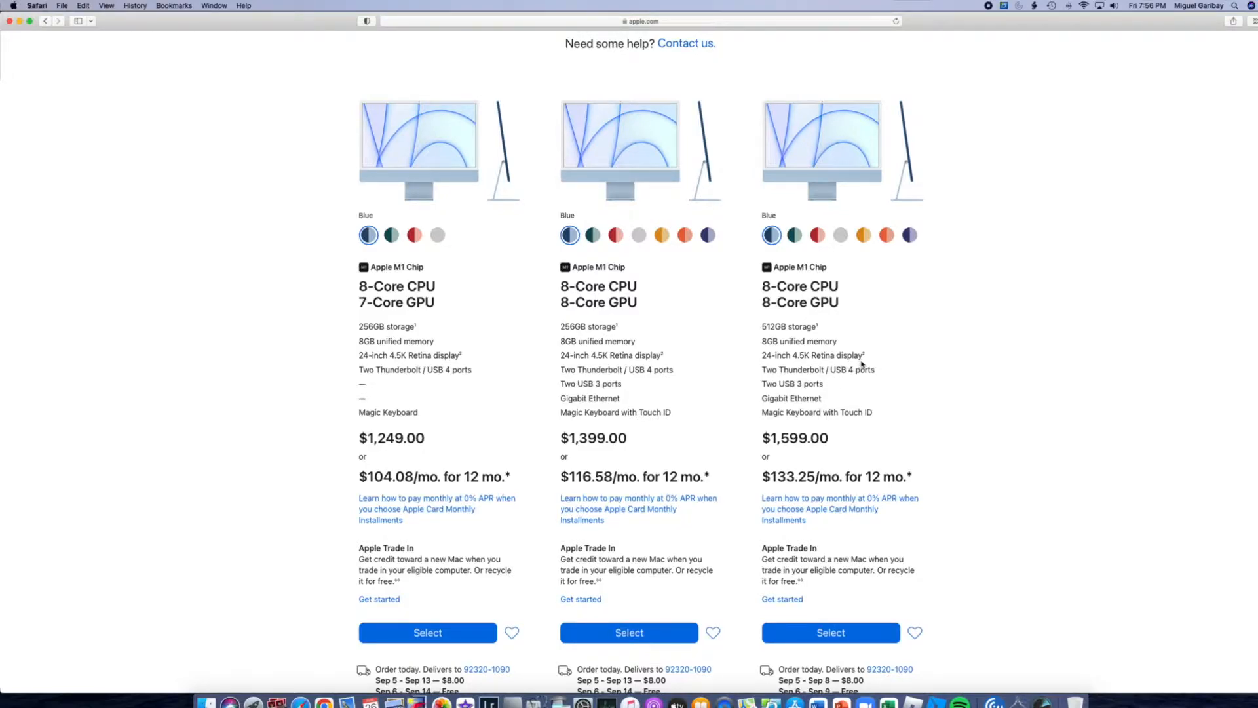
{"action": "mouse_move", "coordinate": [871, 383]}
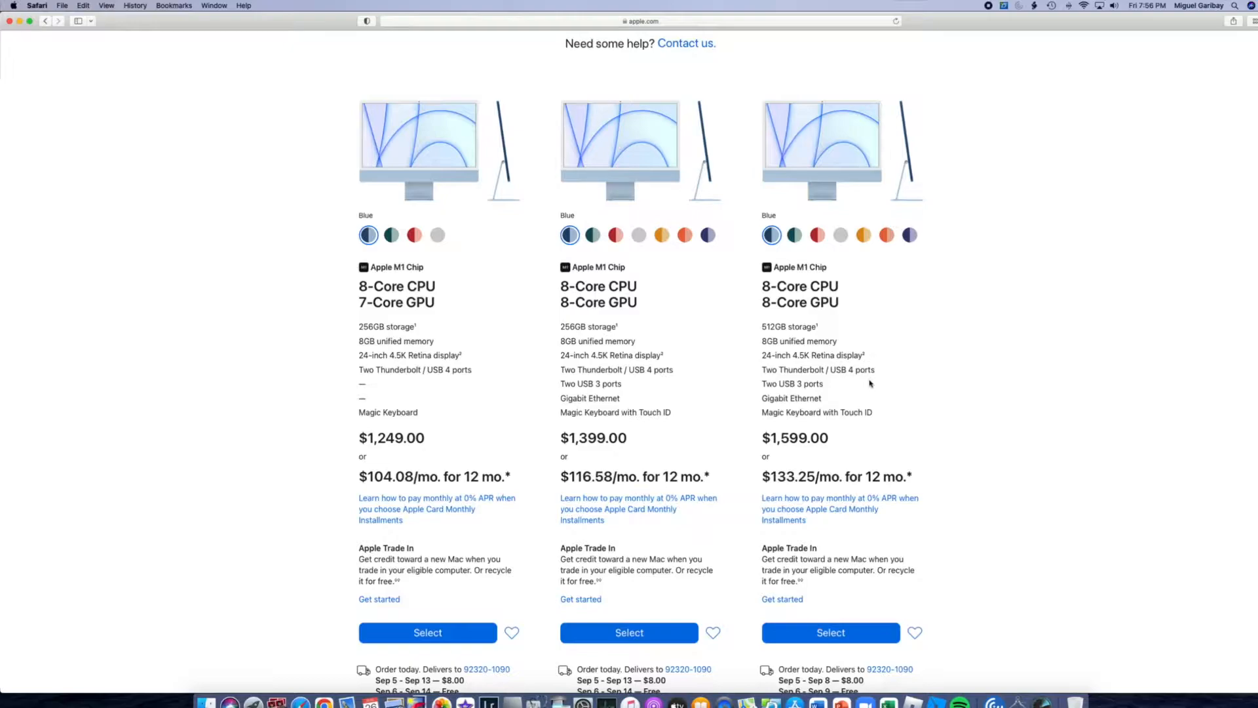
{"action": "mouse_move", "coordinate": [863, 387]}
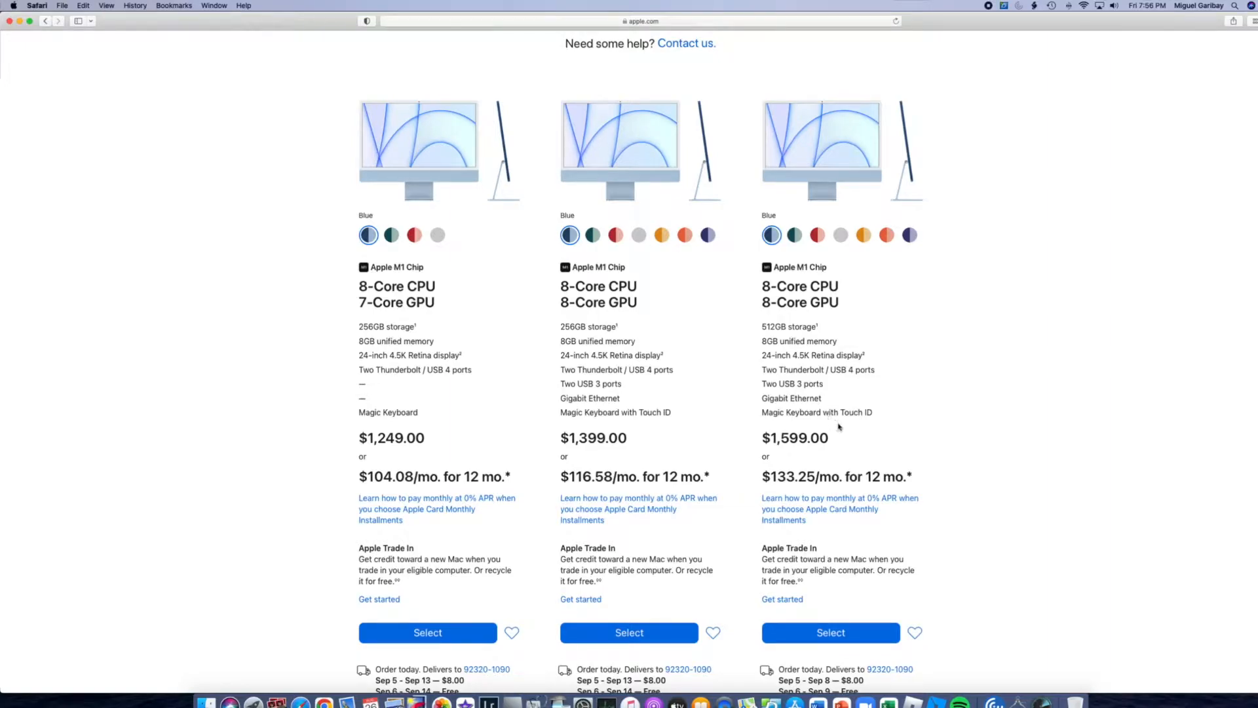
{"action": "mouse_move", "coordinate": [879, 423]}
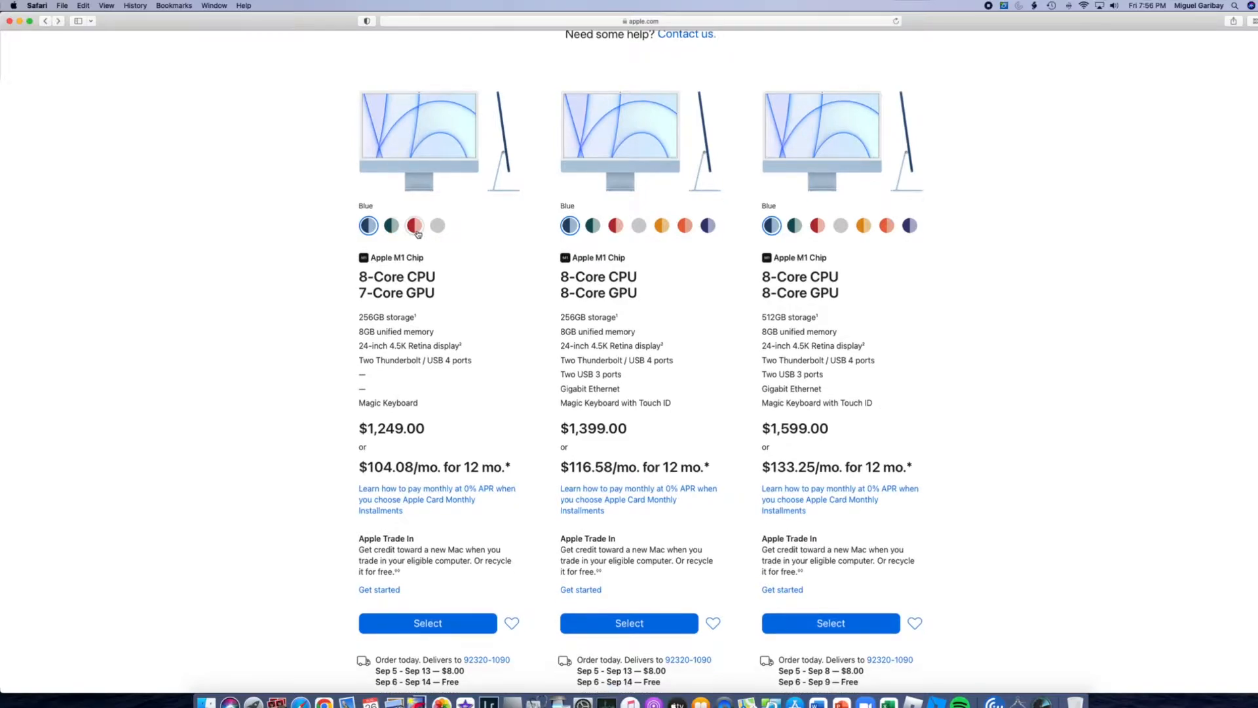
- Preview pink, silver and orange colours, then select the $1,599 blue 512GB iMac
{"action": "left_click", "coordinate": [415, 225]}
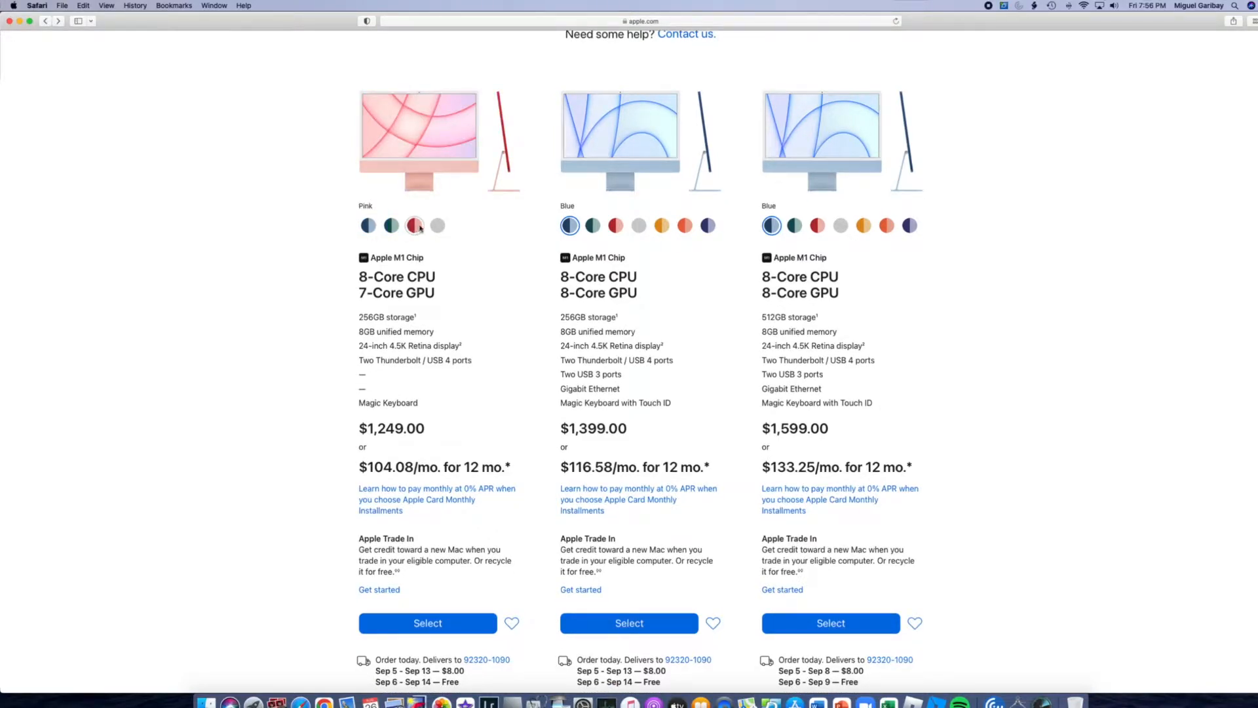
{"action": "left_click", "coordinate": [437, 225]}
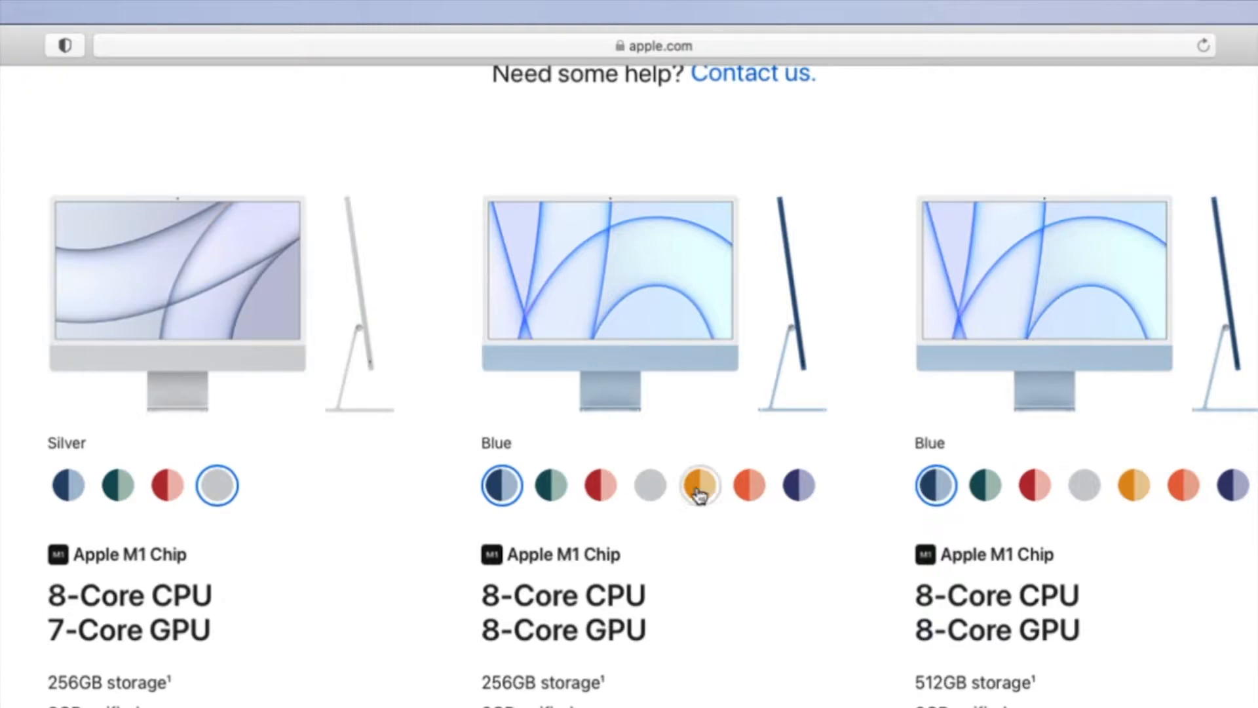
{"action": "left_click", "coordinate": [748, 485]}
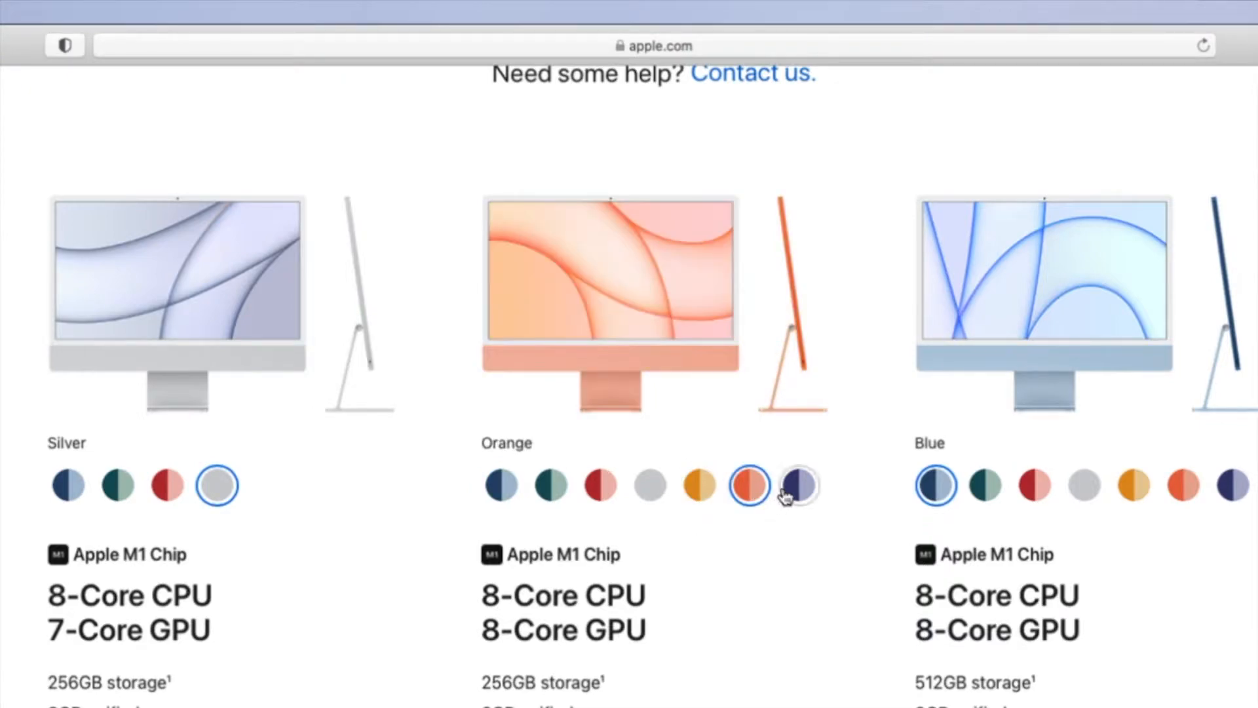
{"action": "left_click", "coordinate": [799, 486]}
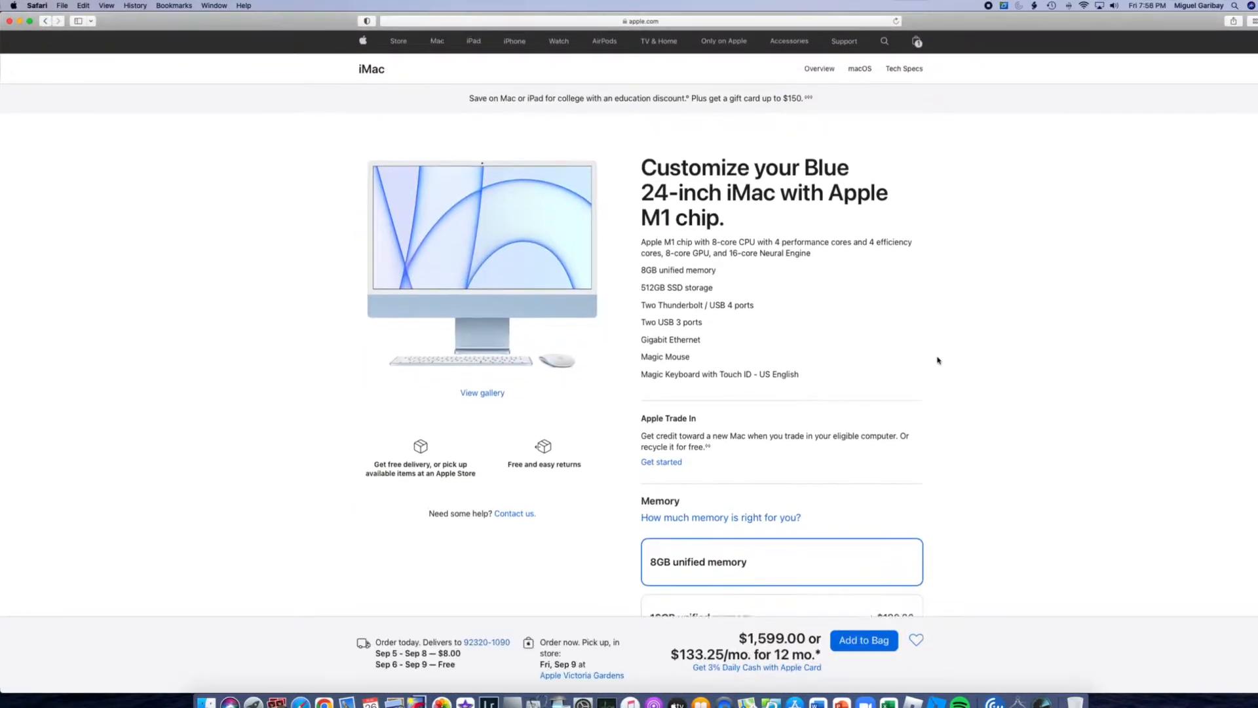
- Choose 16GB unified memory for the blue iMac, bringing it to $1,779.00
{"action": "scroll", "scroll_direction": "down", "scroll_amount": 3}
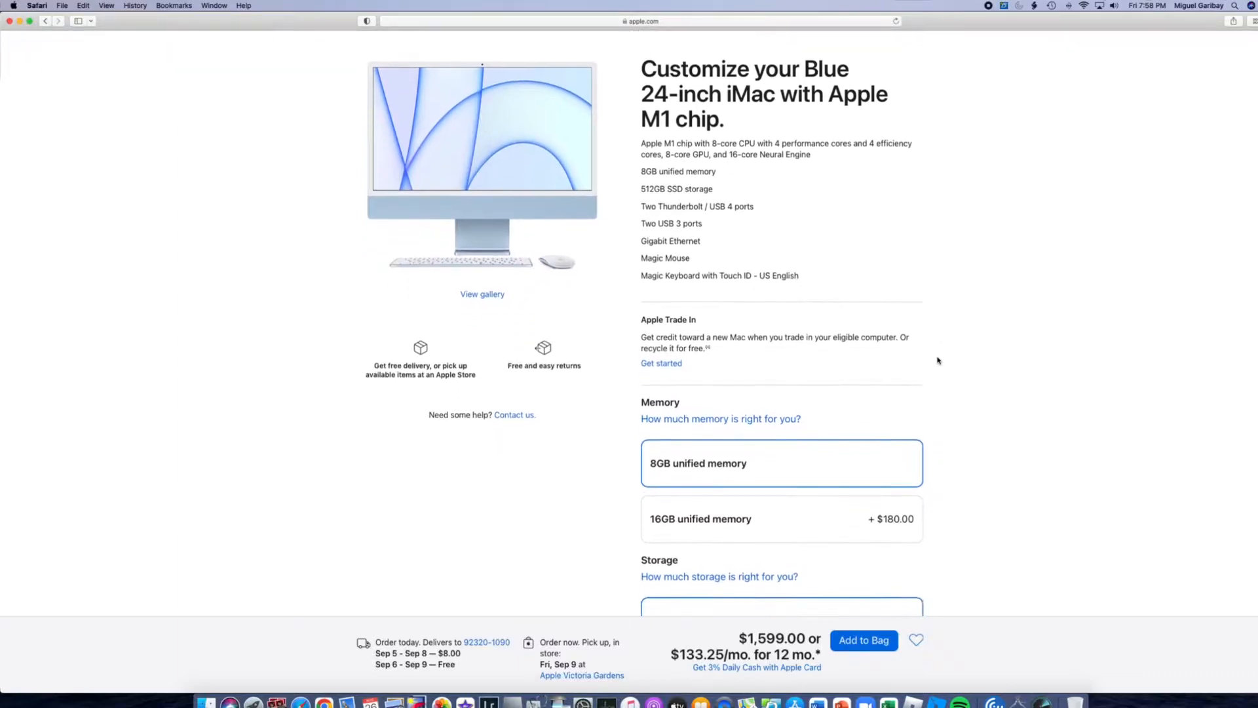
{"action": "scroll", "scroll_direction": "down", "scroll_amount": 3}
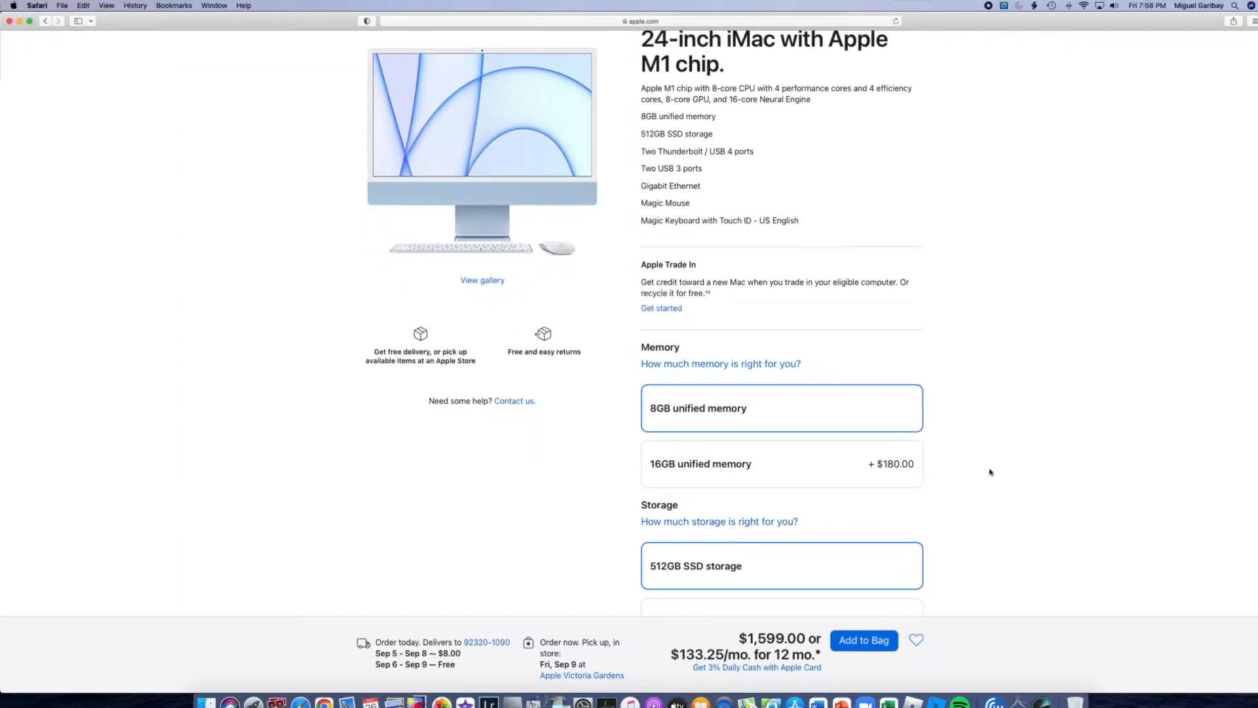
{"action": "mouse_move", "coordinate": [979, 473]}
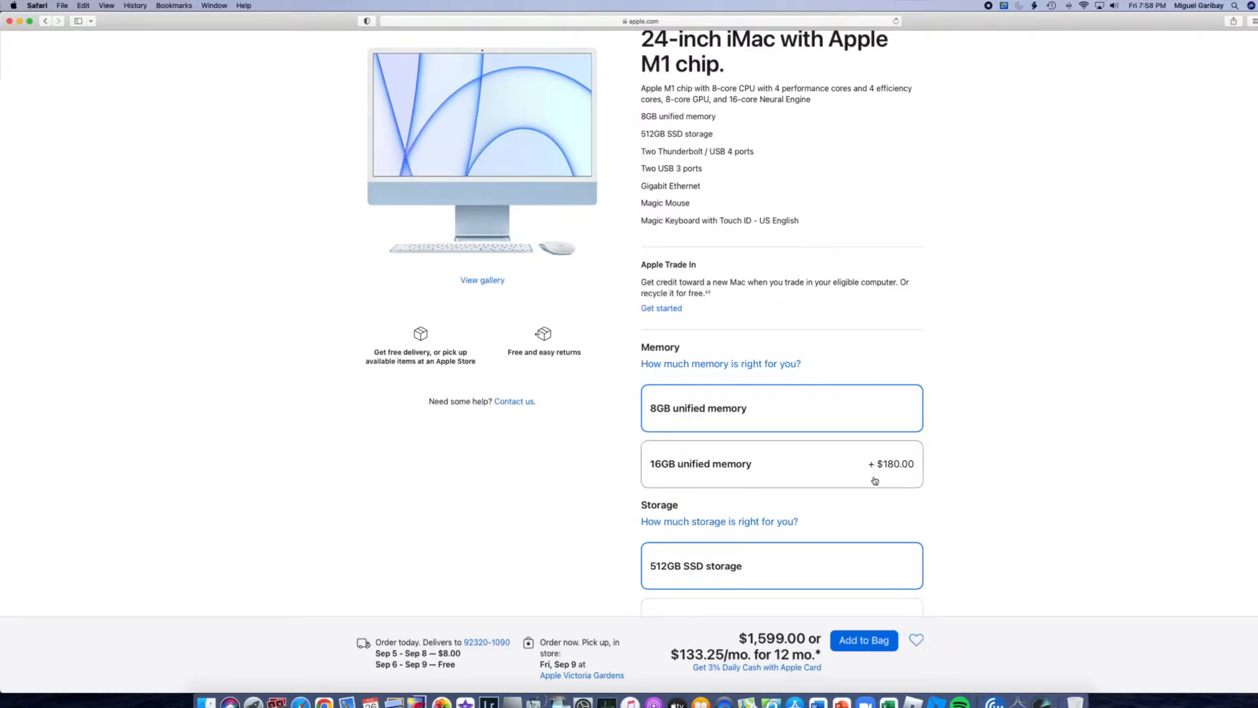
{"action": "mouse_move", "coordinate": [841, 475]}
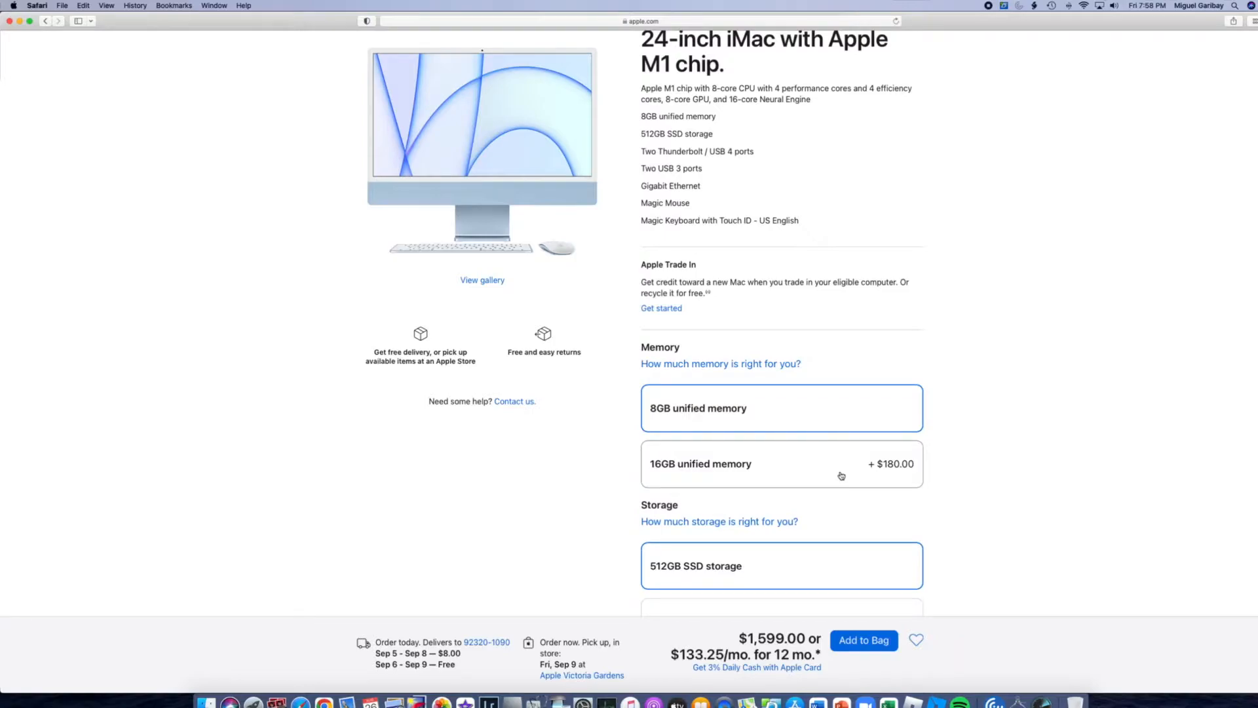
{"action": "left_click", "coordinate": [779, 464]}
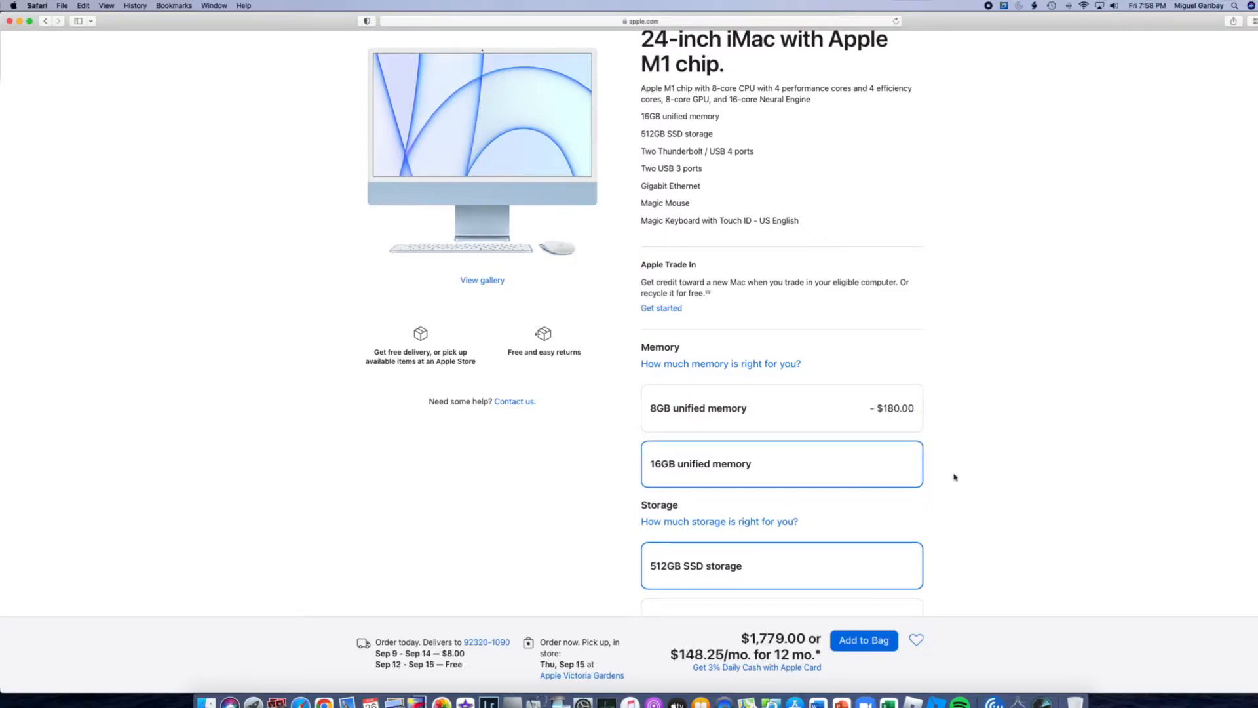
{"action": "scroll", "scroll_direction": "down", "scroll_amount": 3}
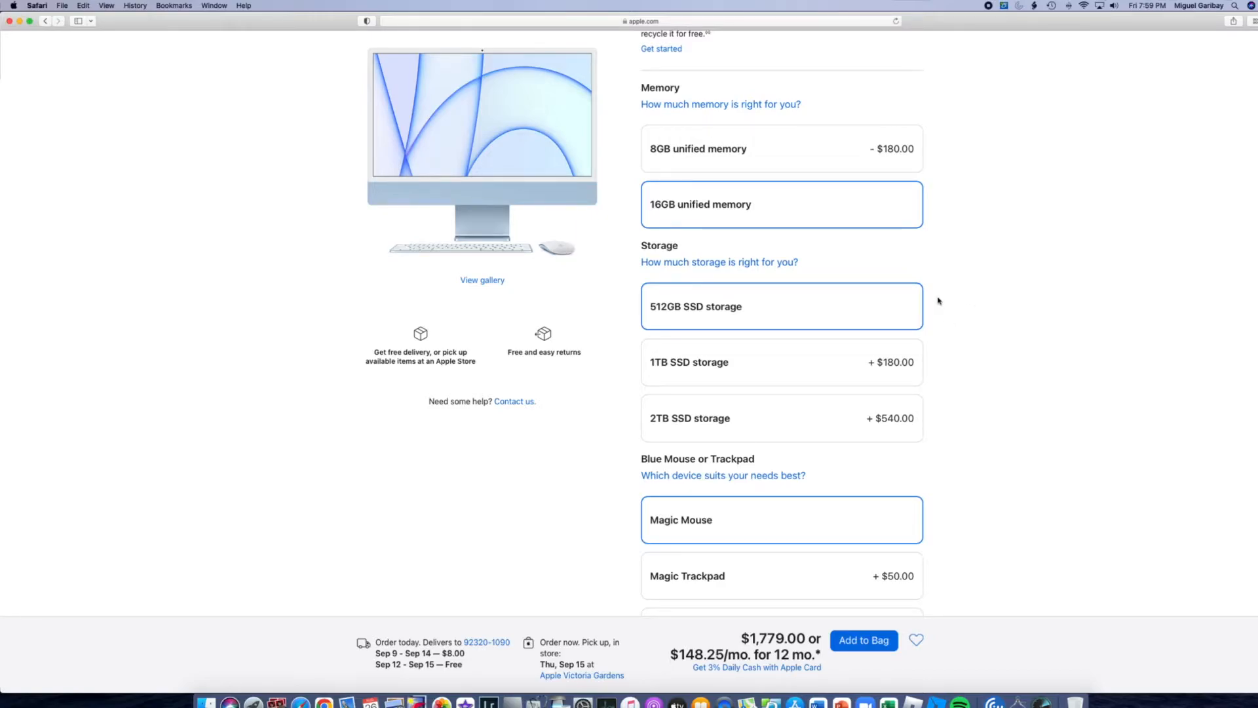
{"action": "mouse_move", "coordinate": [935, 347]}
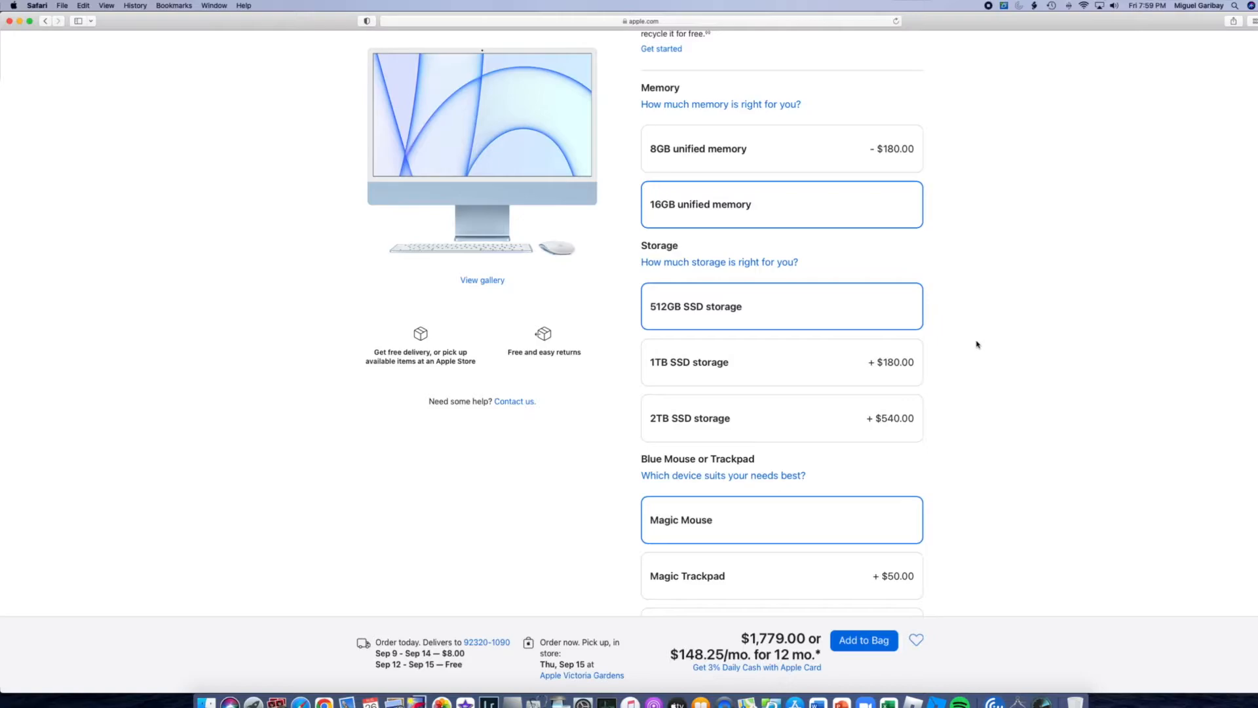
{"action": "mouse_move", "coordinate": [607, 200]}
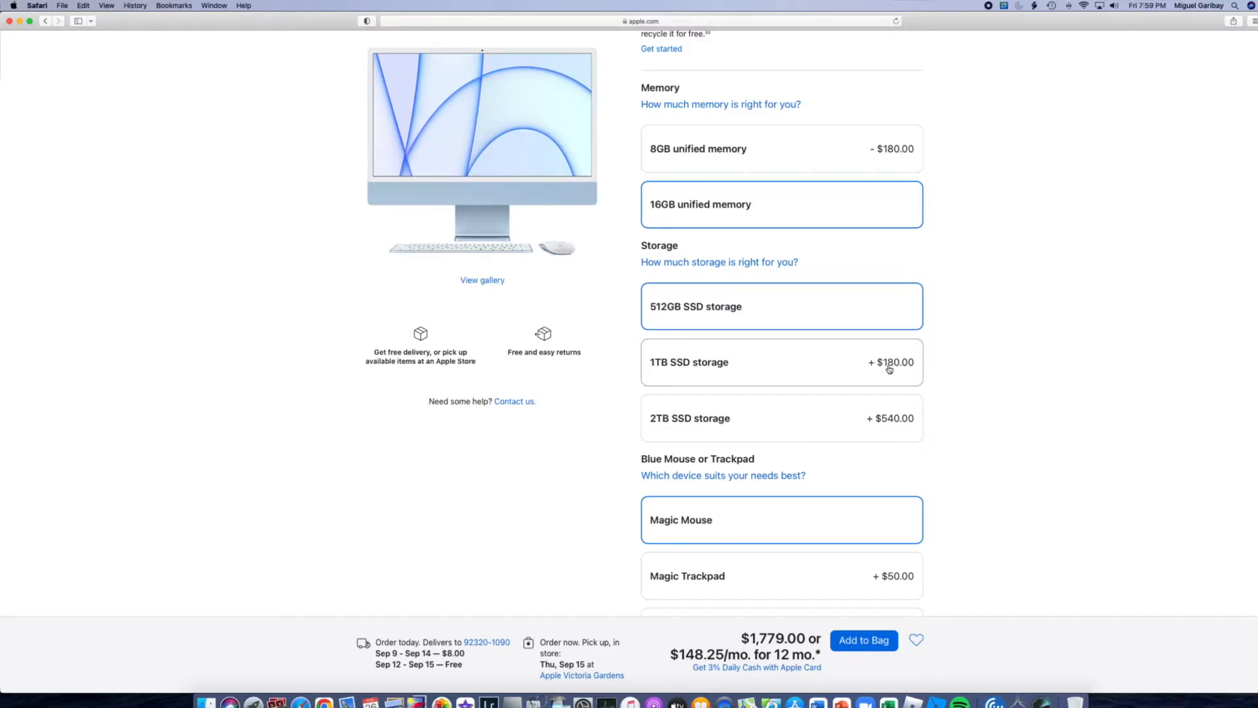
- Upgrade storage to 1TB SSD ($1,959.00) and scroll to the mouse and keyboard options
{"action": "left_click", "coordinate": [780, 361]}
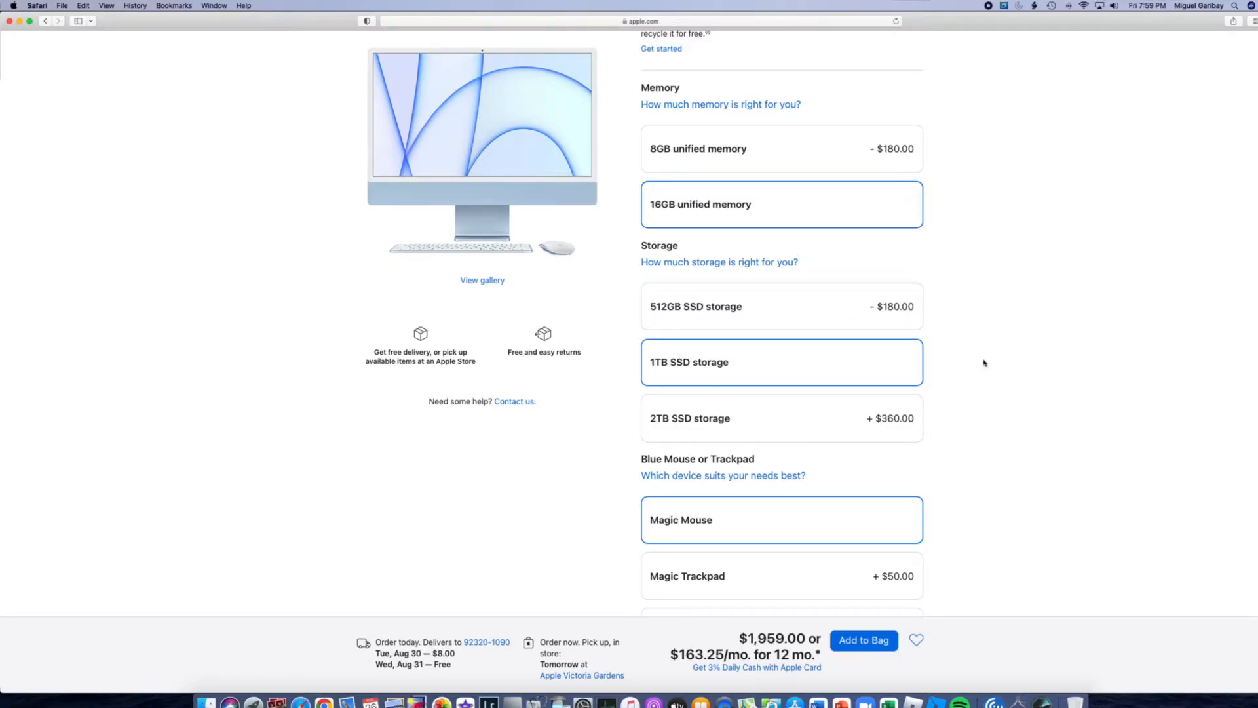
{"action": "scroll", "scroll_direction": "down", "scroll_amount": 3}
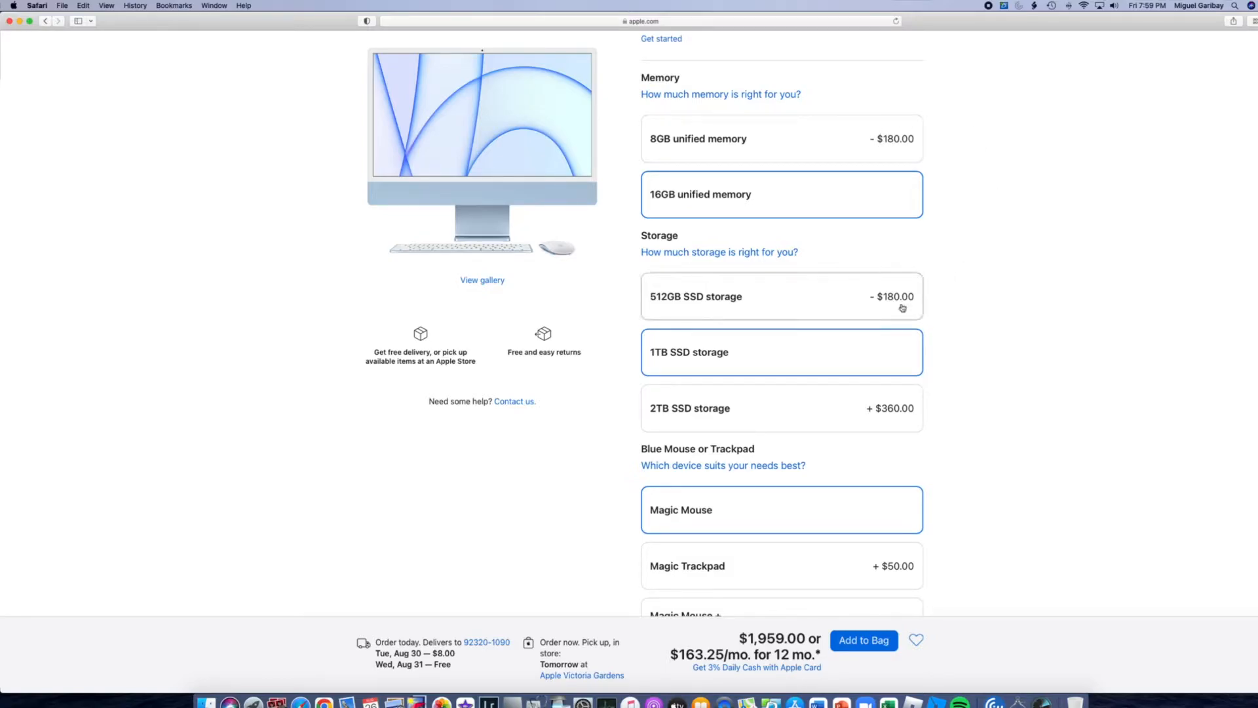
{"action": "scroll", "scroll_direction": "down", "scroll_amount": 3}
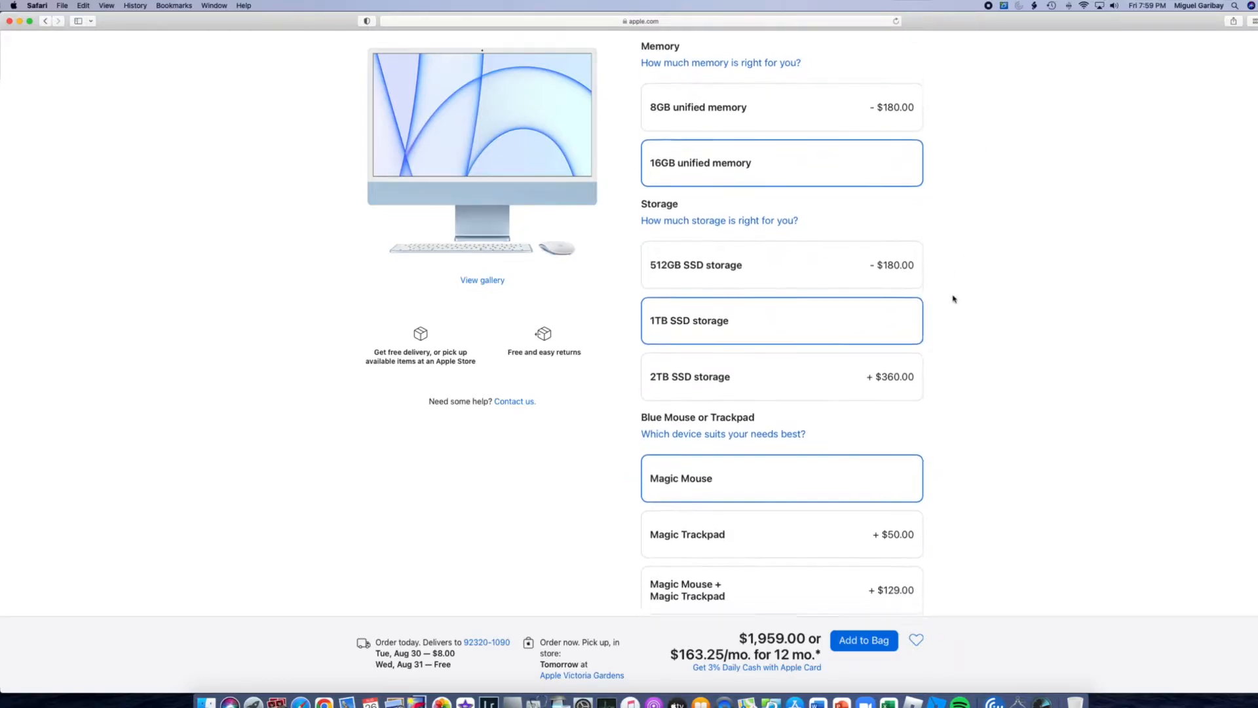
{"action": "scroll", "scroll_direction": "down", "scroll_amount": 3}
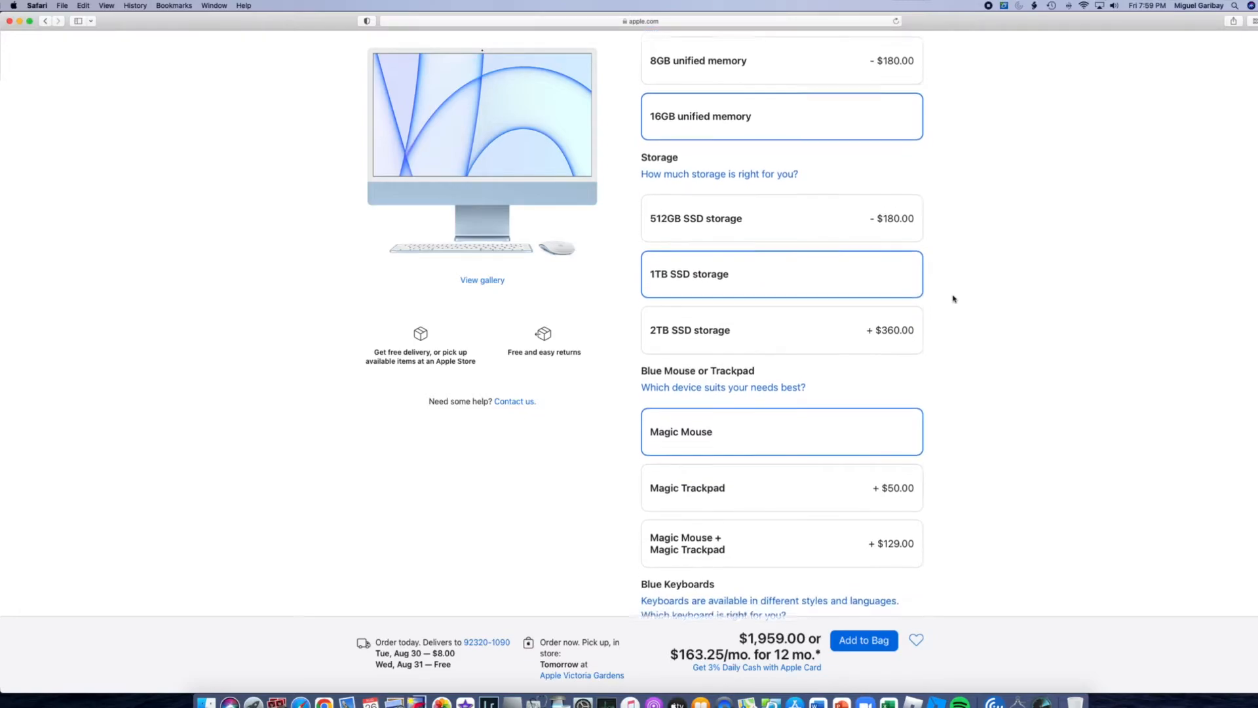
{"action": "scroll", "scroll_direction": "down", "scroll_amount": 3}
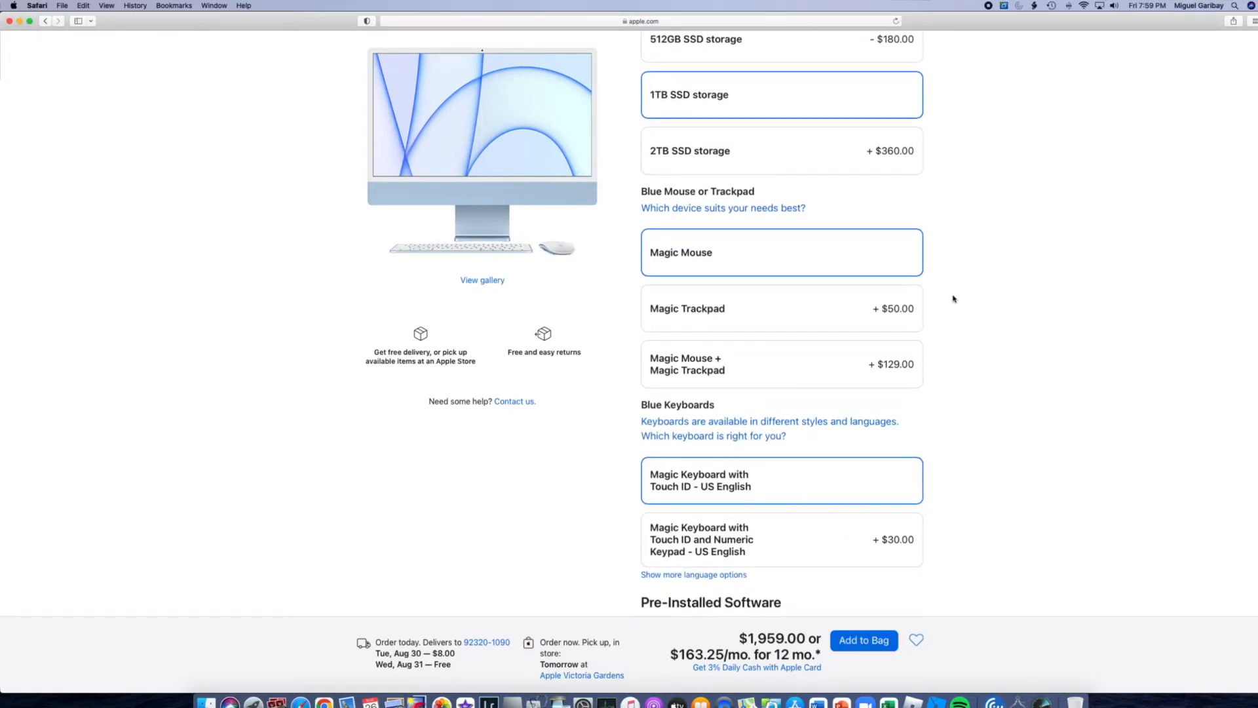
{"action": "scroll", "scroll_direction": "down", "scroll_amount": 3}
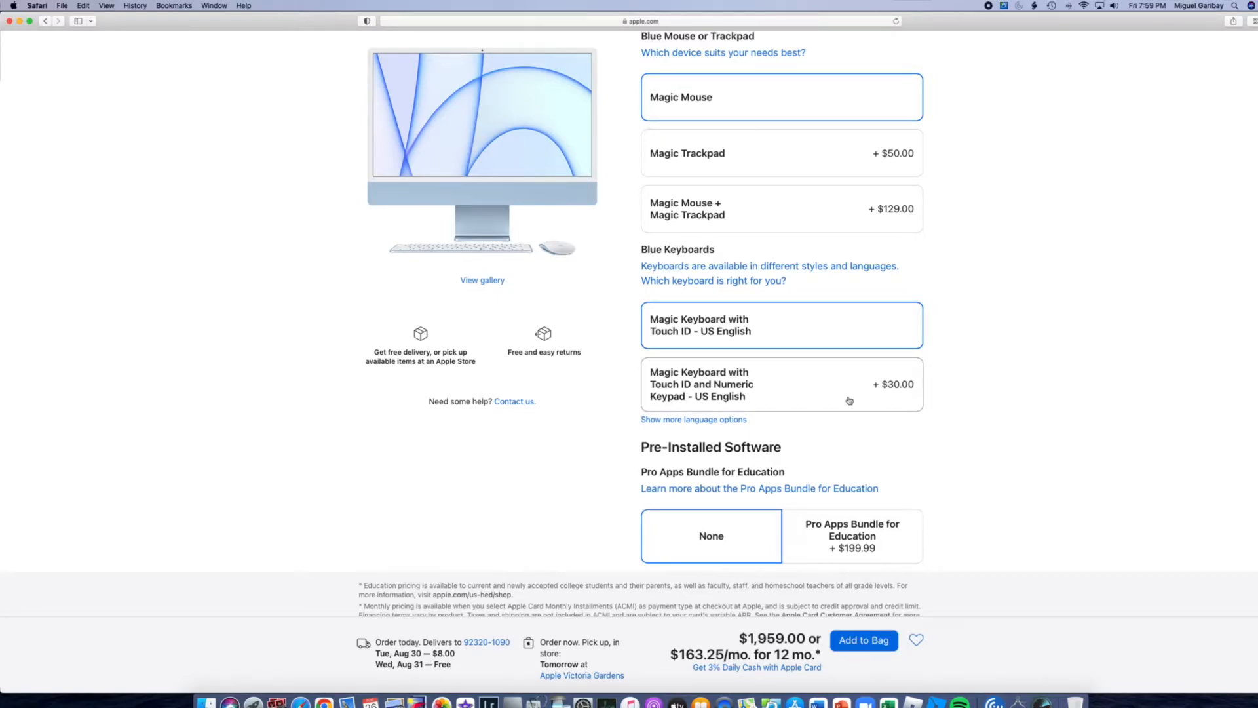
- Switch to the Magic Keyboard with Touch ID and Numeric Keypad, raising the price to $1,989.00
{"action": "left_click", "coordinate": [780, 383]}
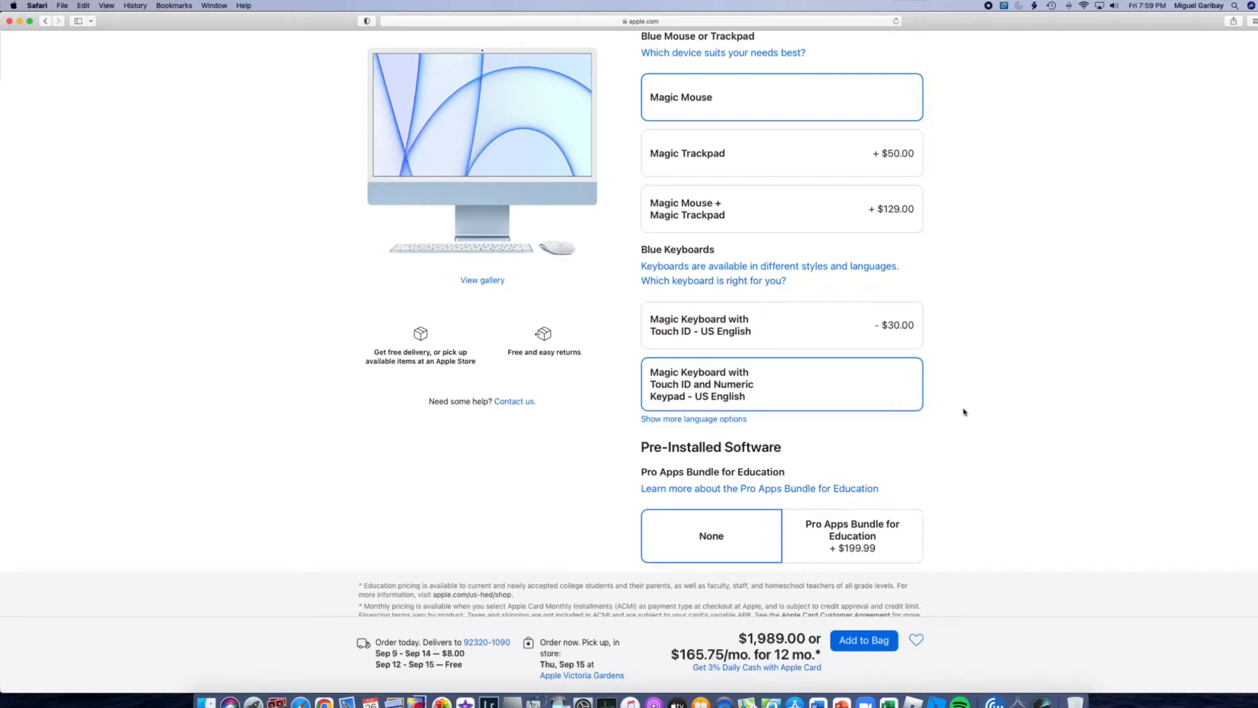
{"action": "mouse_move", "coordinate": [968, 411]}
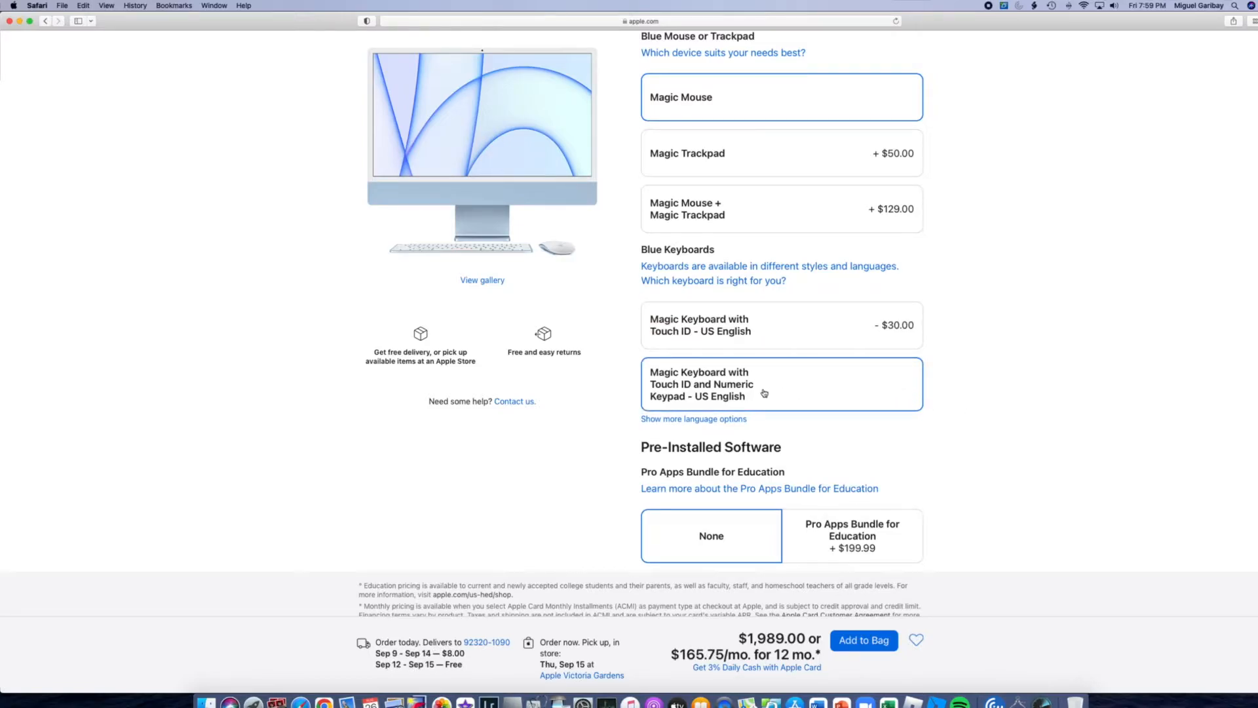
{"action": "scroll", "scroll_direction": "down", "scroll_amount": 3}
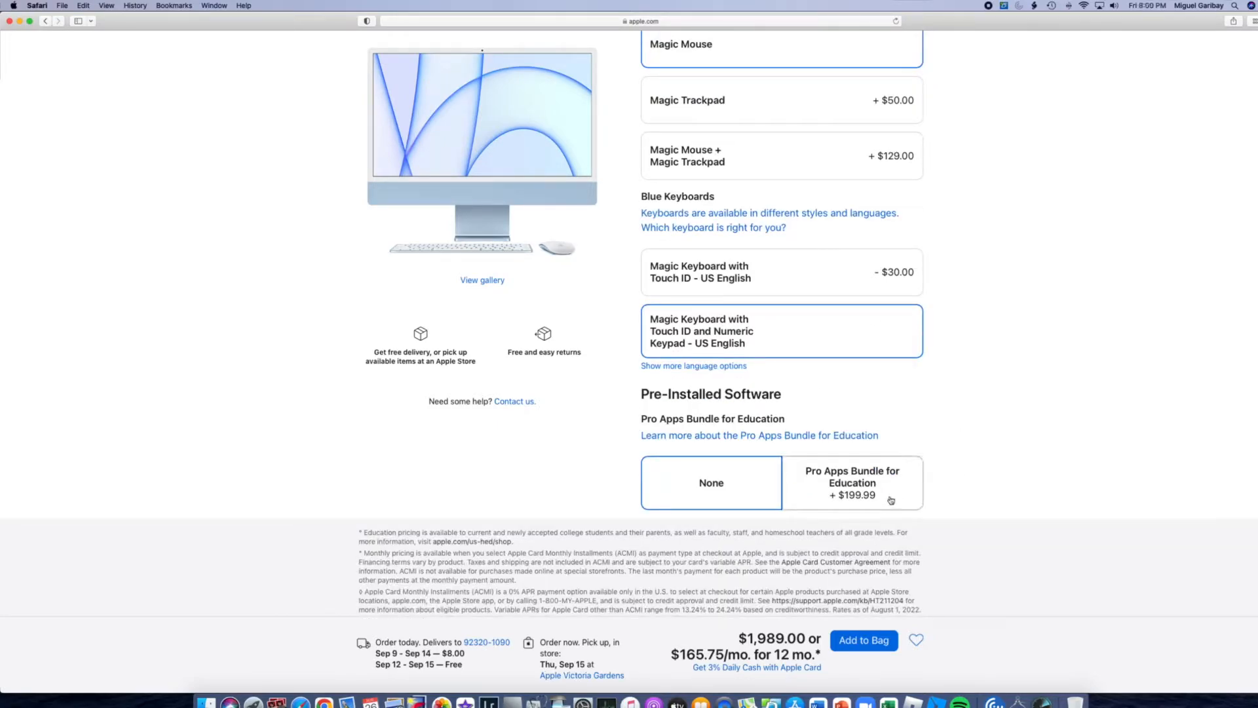
{"action": "mouse_move", "coordinate": [952, 492]}
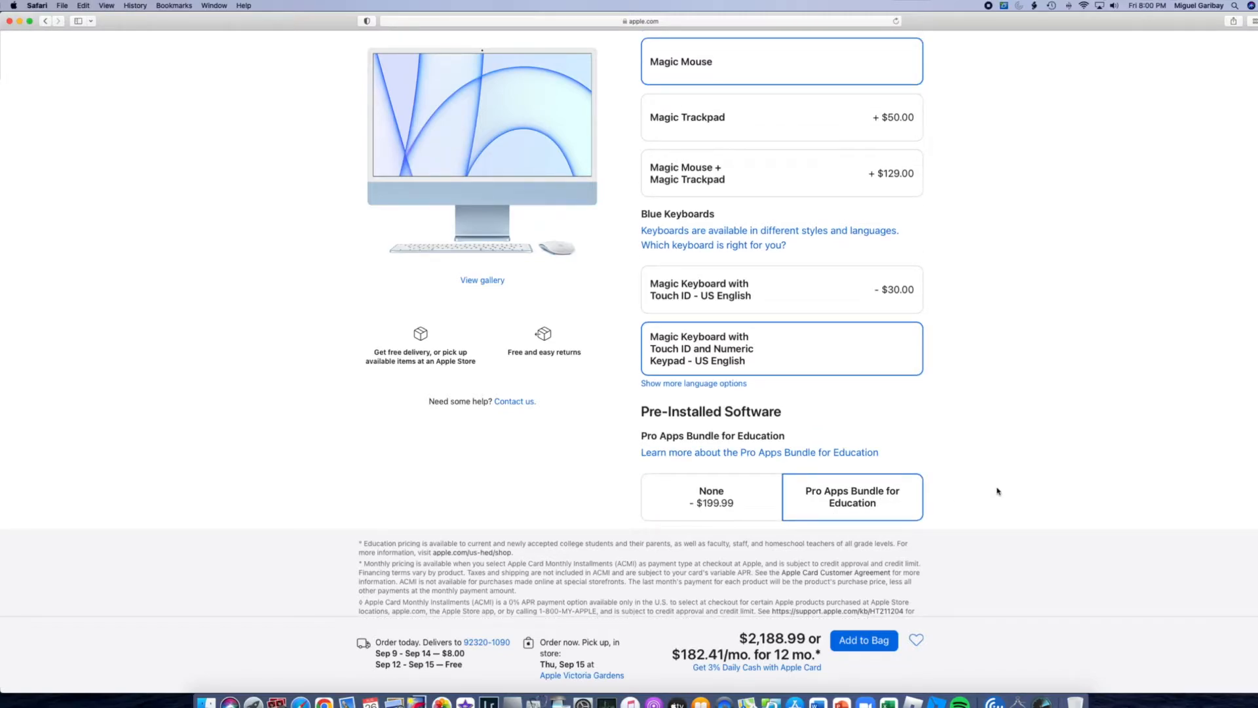
{"action": "mouse_move", "coordinate": [945, 493]}
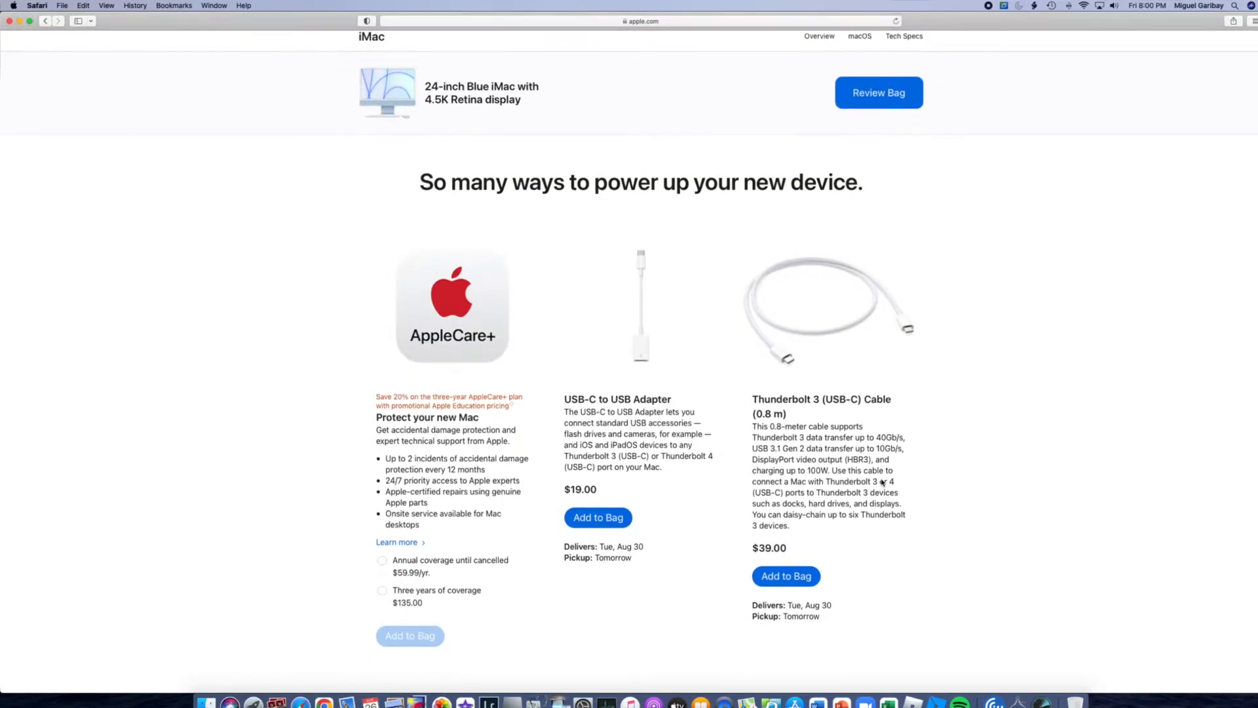
- Add three years of AppleCare+ coverage ($135.00) and review the bag
{"action": "scroll", "scroll_direction": "down", "scroll_amount": 3}
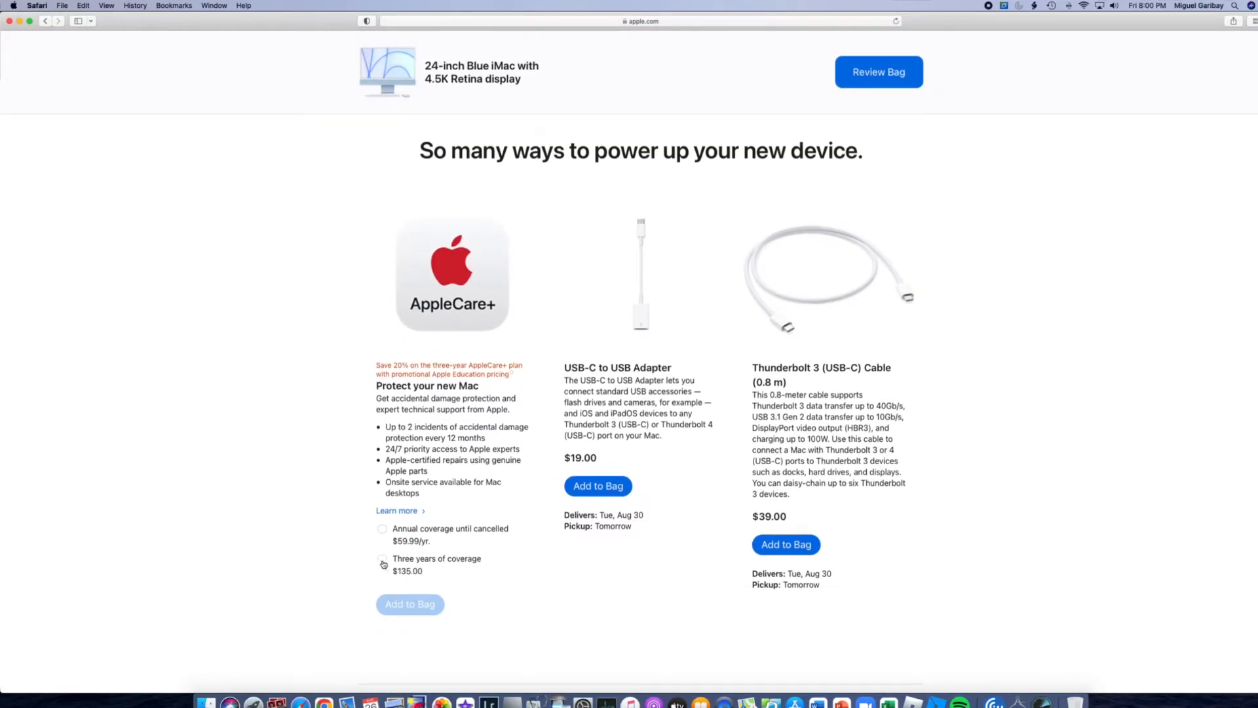
{"action": "left_click", "coordinate": [382, 561]}
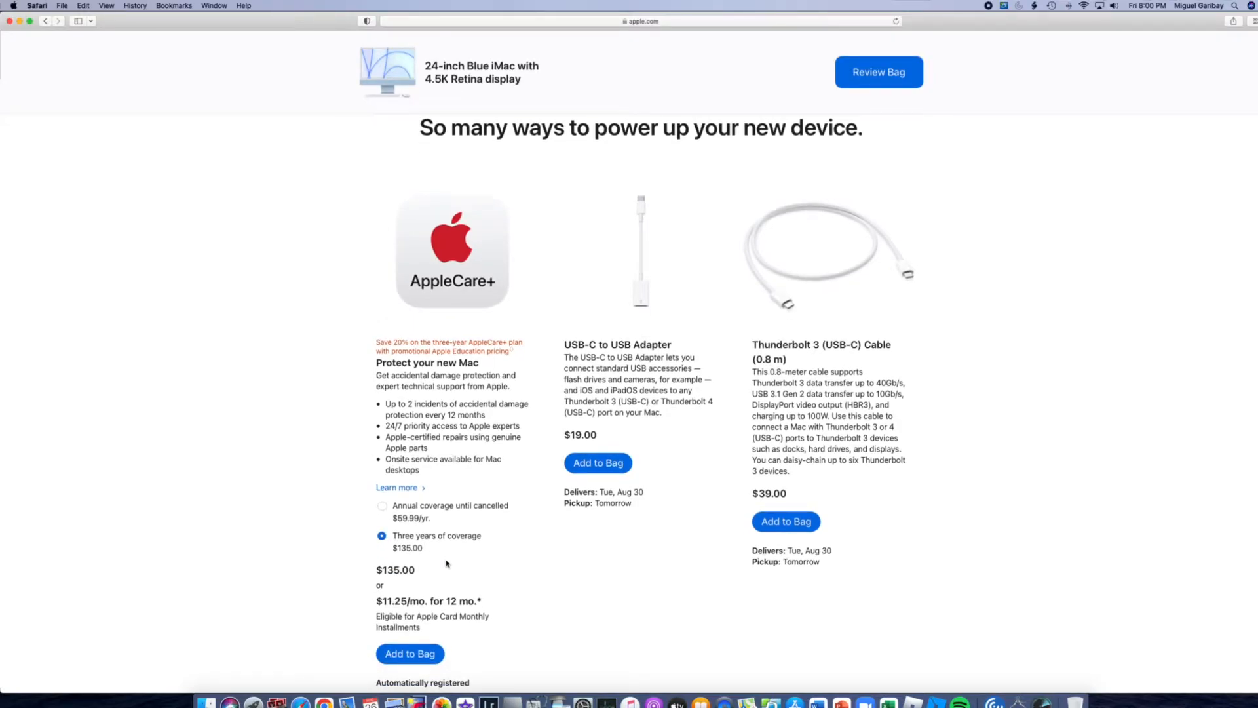
{"action": "scroll", "scroll_direction": "down", "scroll_amount": 3}
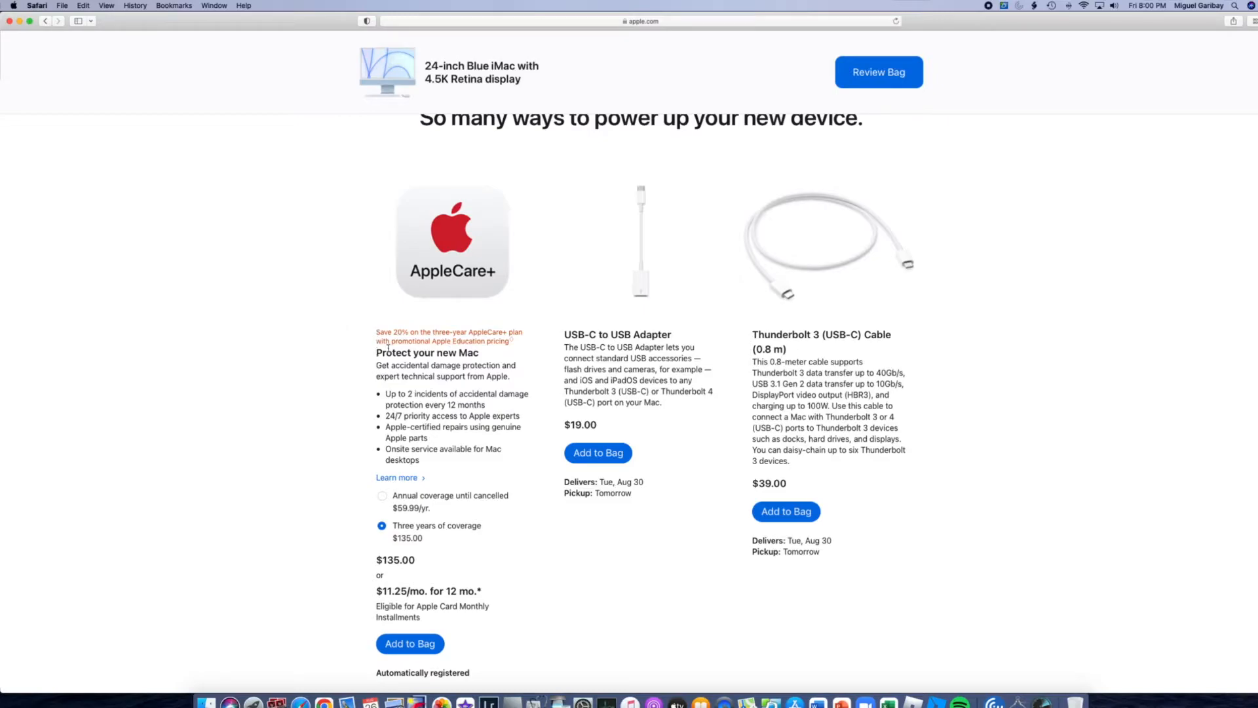
{"action": "mouse_move", "coordinate": [503, 536]}
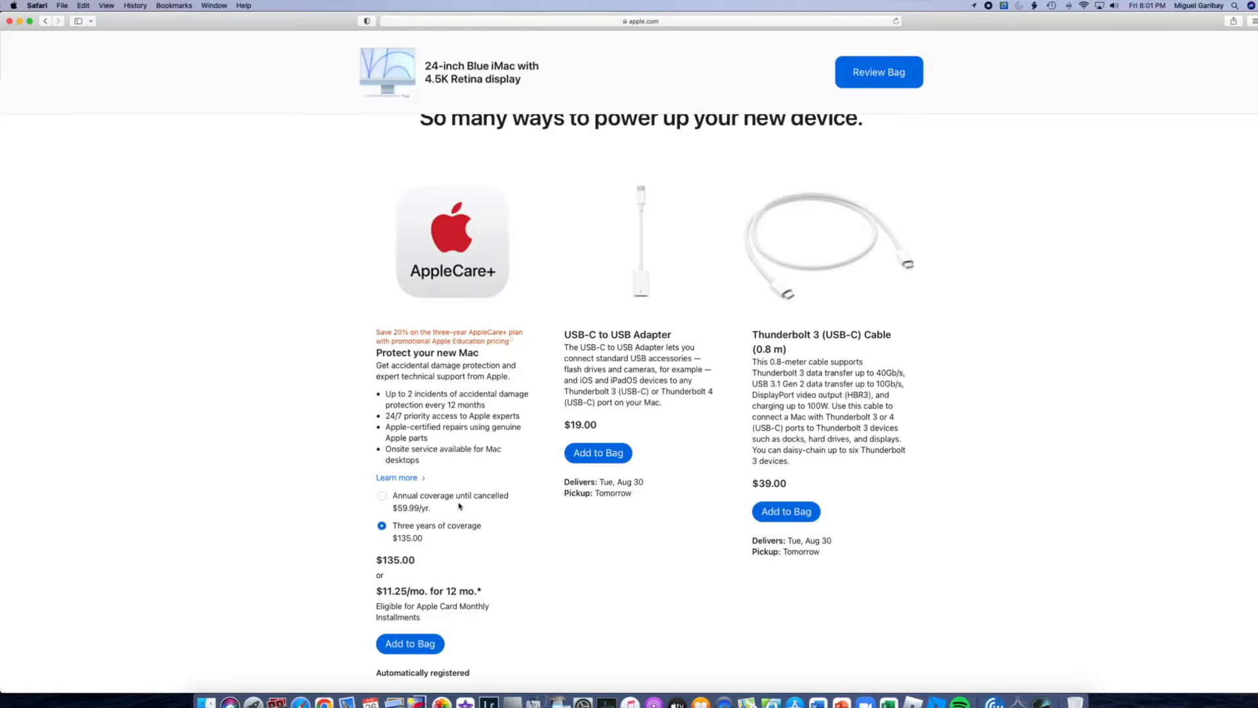
{"action": "left_click", "coordinate": [878, 72]}
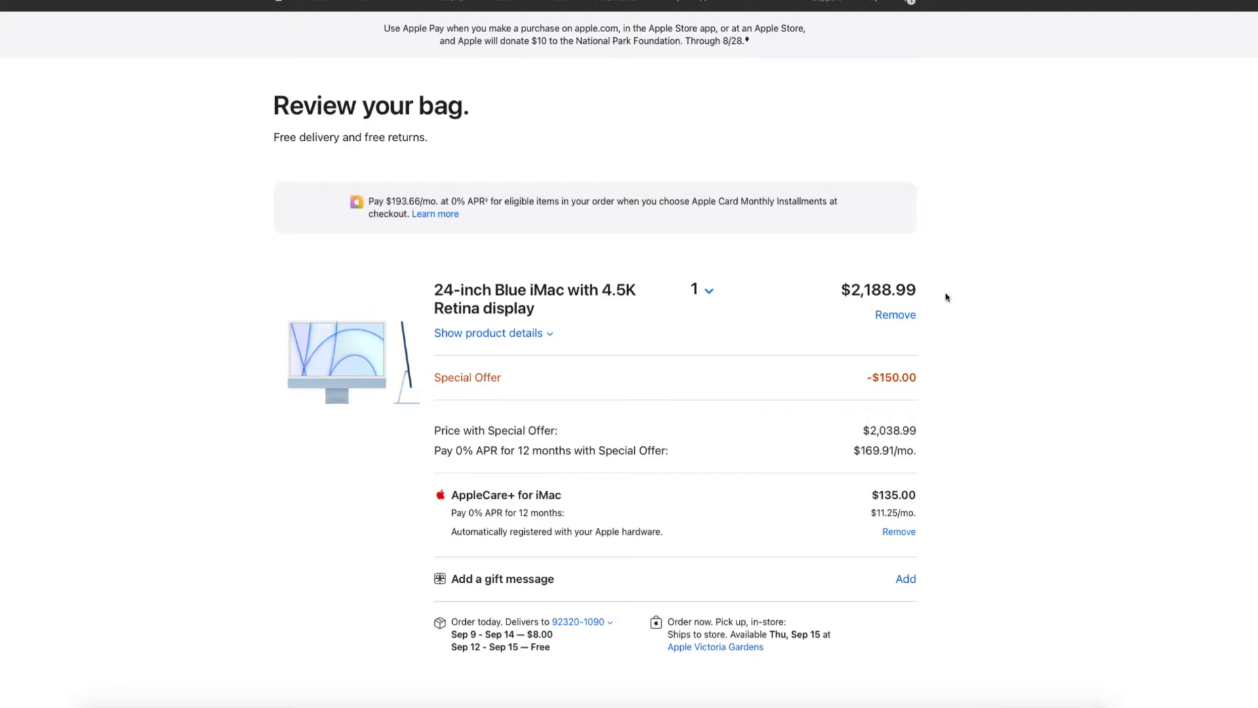
- Check the $2,323.99 subtotal and check out with Apple Card Monthly Installments ($193.66/mo.)
{"action": "scroll", "scroll_direction": "down", "scroll_amount": 3}
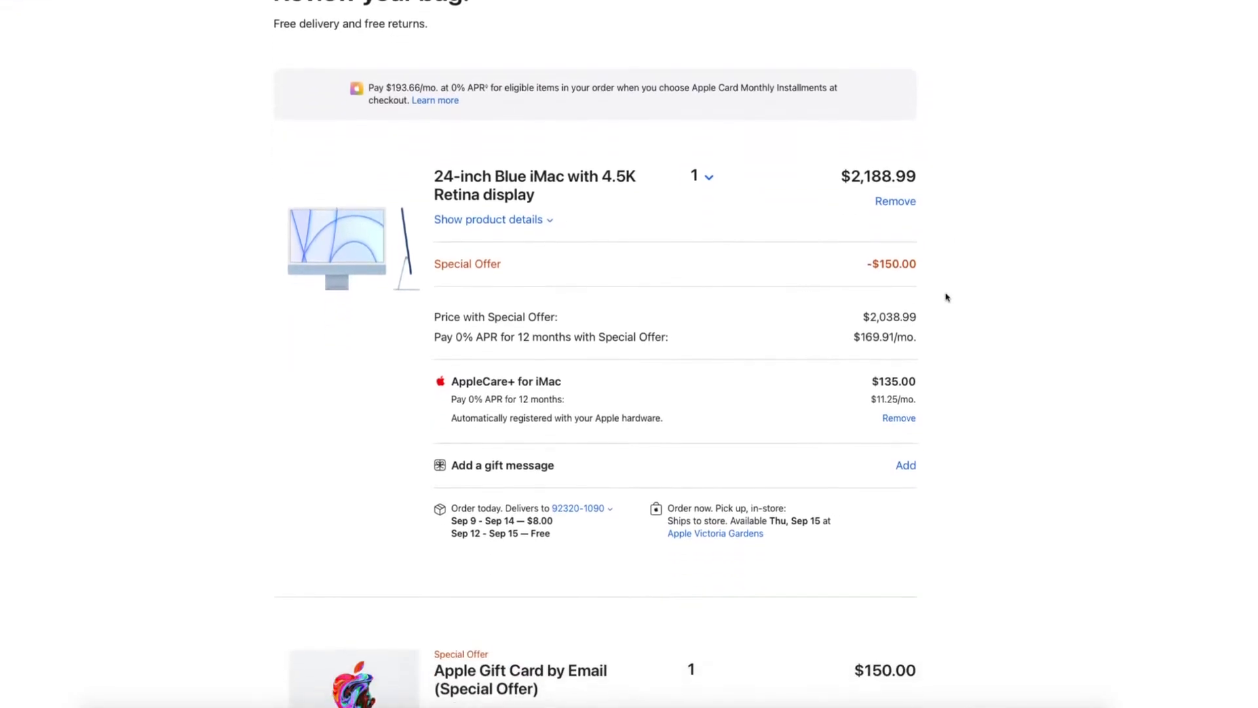
{"action": "scroll", "scroll_direction": "down", "scroll_amount": 3}
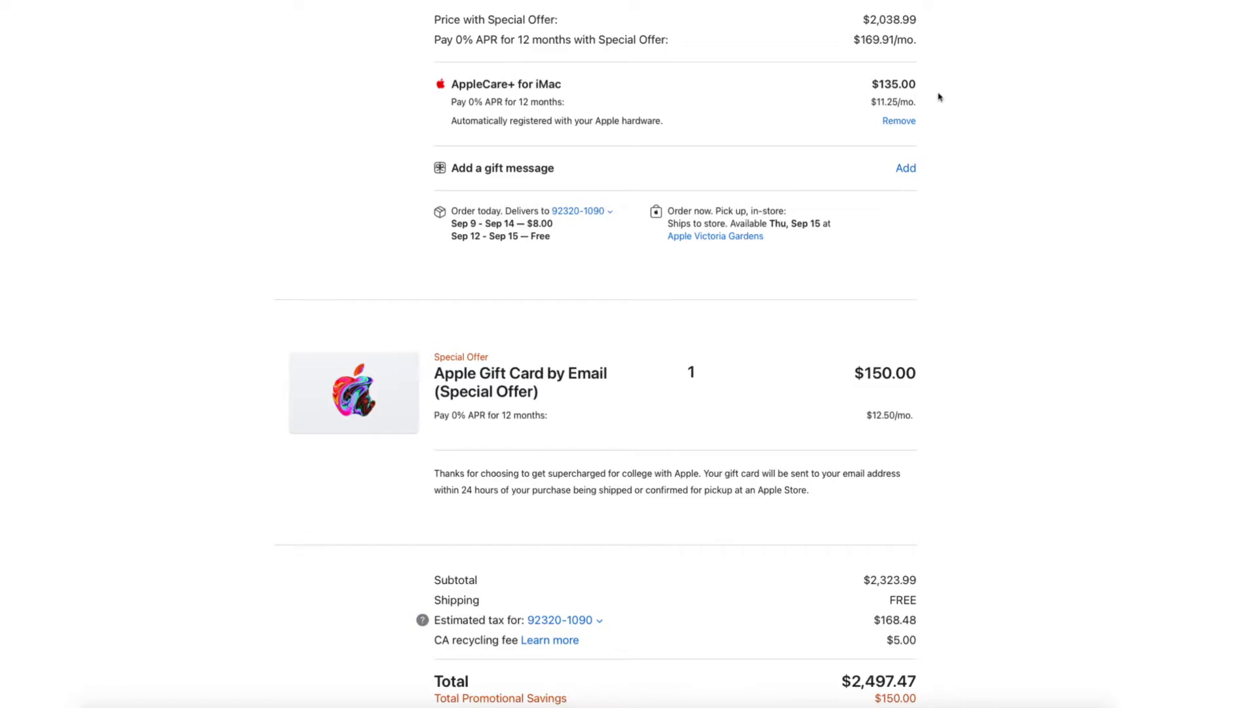
{"action": "scroll", "scroll_direction": "down", "scroll_amount": 3}
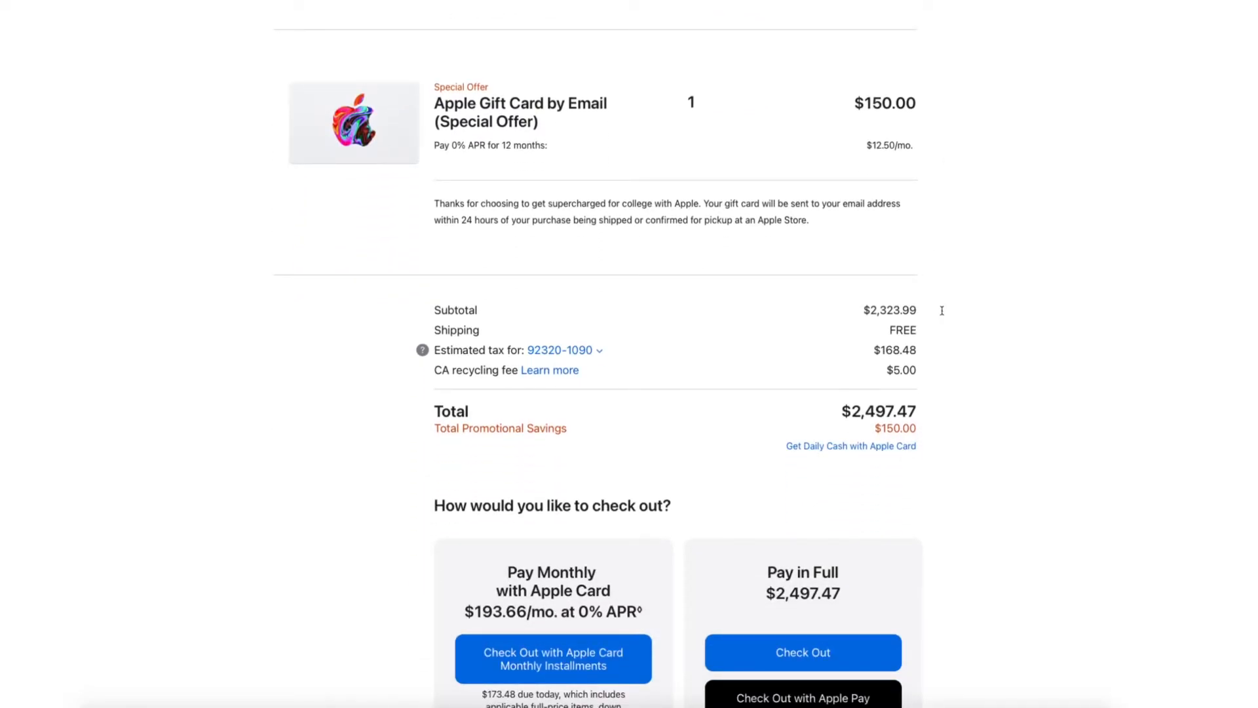
{"action": "double_click", "coordinate": [889, 311]}
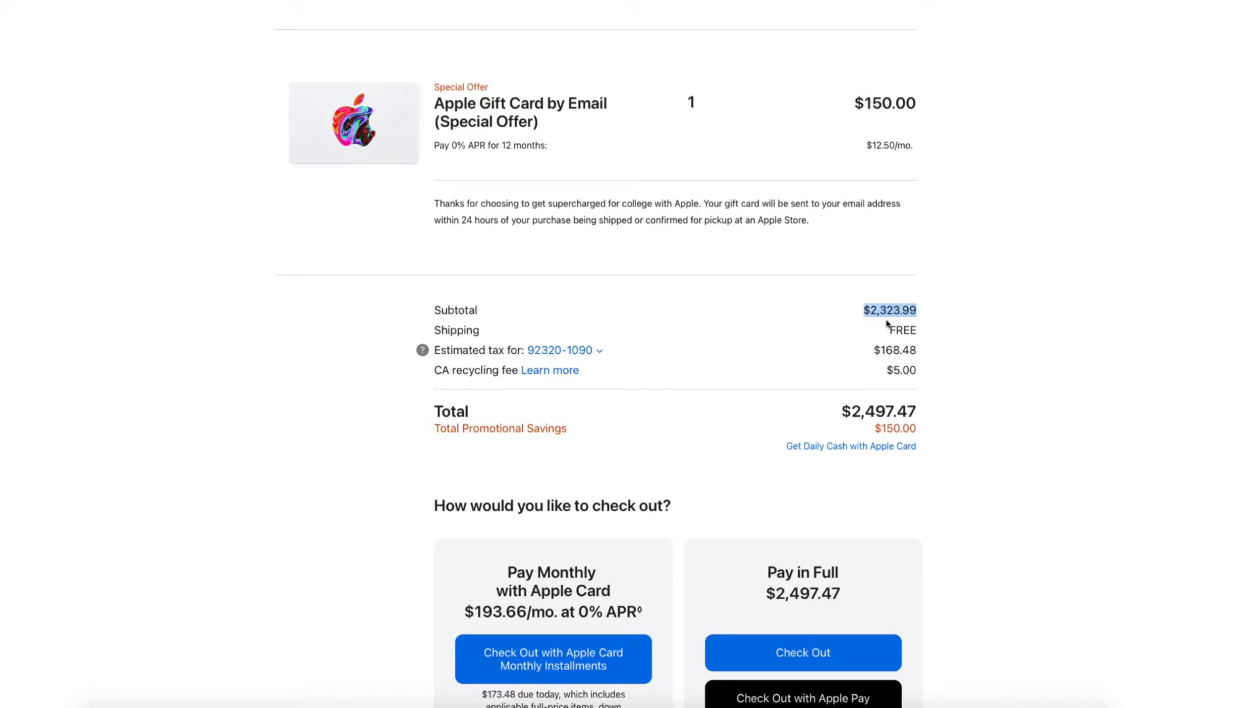
{"action": "mouse_move", "coordinate": [907, 326]}
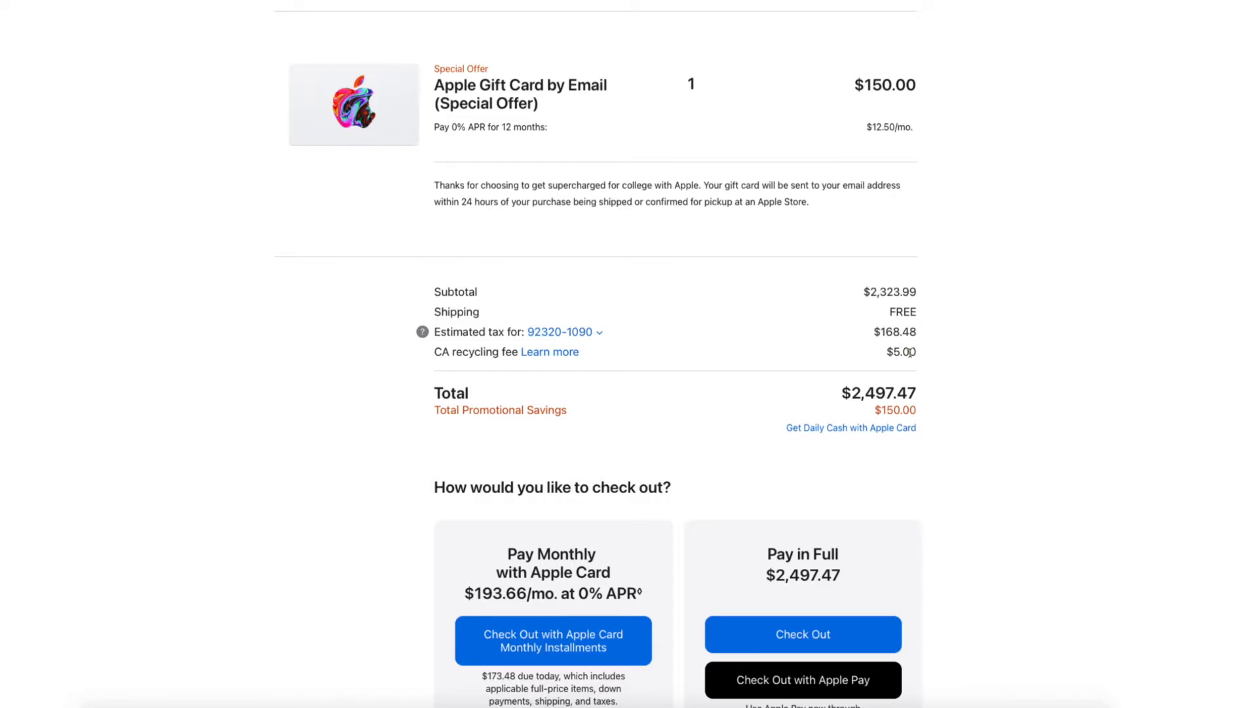
{"action": "mouse_move", "coordinate": [948, 400]}
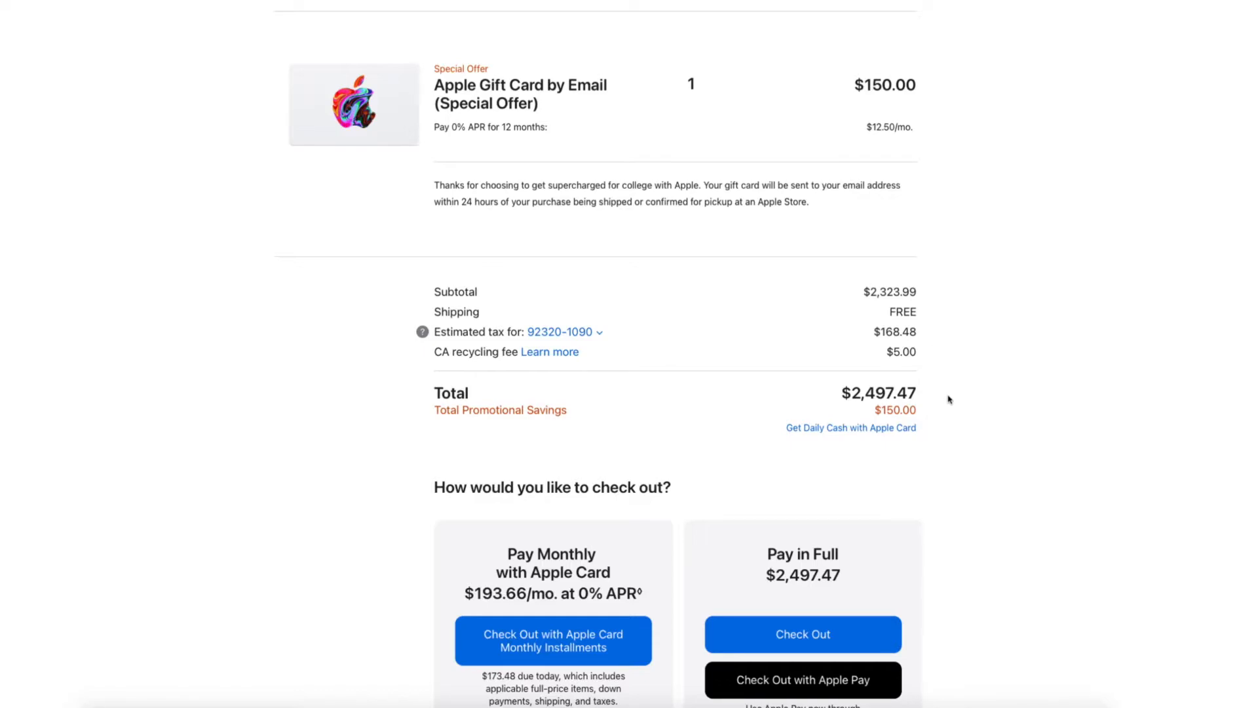
{"action": "mouse_move", "coordinate": [947, 376]}
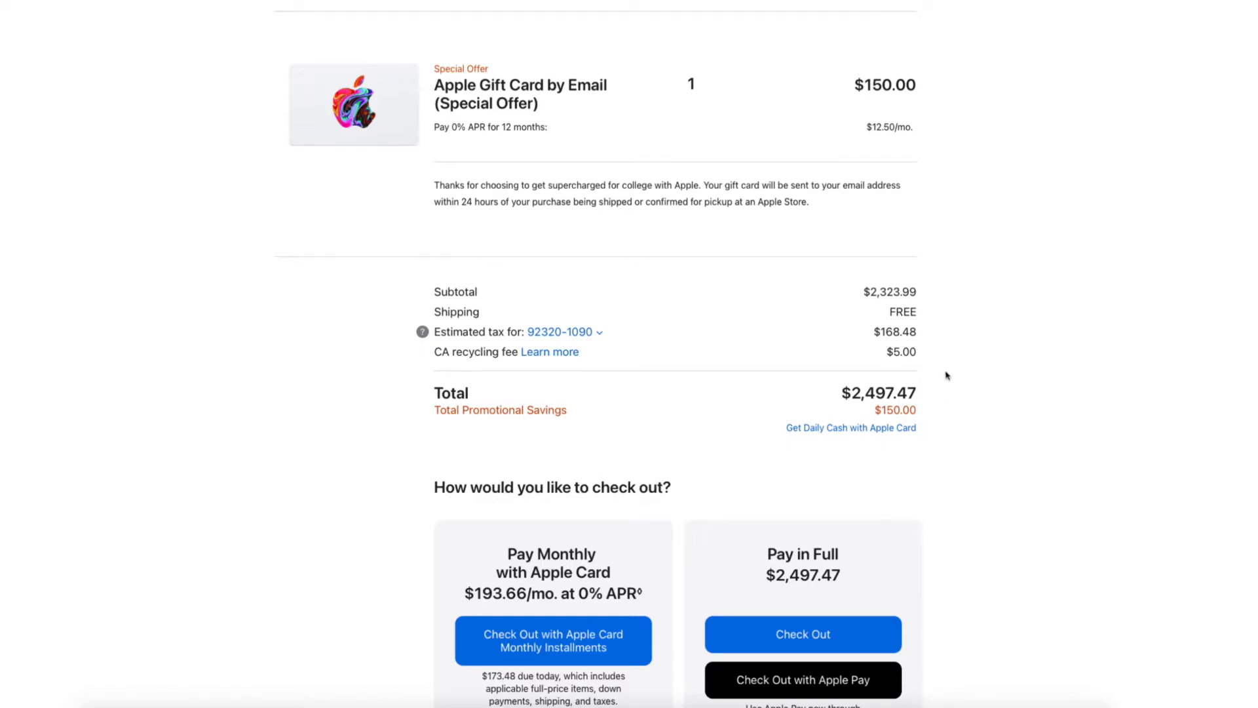
{"action": "mouse_move", "coordinate": [869, 414]}
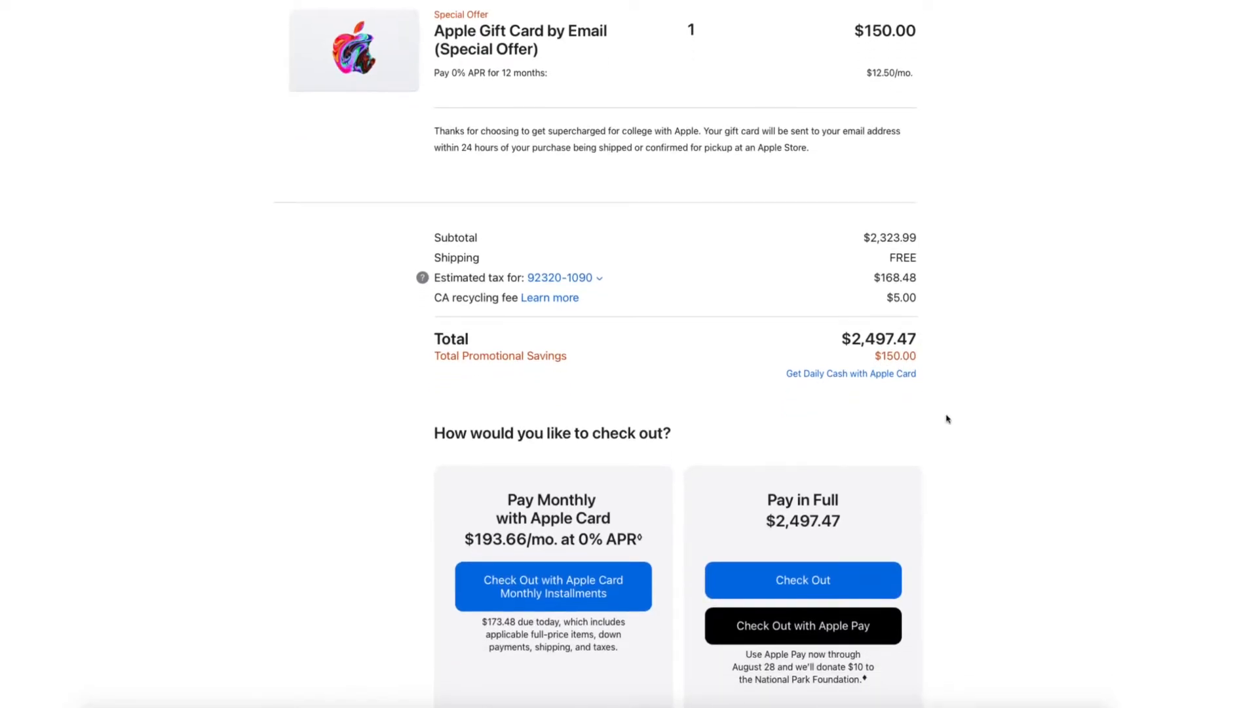
{"action": "scroll", "scroll_direction": "down", "scroll_amount": 3}
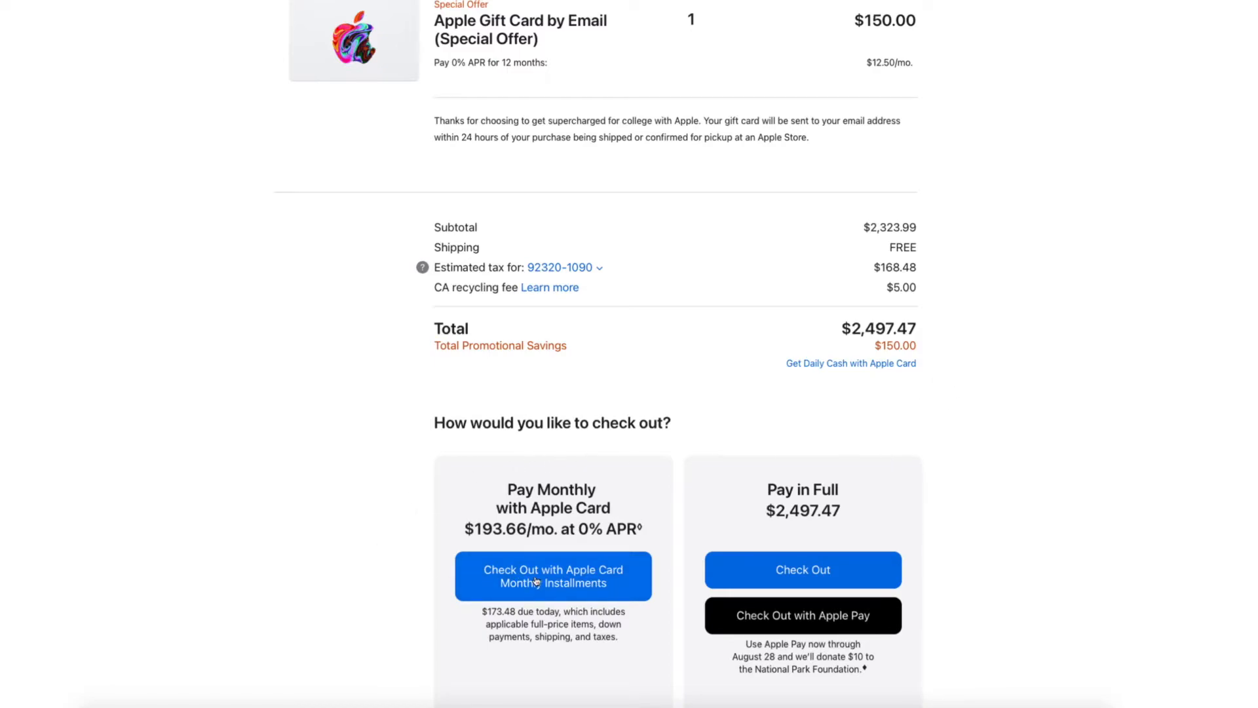
{"action": "left_click", "coordinate": [552, 575]}
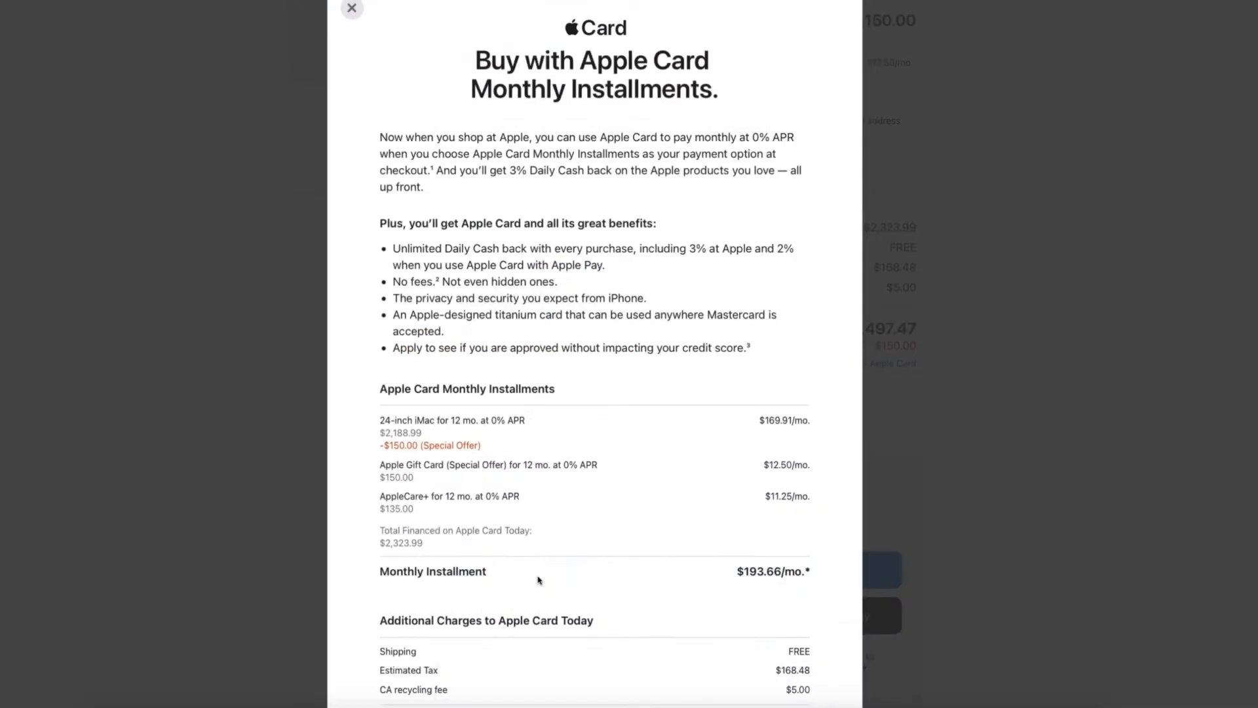
- Scroll through the bag's Apple Card installment totals and proceed to checkout
{"action": "scroll", "scroll_direction": "down", "scroll_amount": 3}
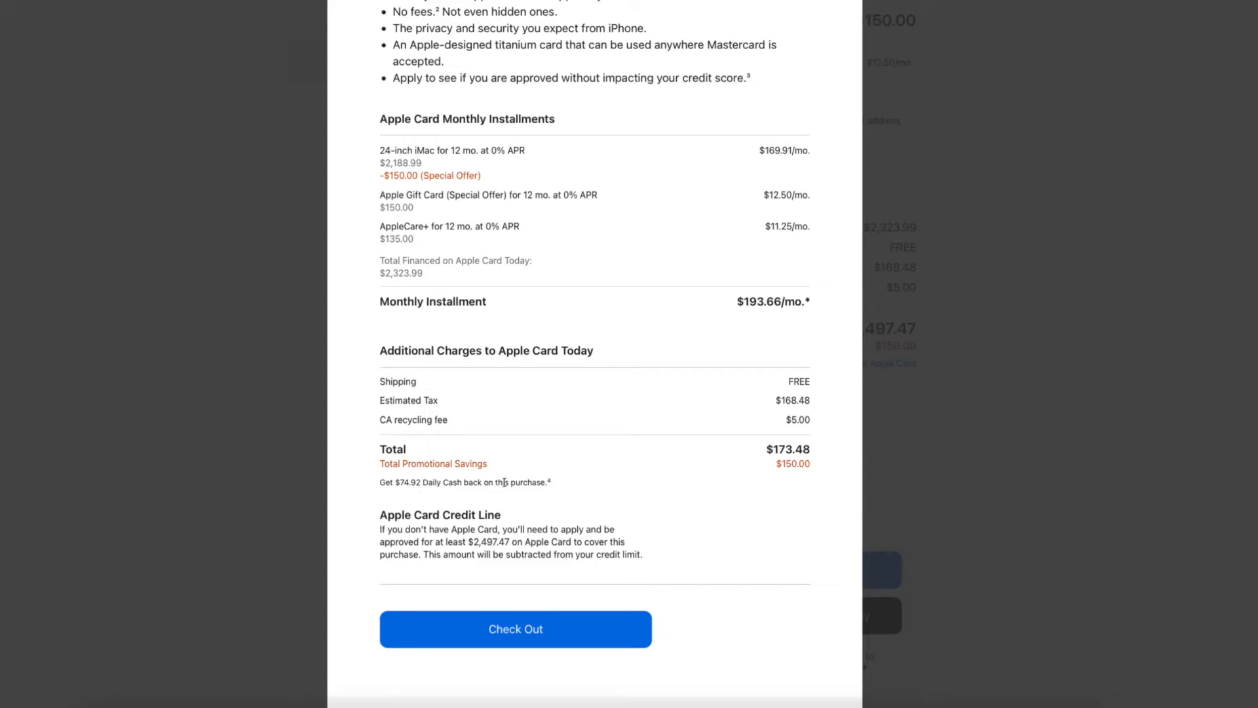
{"action": "mouse_move", "coordinate": [567, 492]}
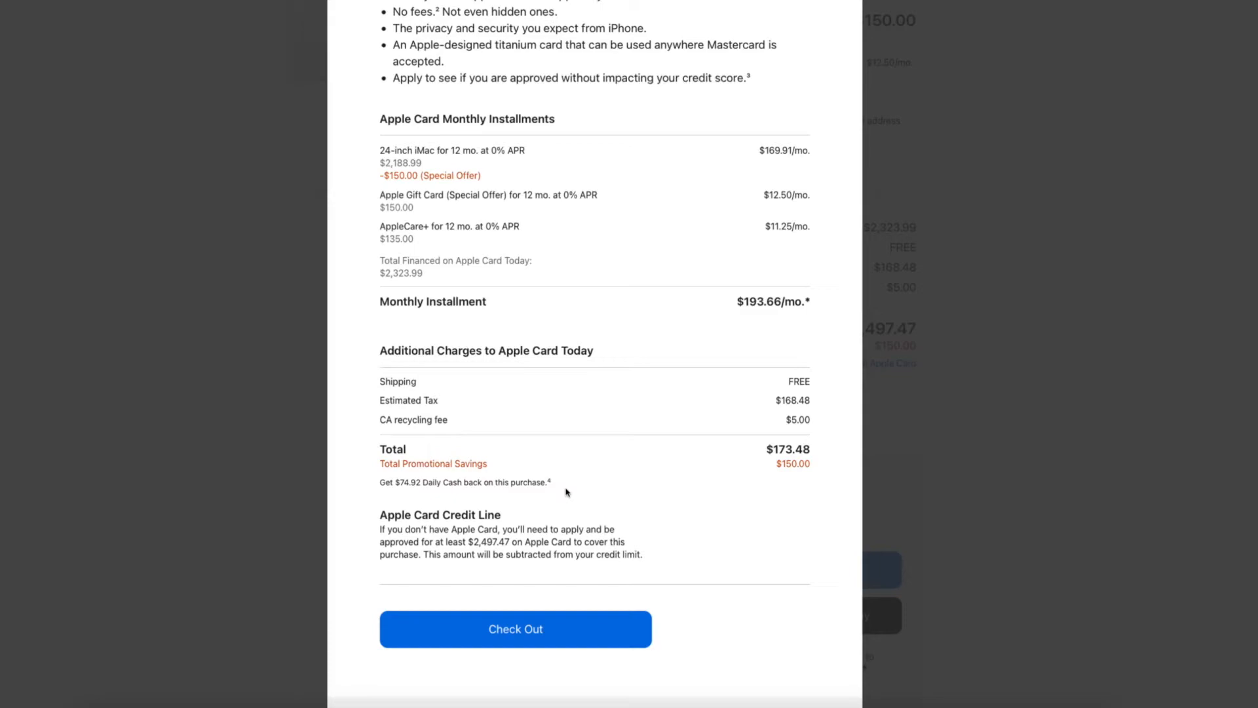
{"action": "mouse_move", "coordinate": [674, 468]}
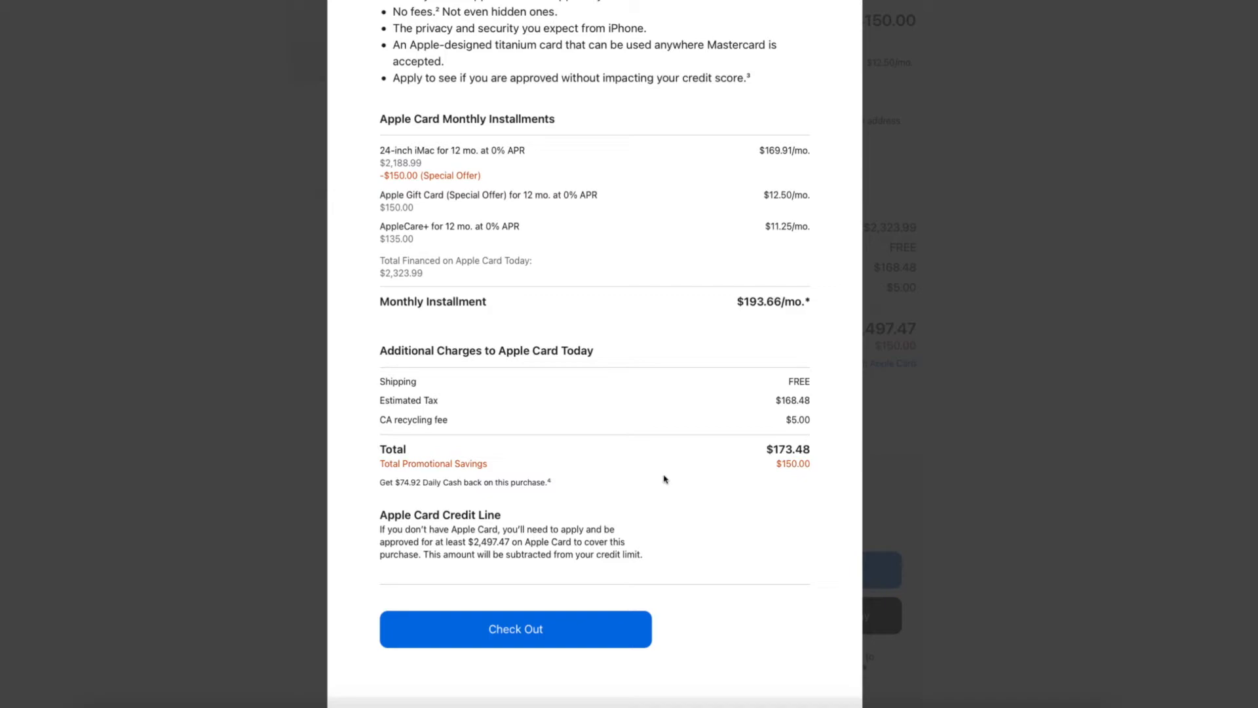
{"action": "mouse_move", "coordinate": [672, 492]}
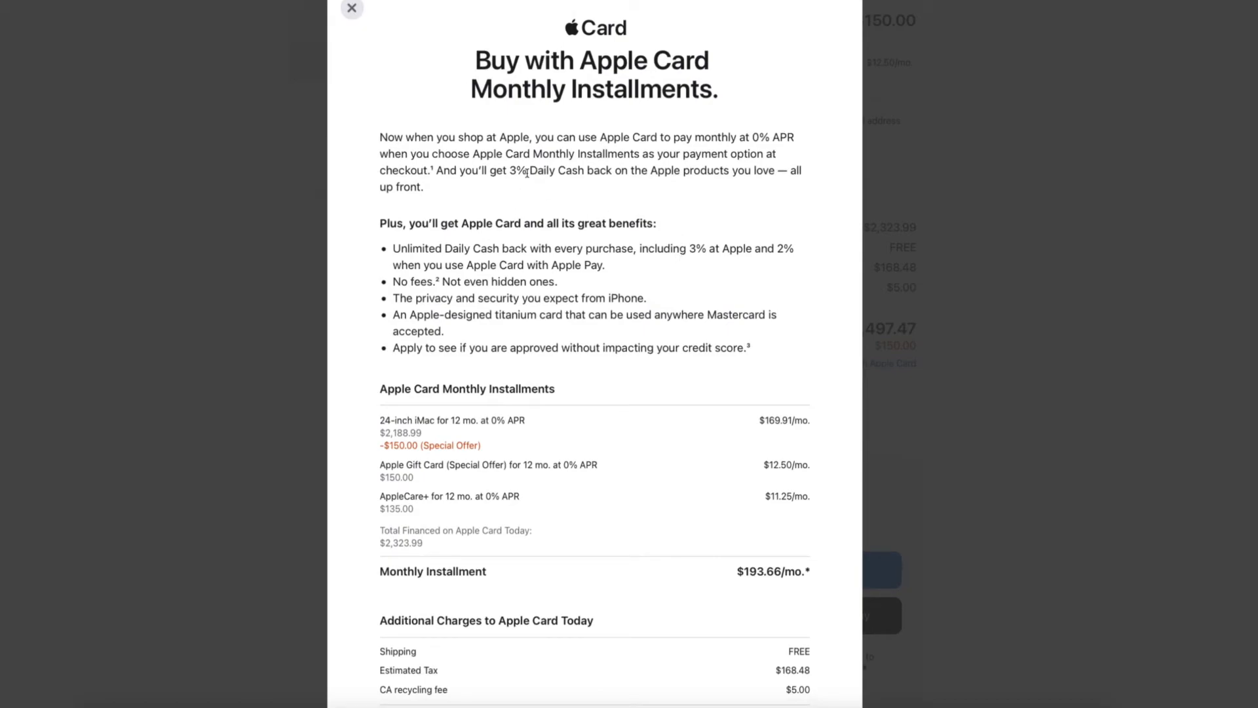
{"action": "scroll", "scroll_direction": "down", "scroll_amount": 3}
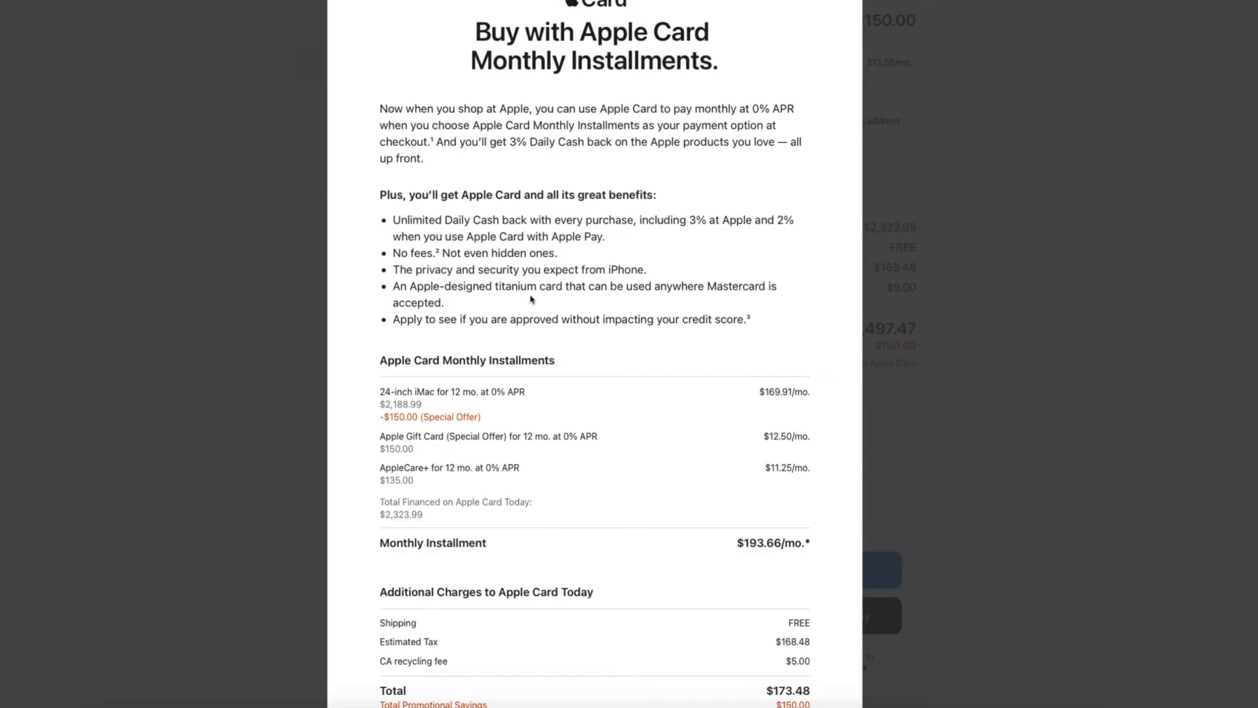
{"action": "scroll", "scroll_direction": "down", "scroll_amount": 3}
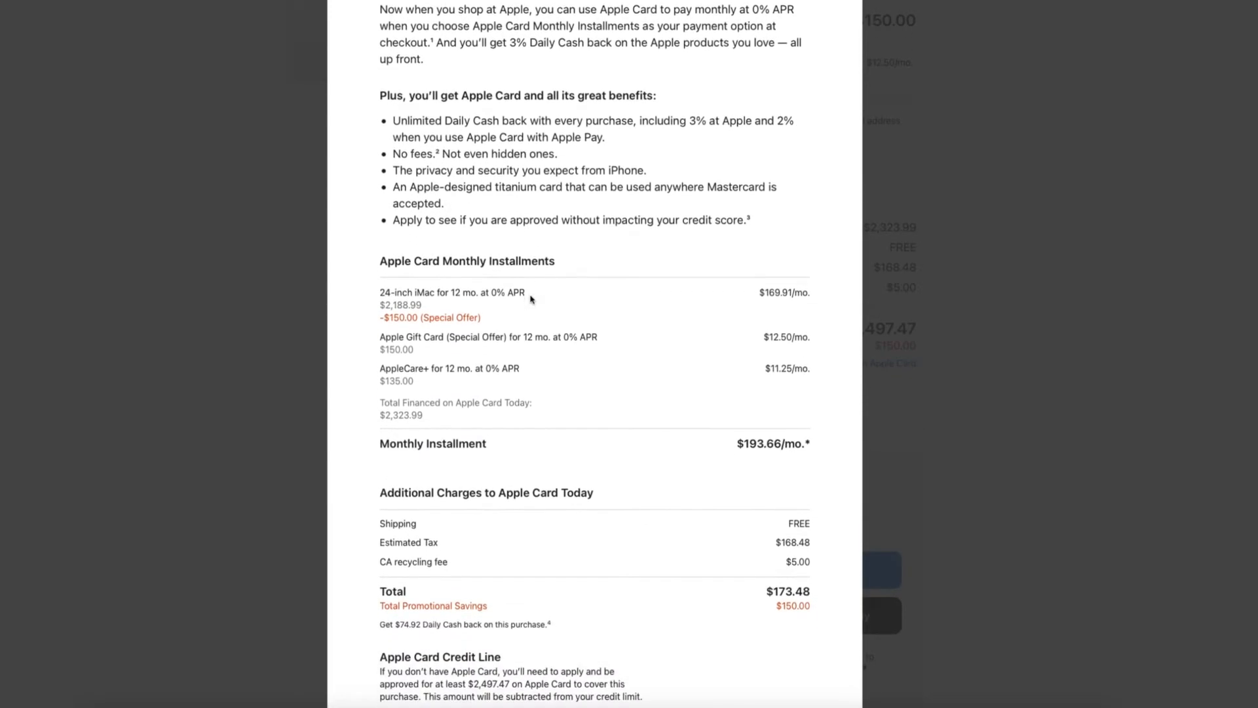
{"action": "scroll", "scroll_direction": "down", "scroll_amount": 3}
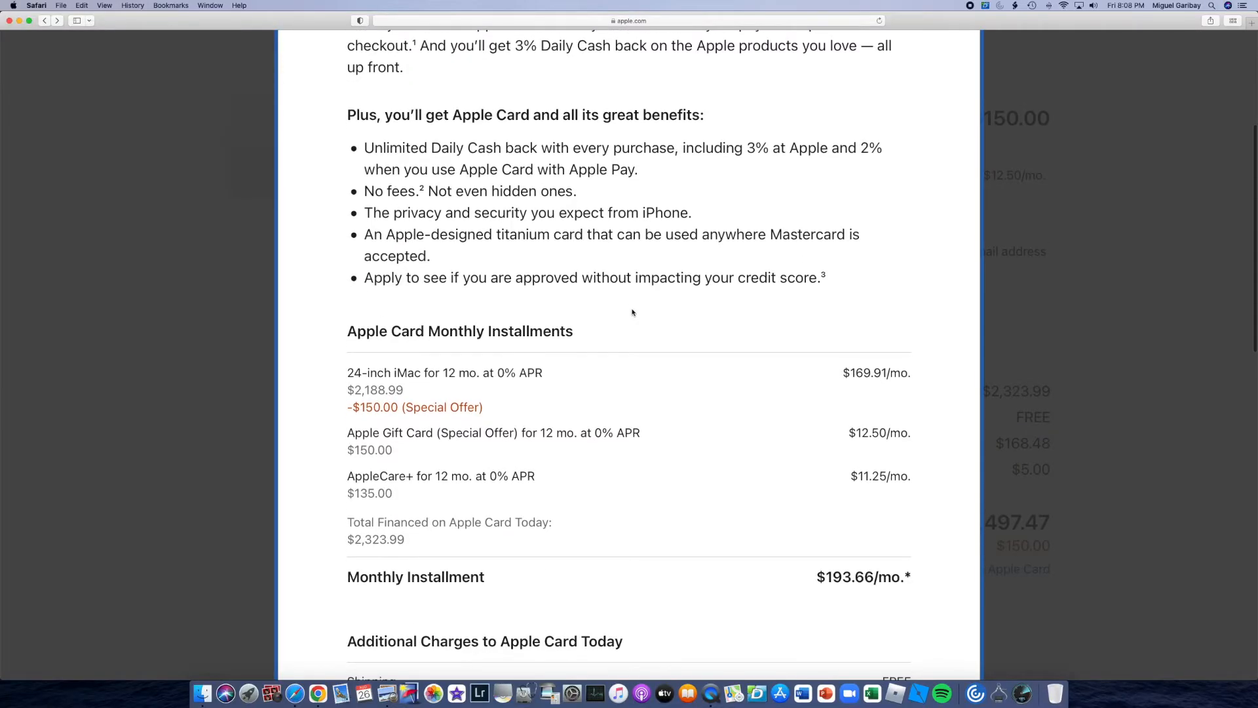
{"action": "scroll", "scroll_direction": "down", "scroll_amount": 3}
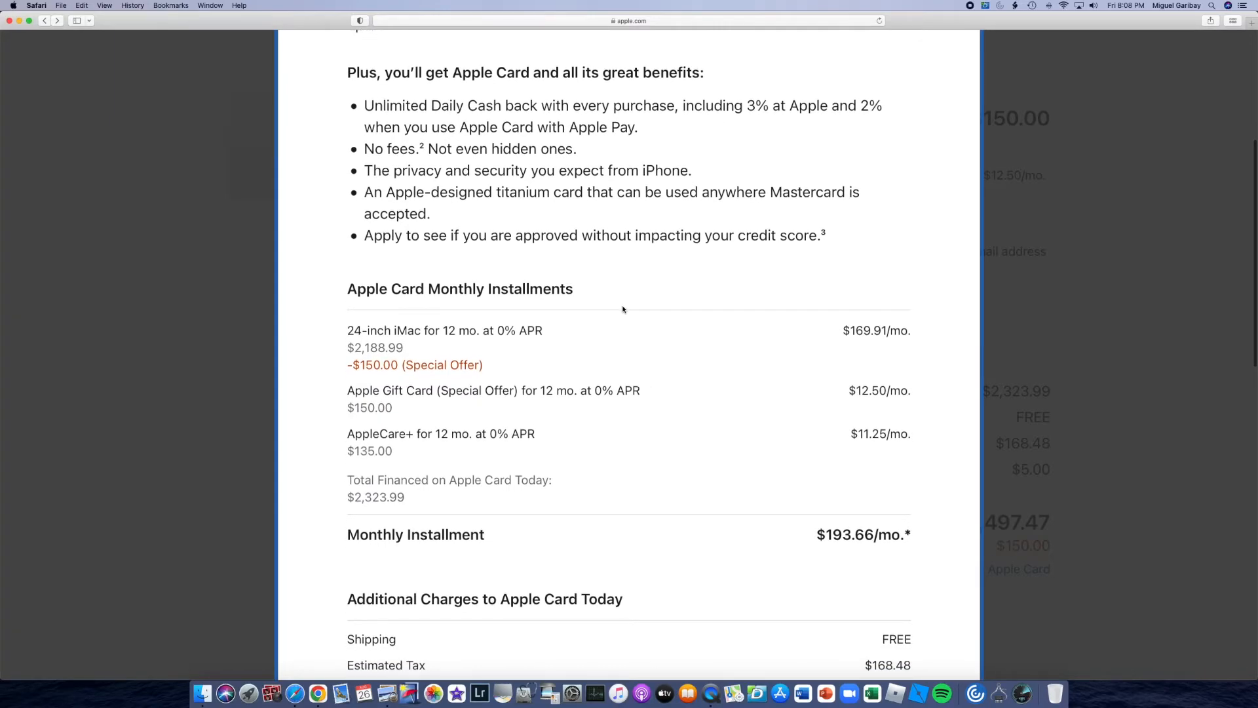
{"action": "scroll", "scroll_direction": "down", "scroll_amount": 3}
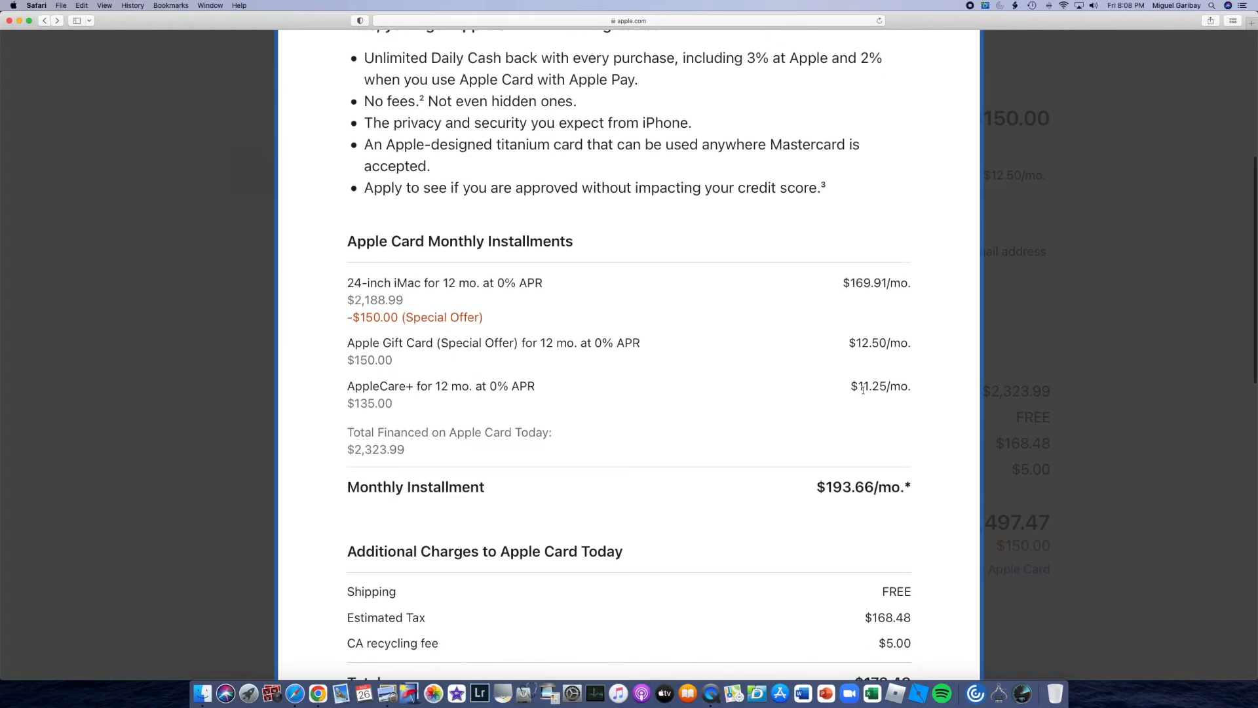
{"action": "scroll", "scroll_direction": "down", "scroll_amount": 3}
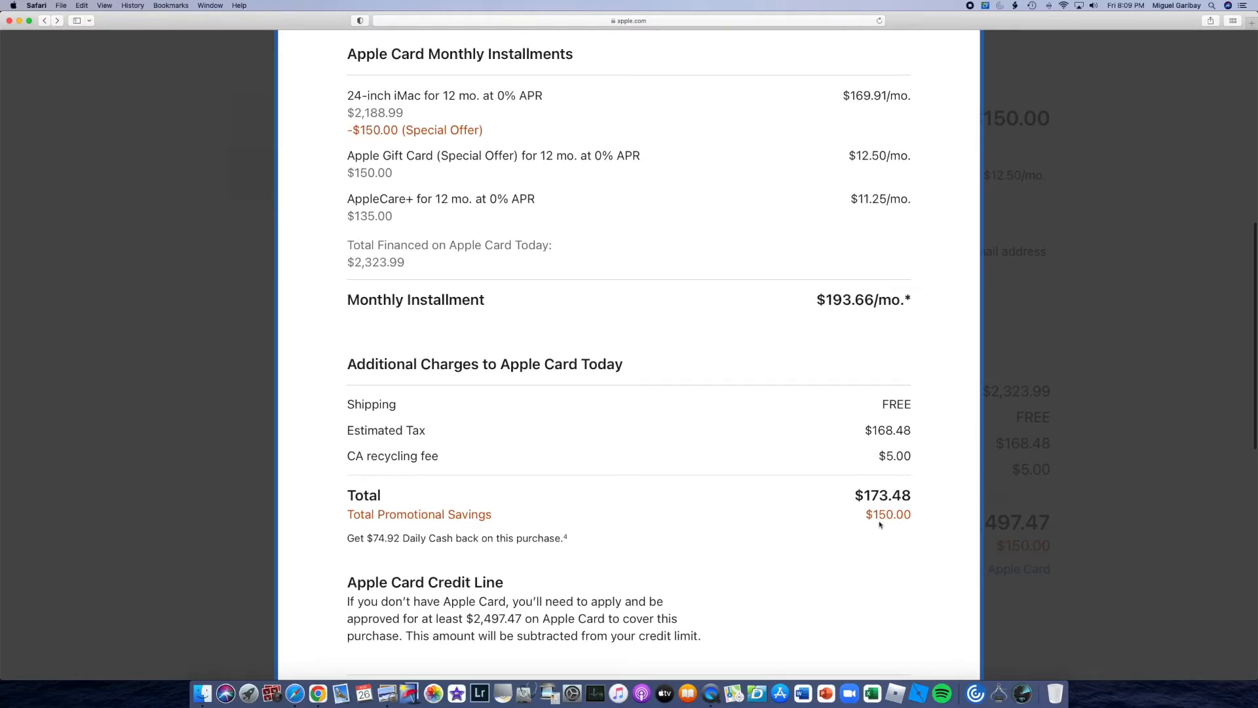
{"action": "mouse_move", "coordinate": [850, 173]}
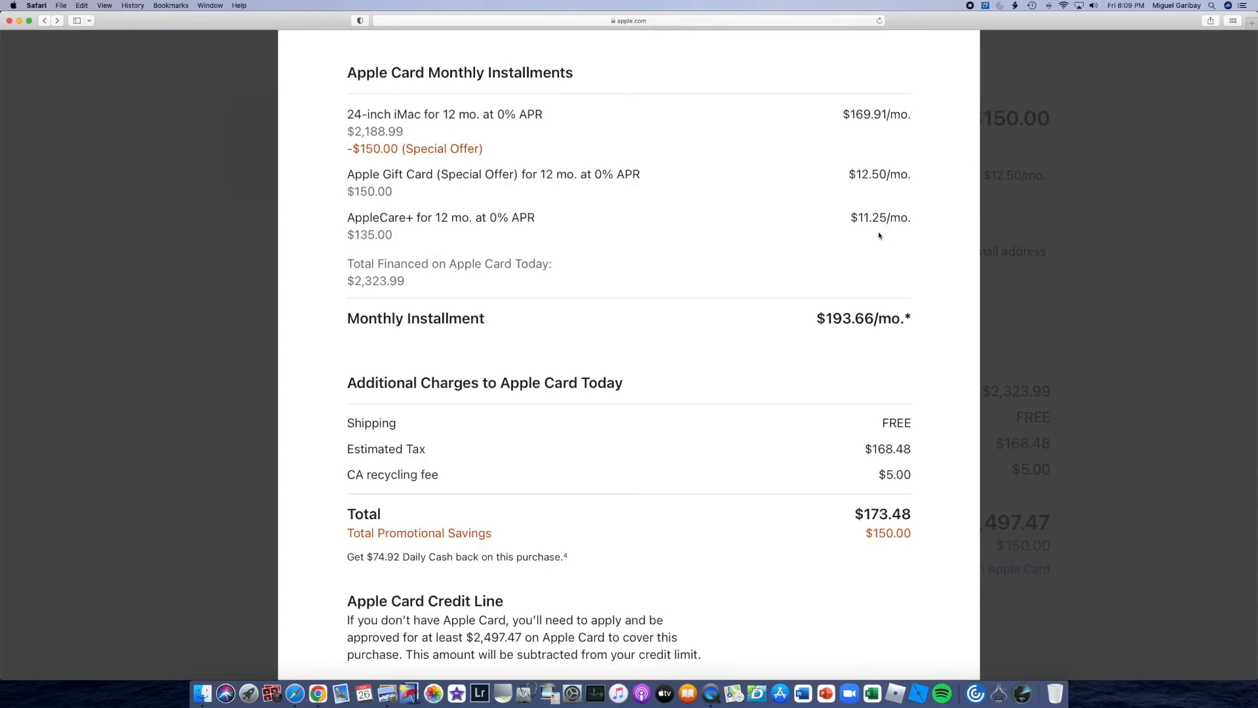
{"action": "scroll", "scroll_direction": "down", "scroll_amount": 3}
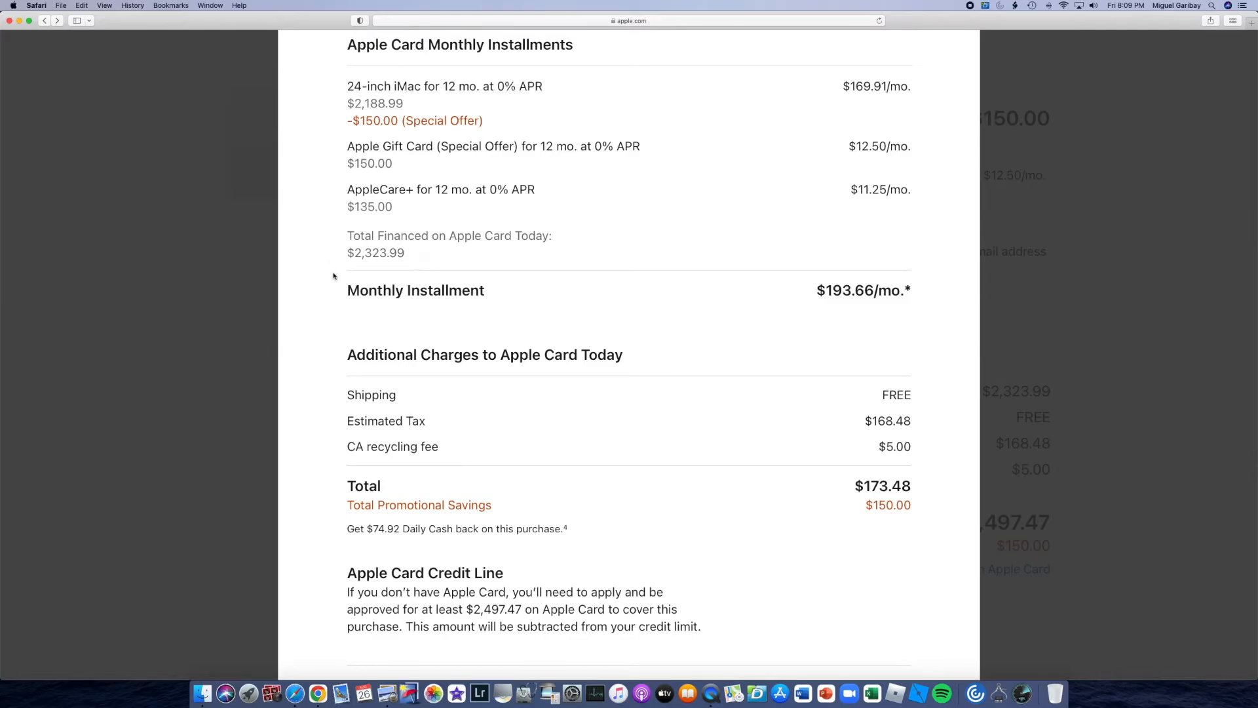
{"action": "scroll", "scroll_direction": "down", "scroll_amount": 3}
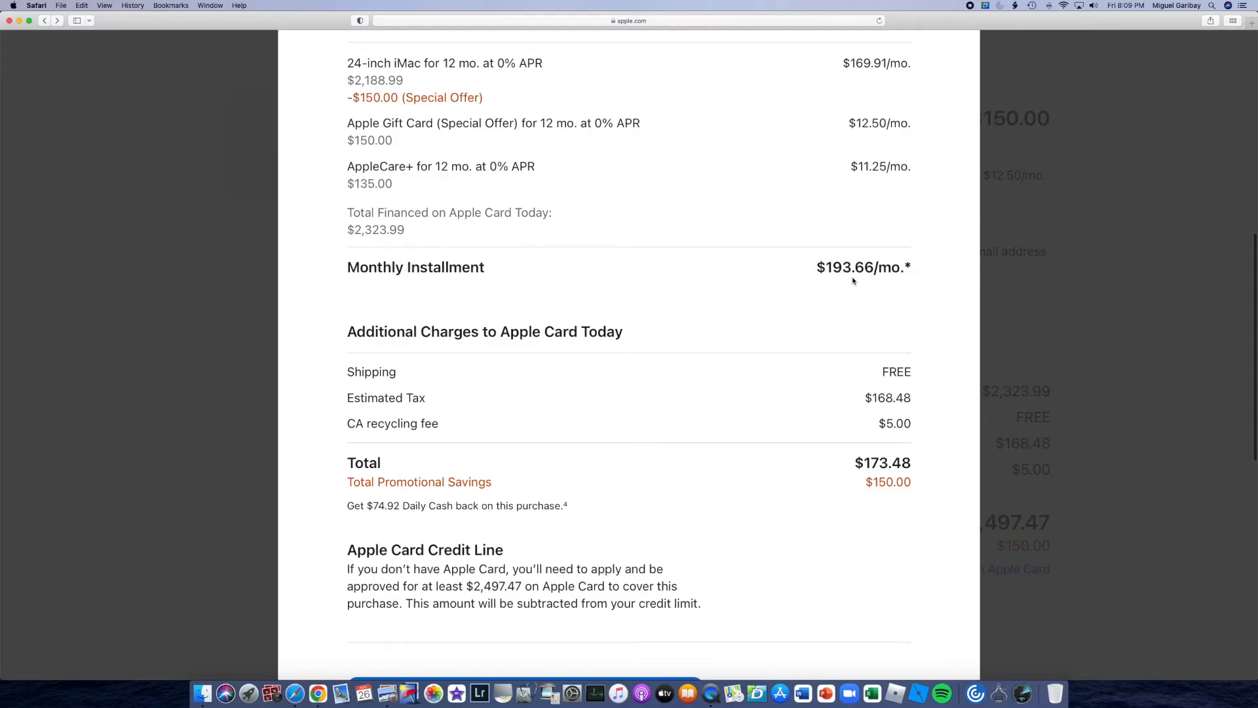
{"action": "mouse_move", "coordinate": [861, 281]}
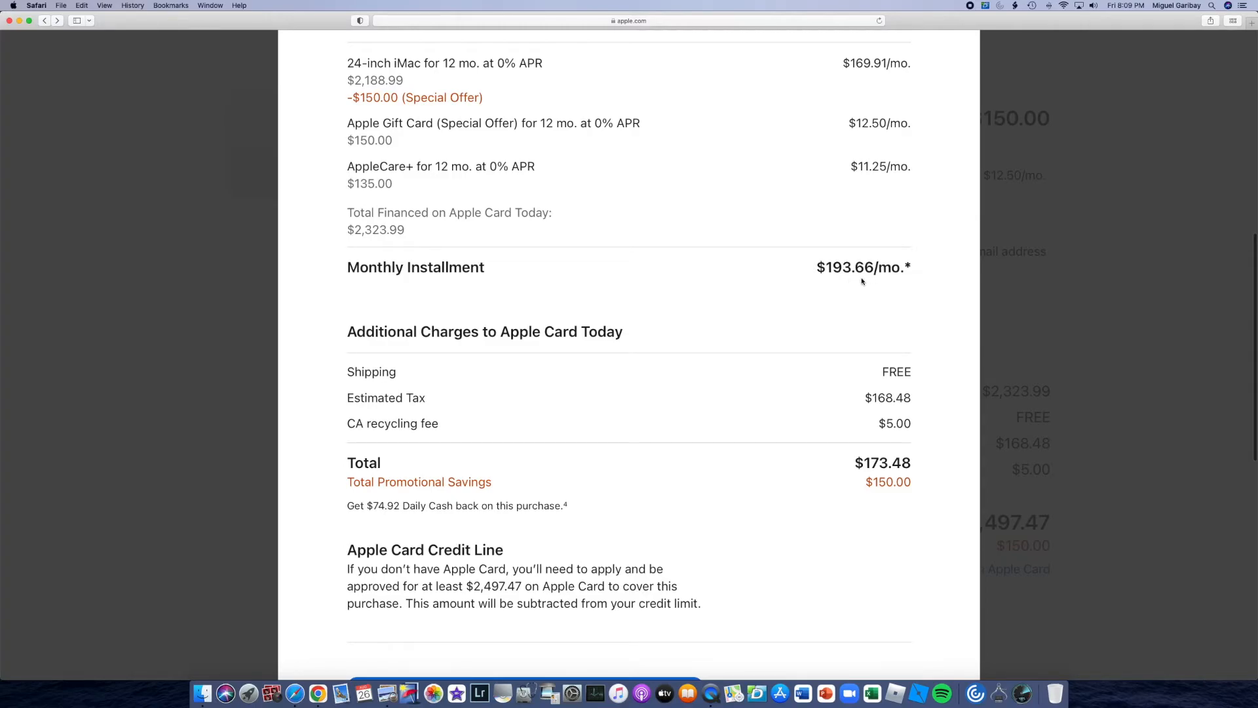
{"action": "scroll", "scroll_direction": "down", "scroll_amount": 3}
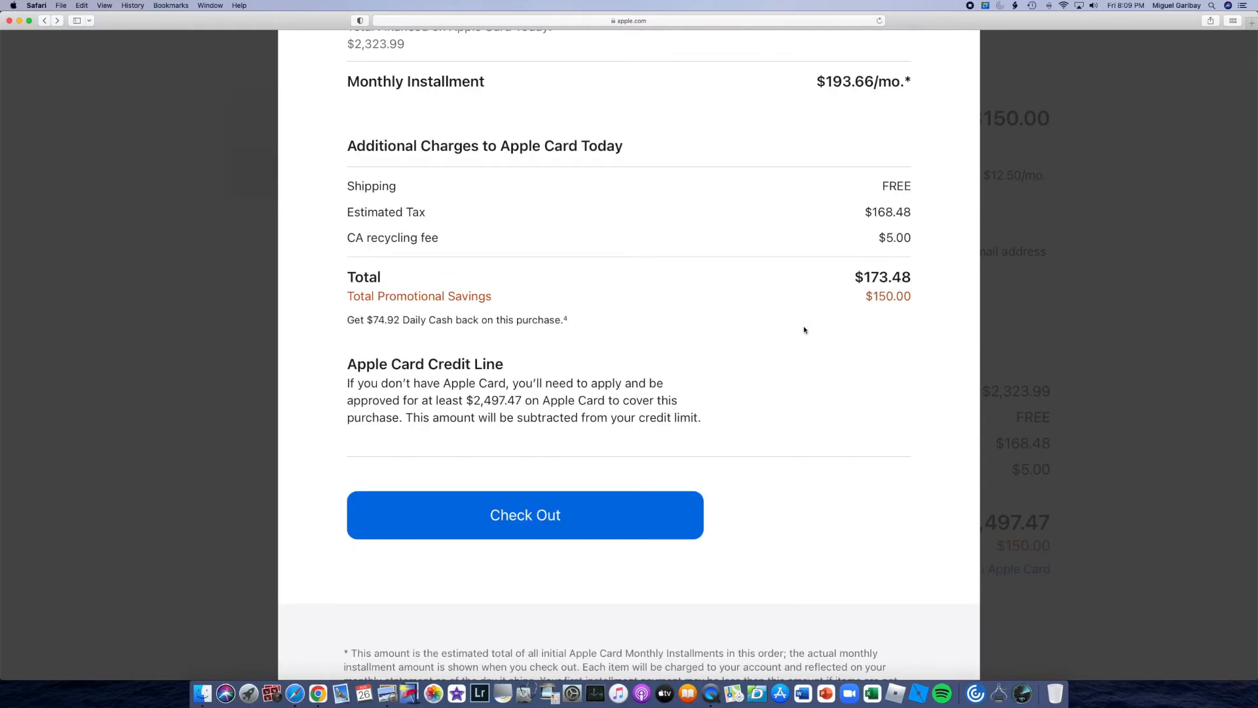
{"action": "left_click", "coordinate": [525, 515]}
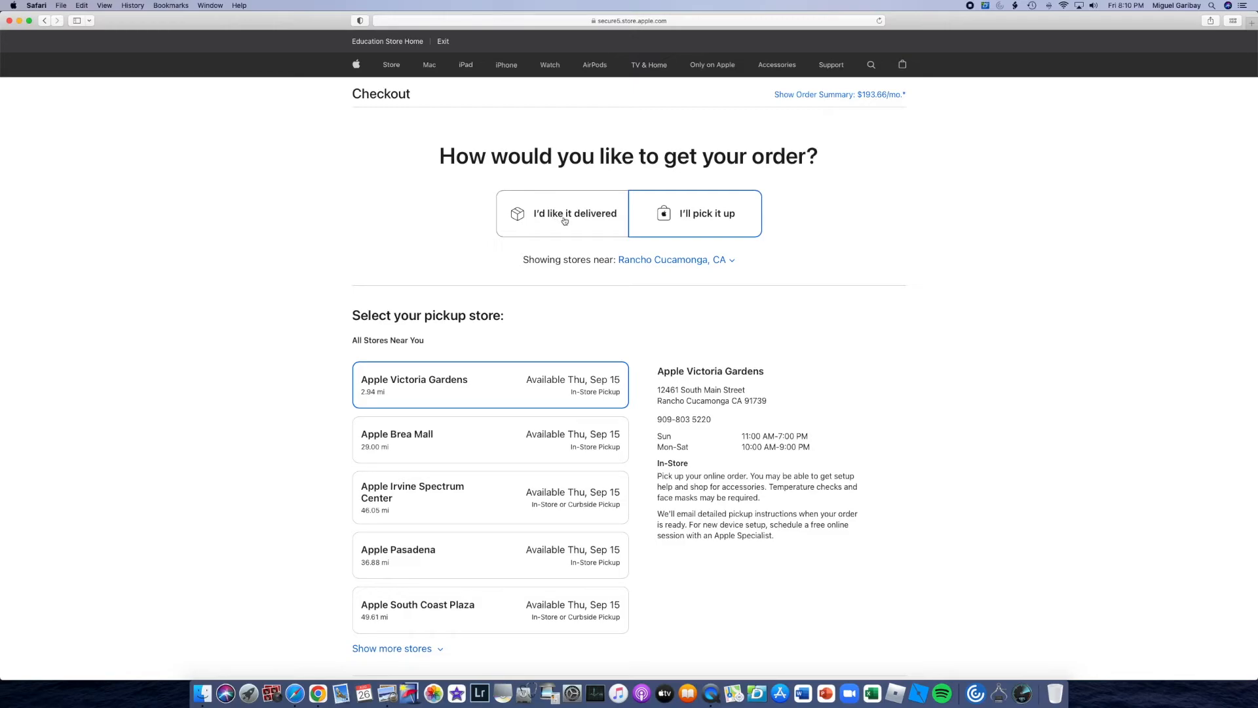
{"action": "left_click", "coordinate": [562, 212]}
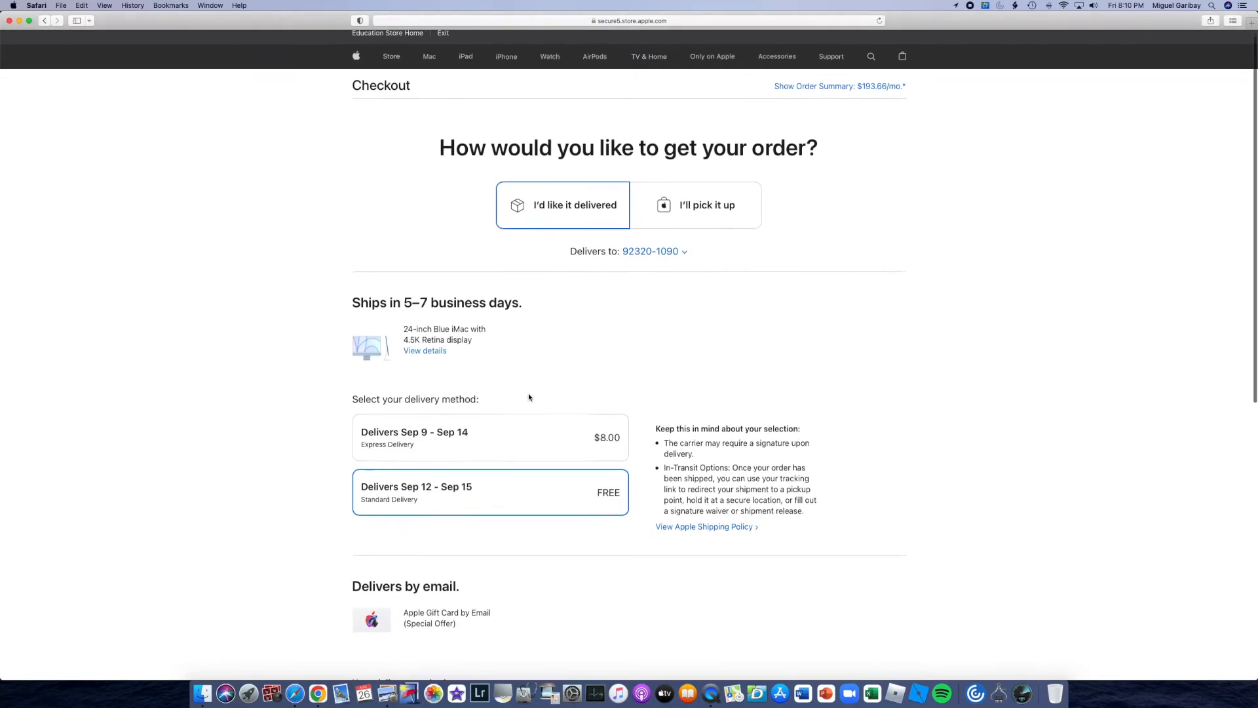
{"action": "scroll", "scroll_direction": "down", "scroll_amount": 3}
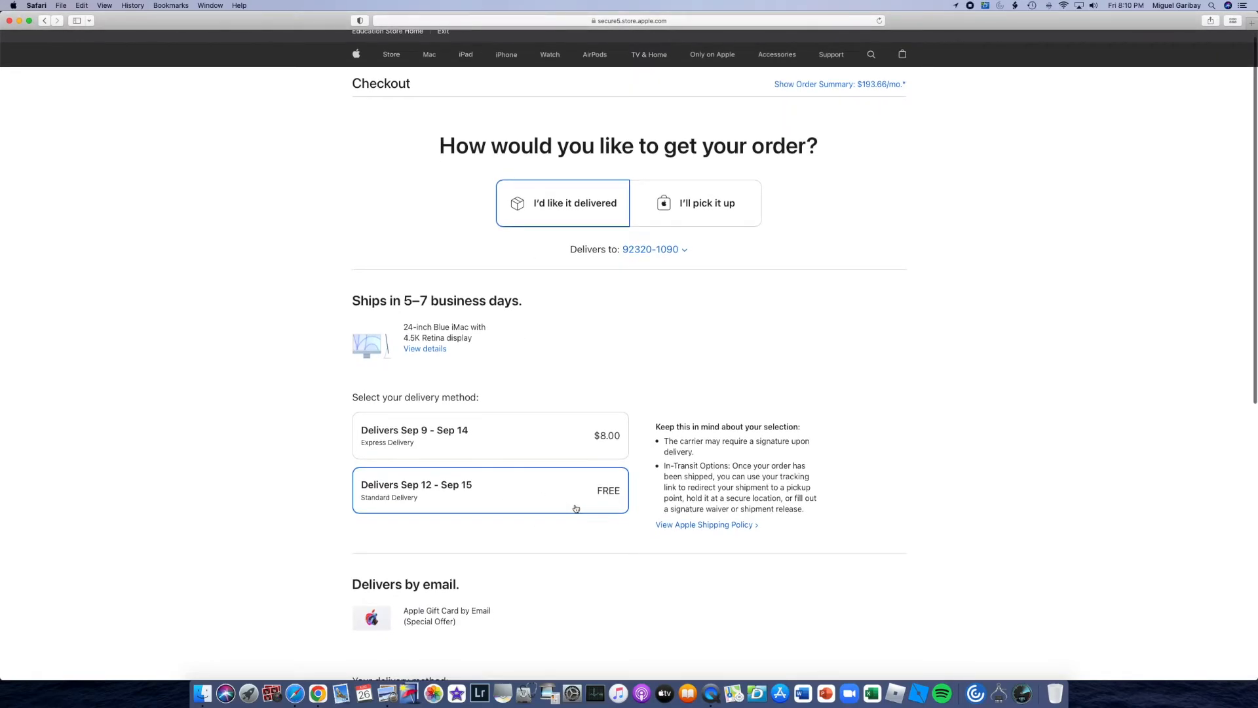
{"action": "mouse_move", "coordinate": [496, 507]}
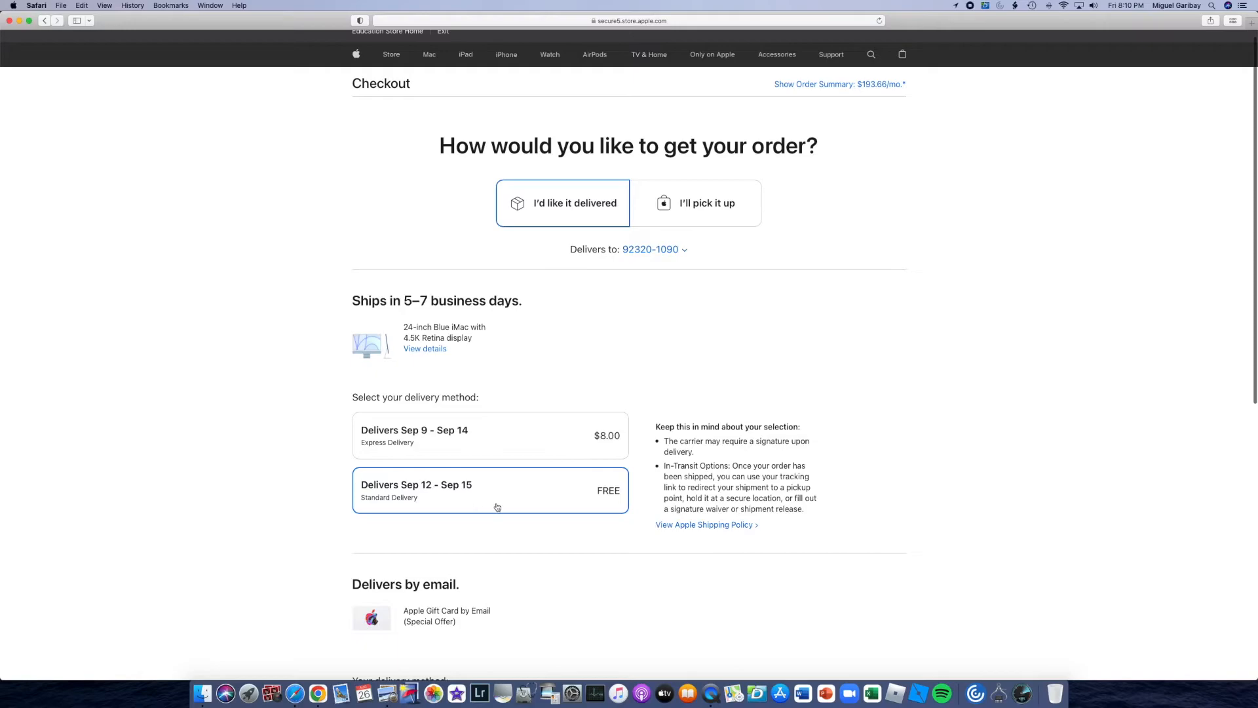
{"action": "mouse_move", "coordinate": [561, 452]}
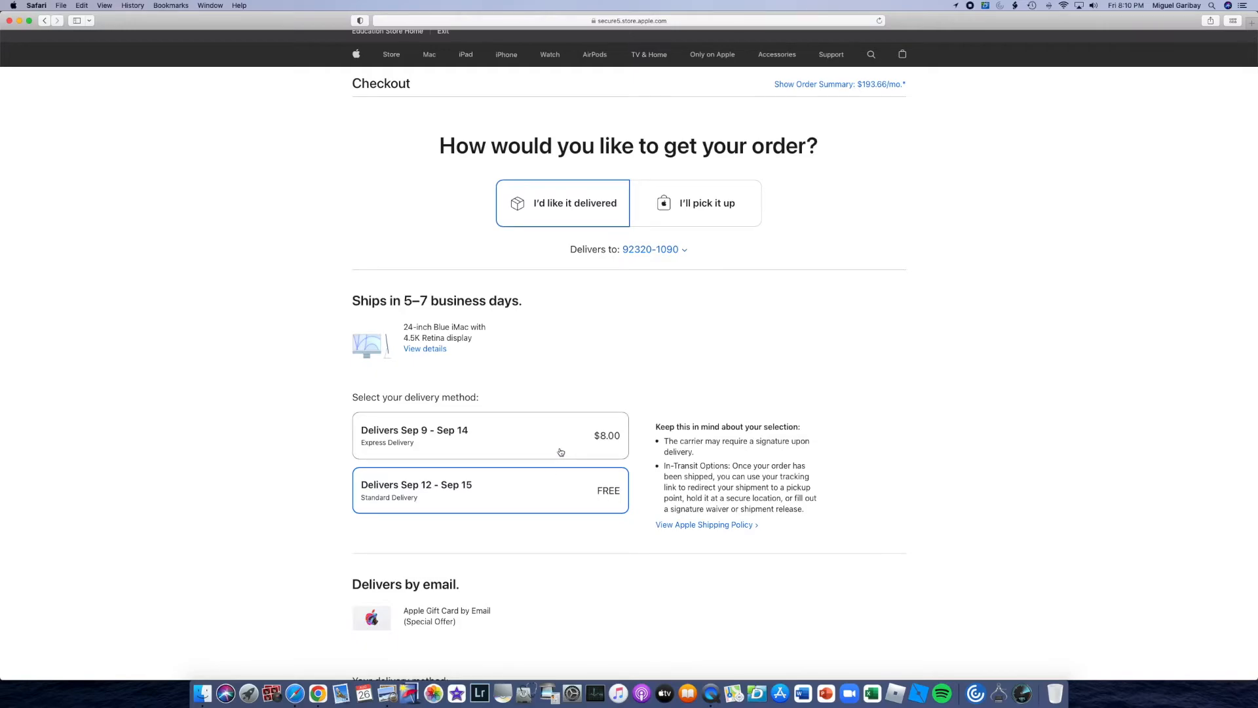
{"action": "left_click", "coordinate": [490, 435]}
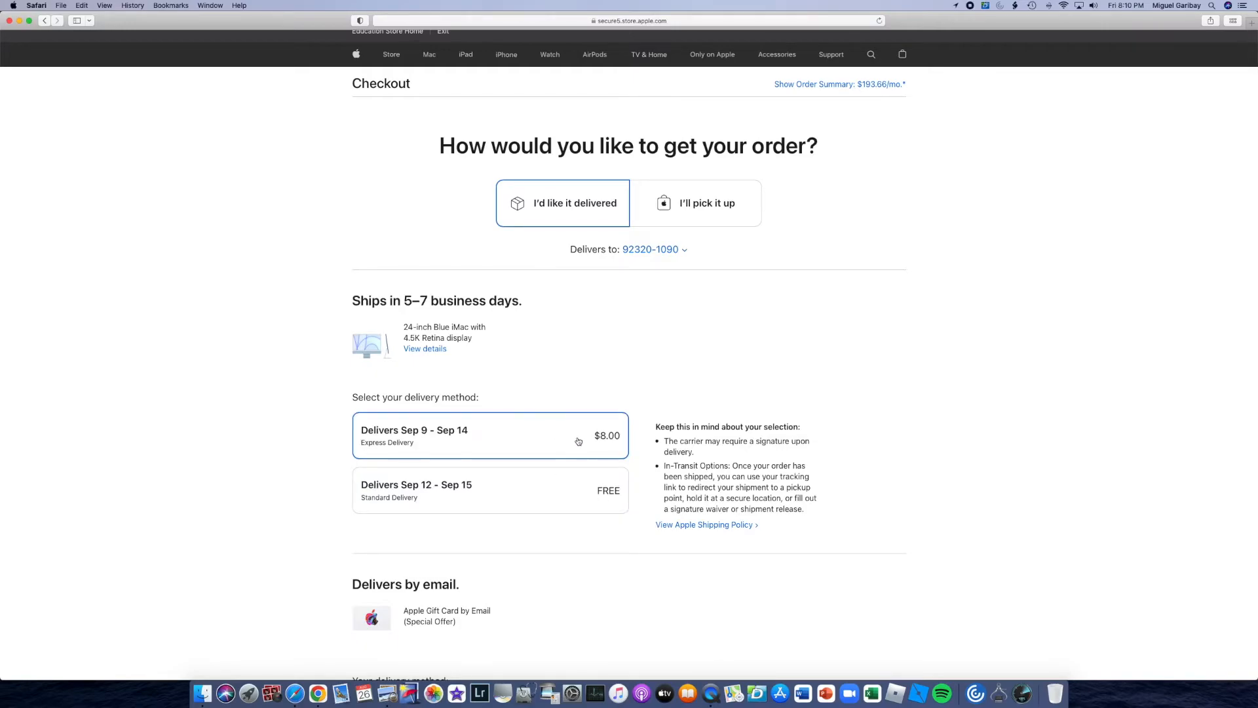
- Confirm $8.00 Express Delivery and continue to the shipping address step
{"action": "left_click", "coordinate": [490, 435]}
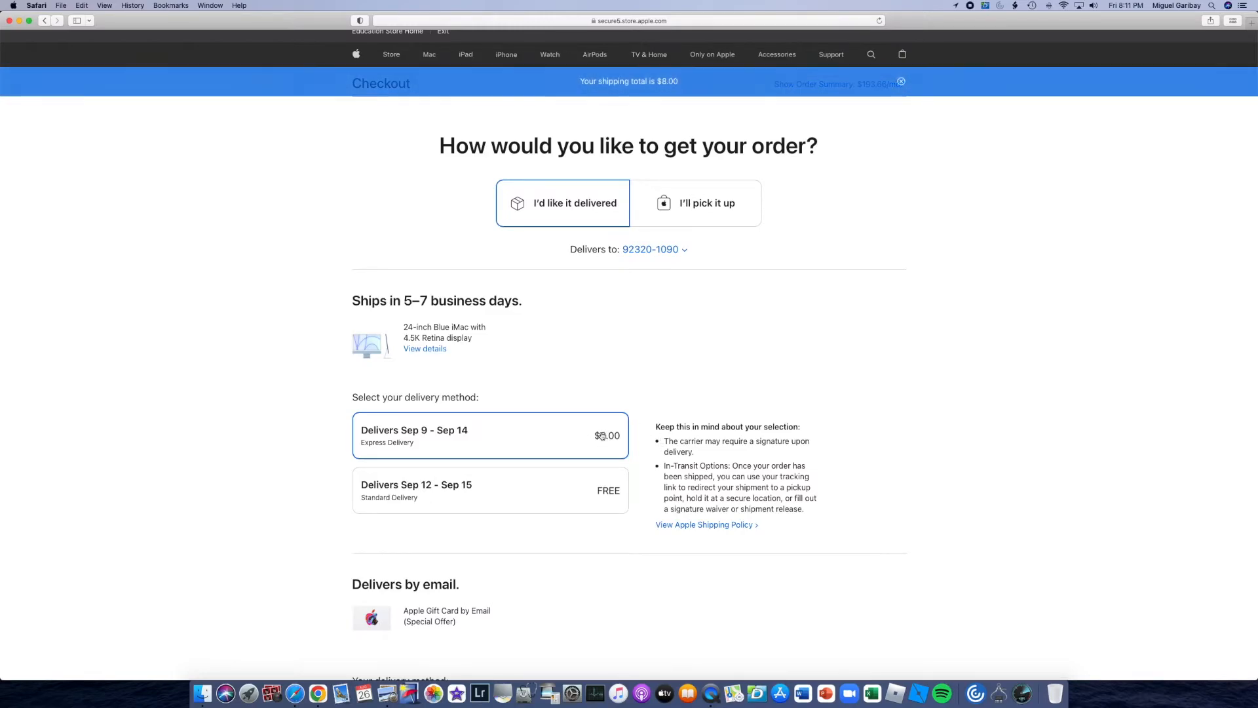
{"action": "scroll", "scroll_direction": "down", "scroll_amount": 3}
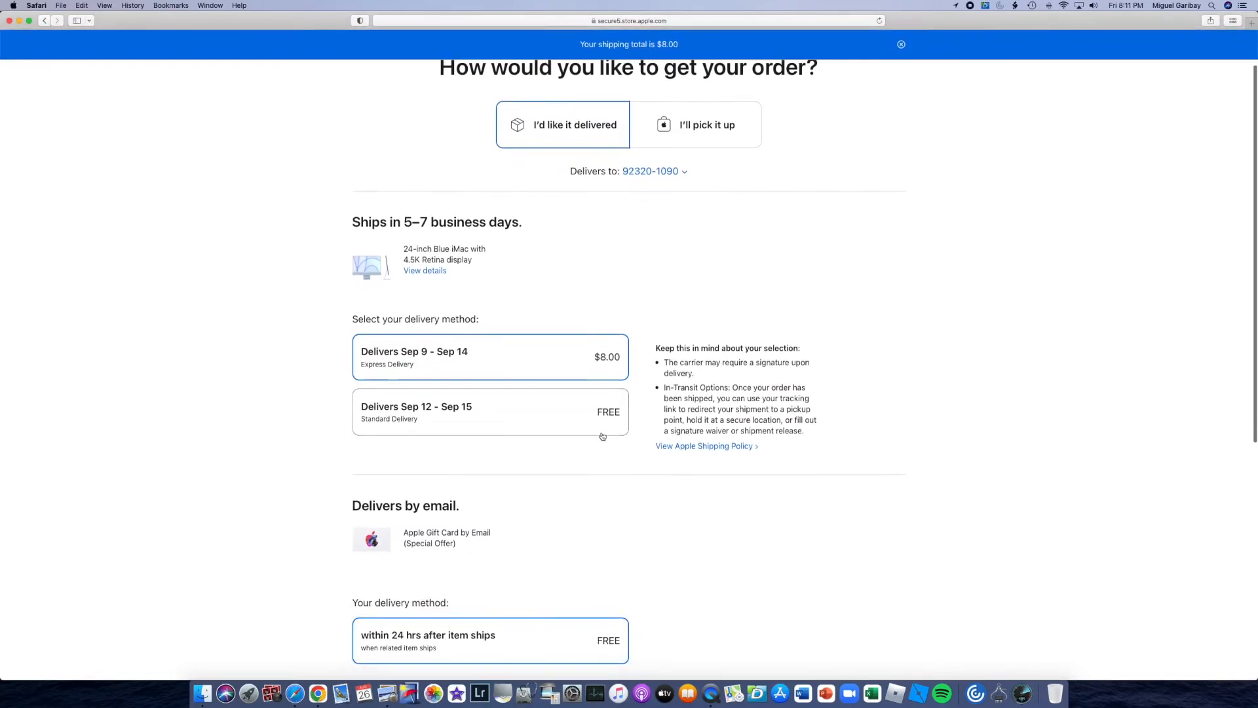
{"action": "scroll", "scroll_direction": "down", "scroll_amount": 3}
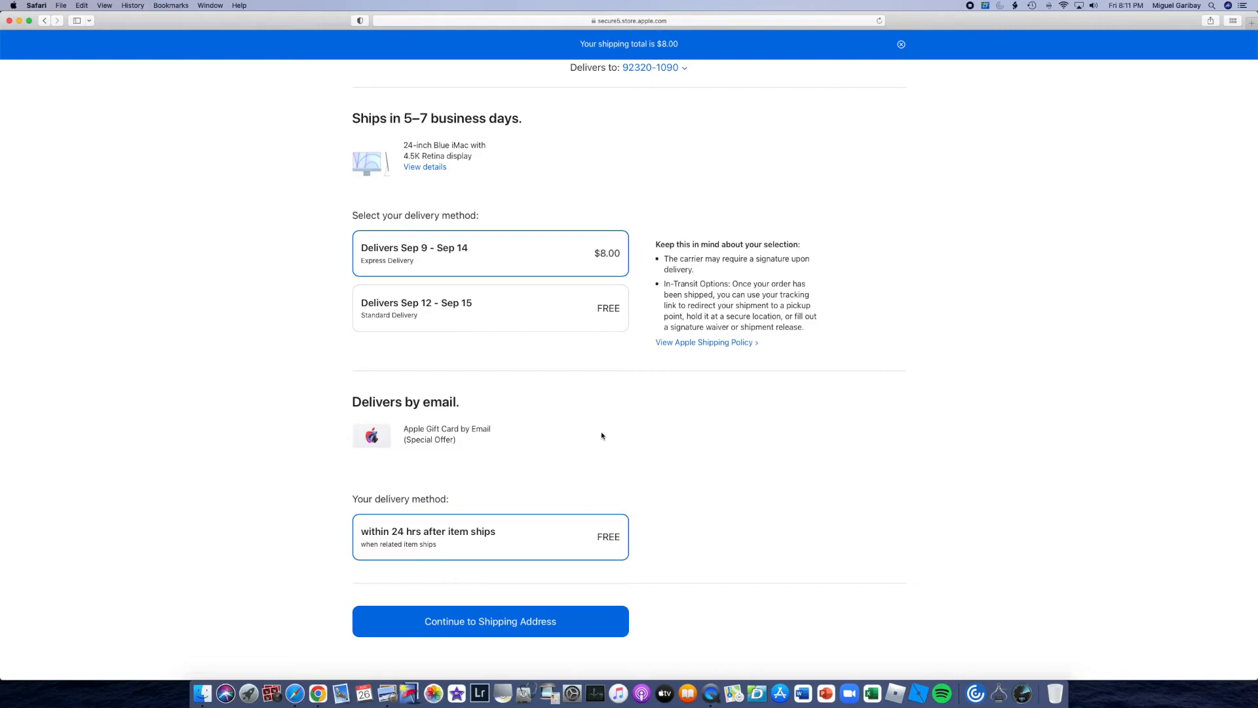
{"action": "mouse_move", "coordinate": [511, 256]}
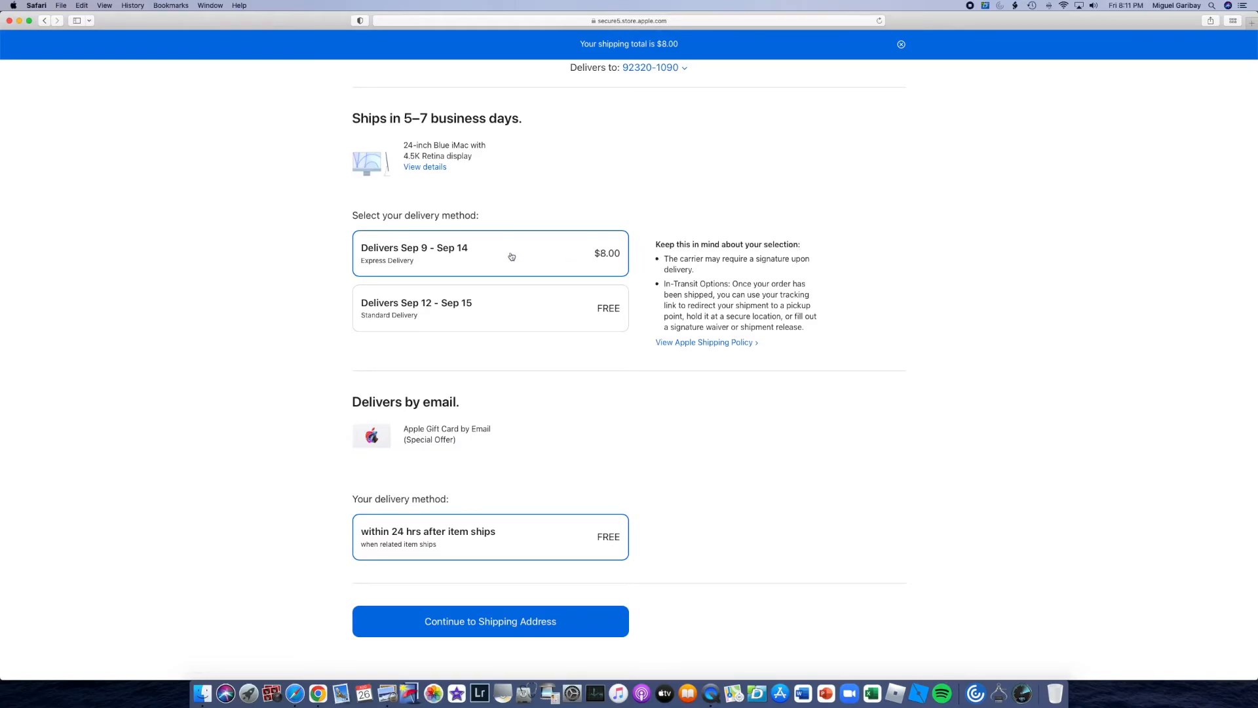
{"action": "mouse_move", "coordinate": [675, 256]}
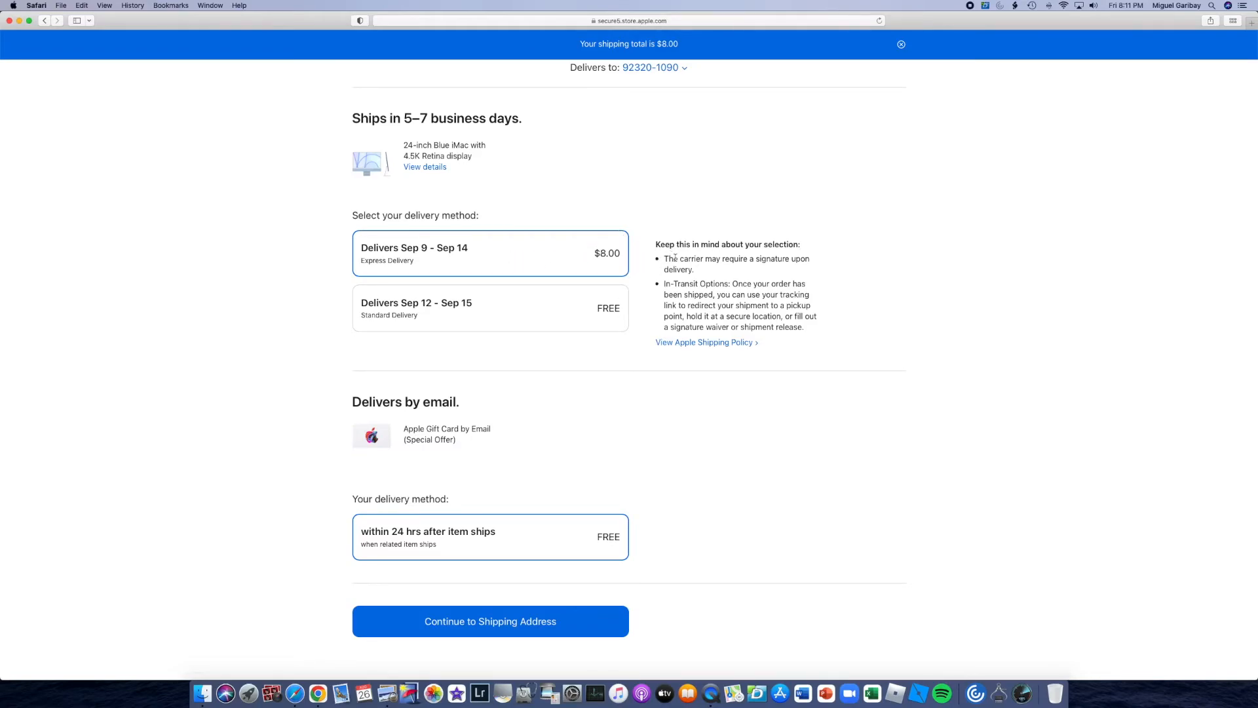
{"action": "scroll", "scroll_direction": "down", "scroll_amount": 3}
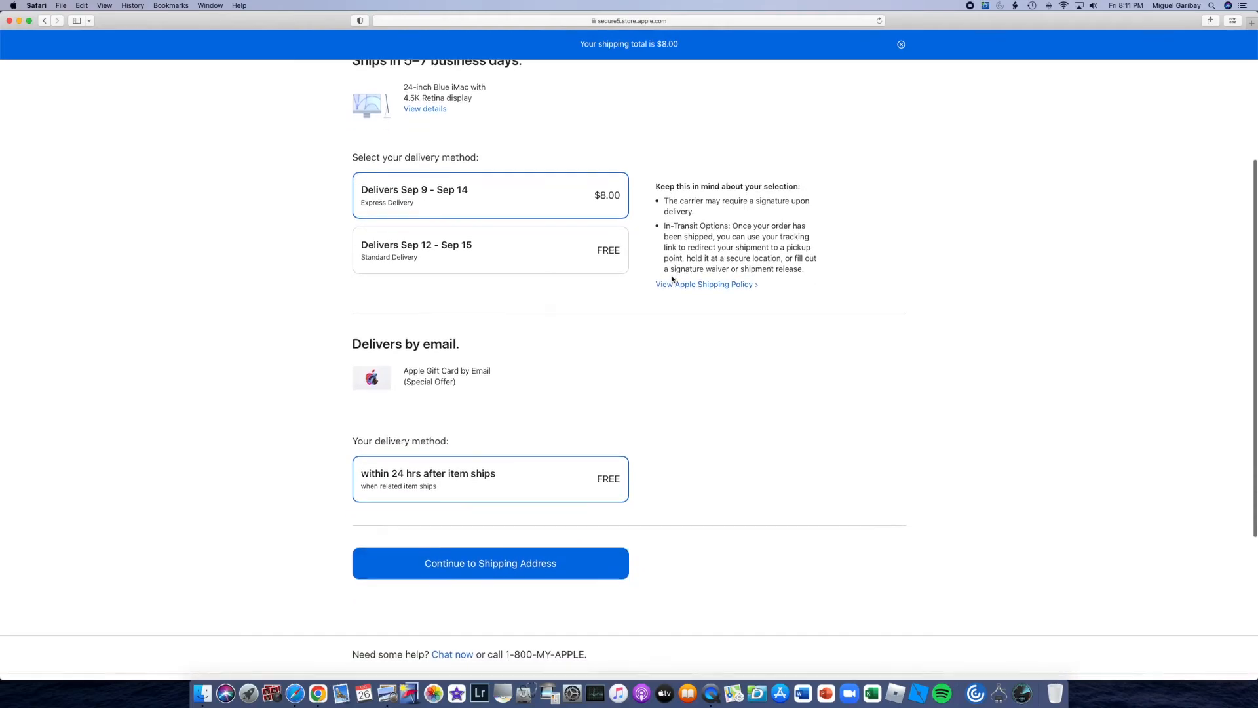
{"action": "scroll", "scroll_direction": "down", "scroll_amount": 3}
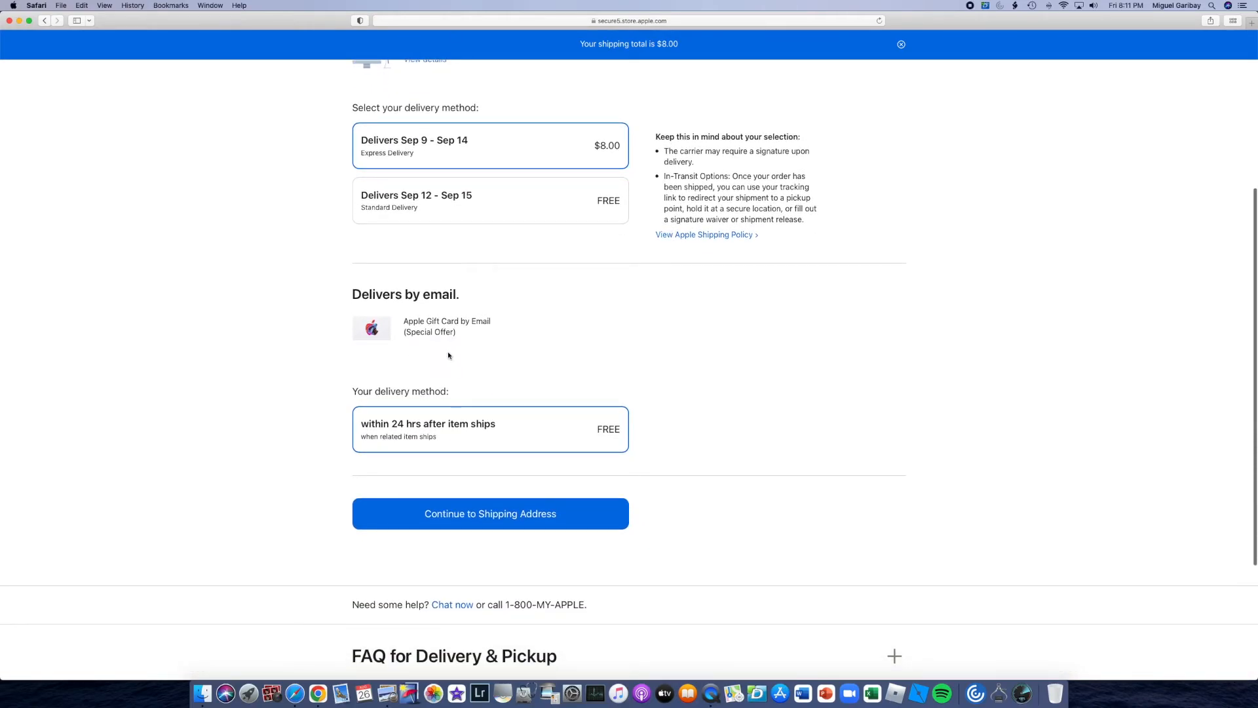
{"action": "scroll", "scroll_direction": "down", "scroll_amount": 3}
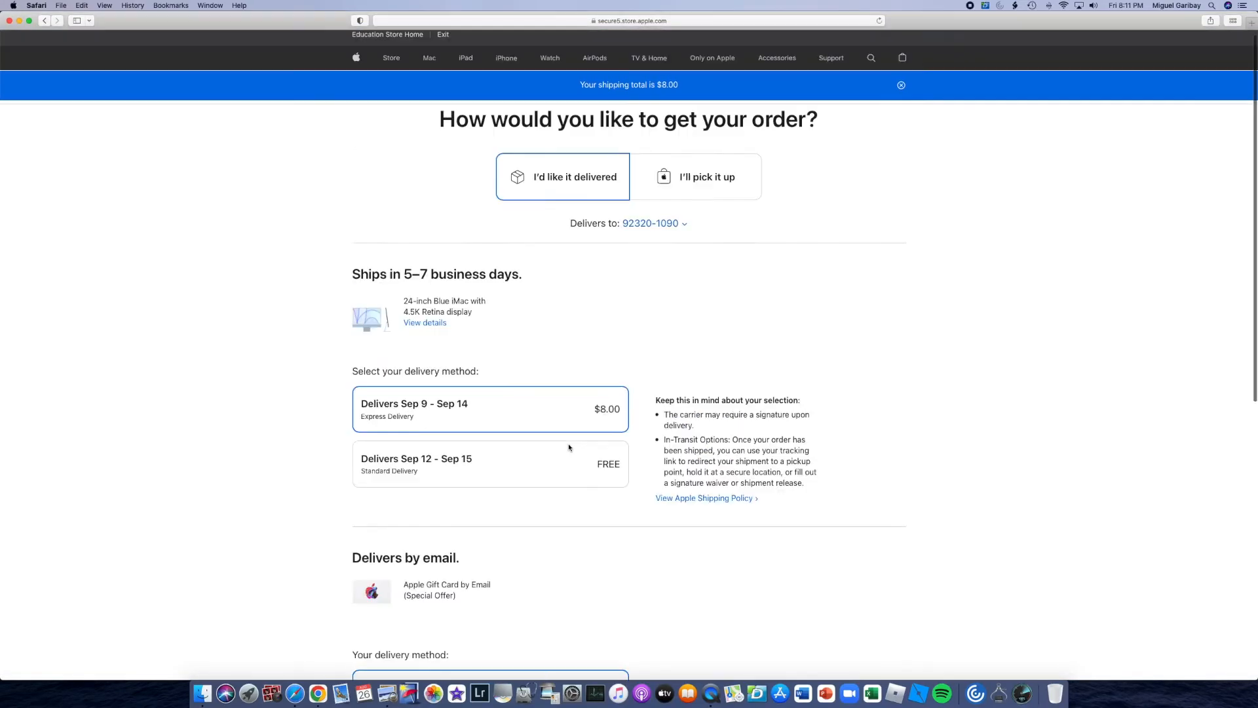
{"action": "scroll", "scroll_direction": "down", "scroll_amount": 3}
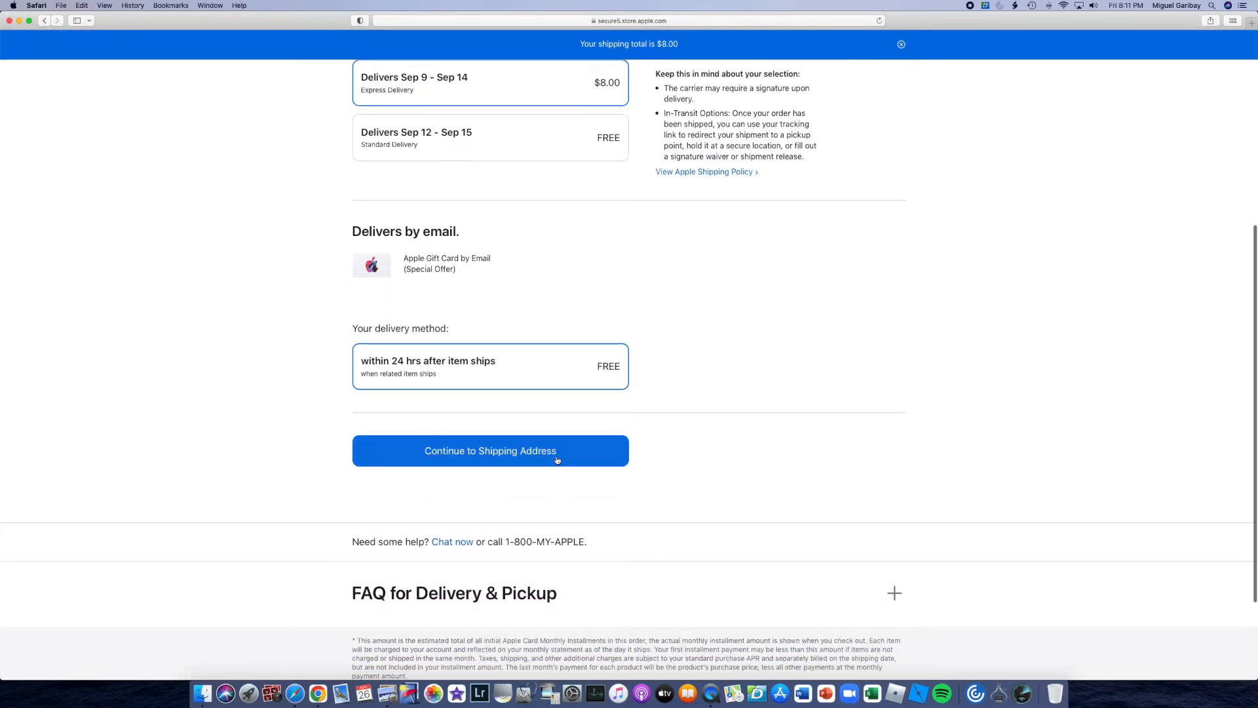
{"action": "left_click", "coordinate": [489, 450]}
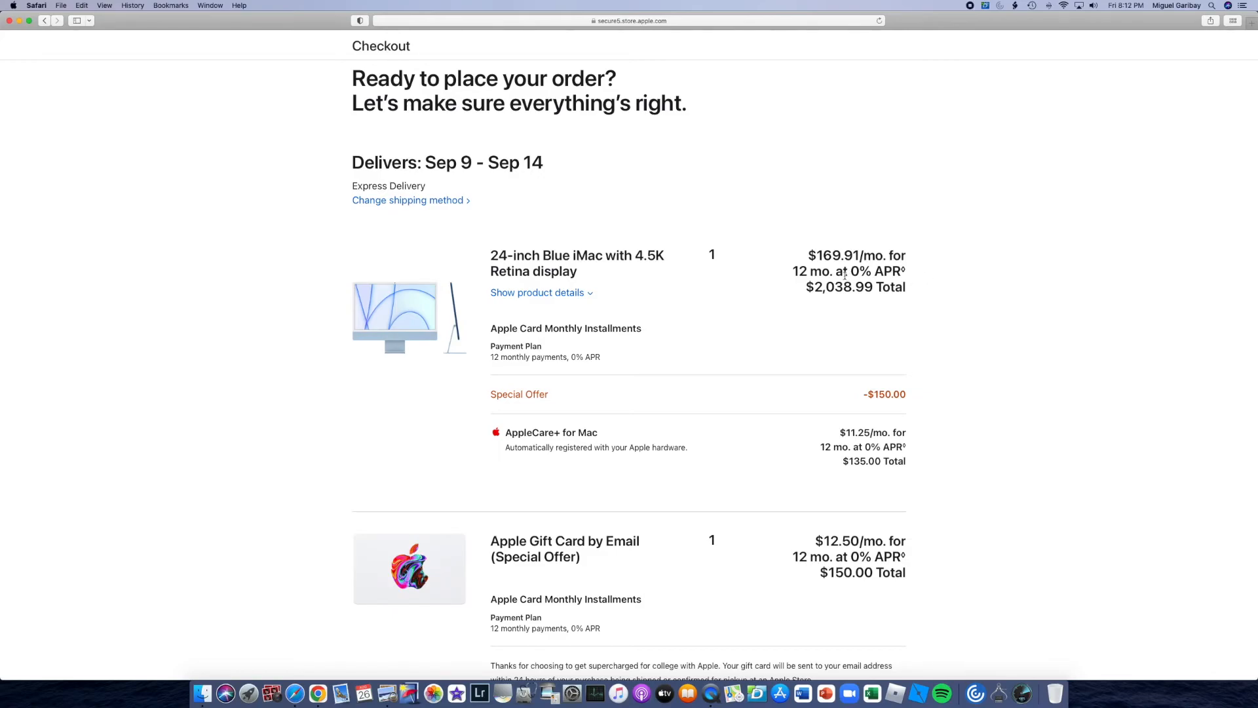
{"action": "mouse_move", "coordinate": [854, 282]}
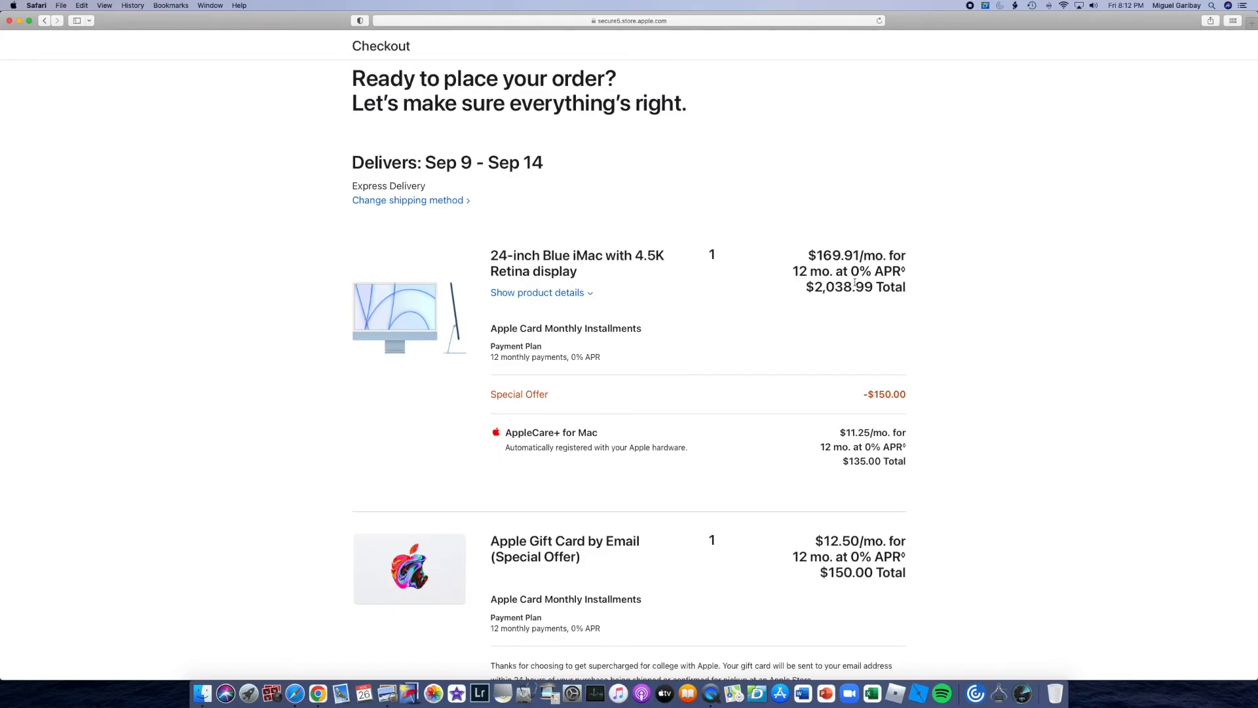
- Scroll the review page past the blue iMac, AppleCare+ and $150 gift card
{"action": "scroll", "scroll_direction": "down", "scroll_amount": 3}
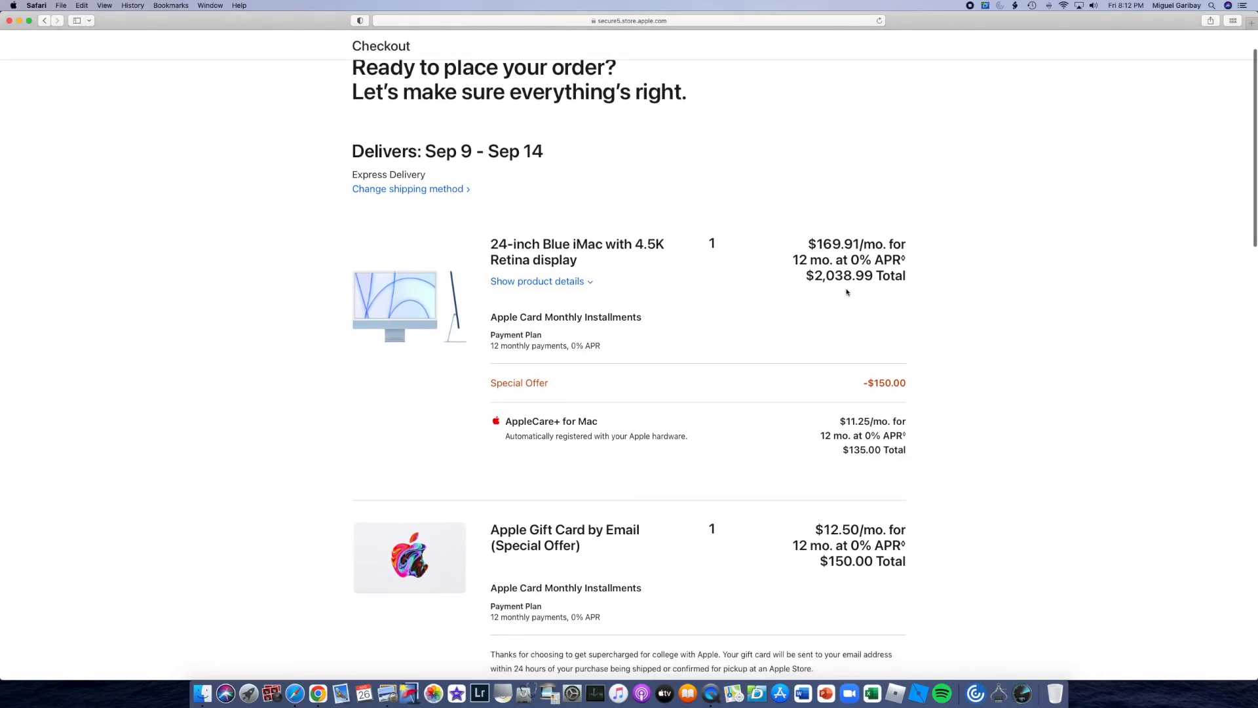
{"action": "scroll", "scroll_direction": "down", "scroll_amount": 3}
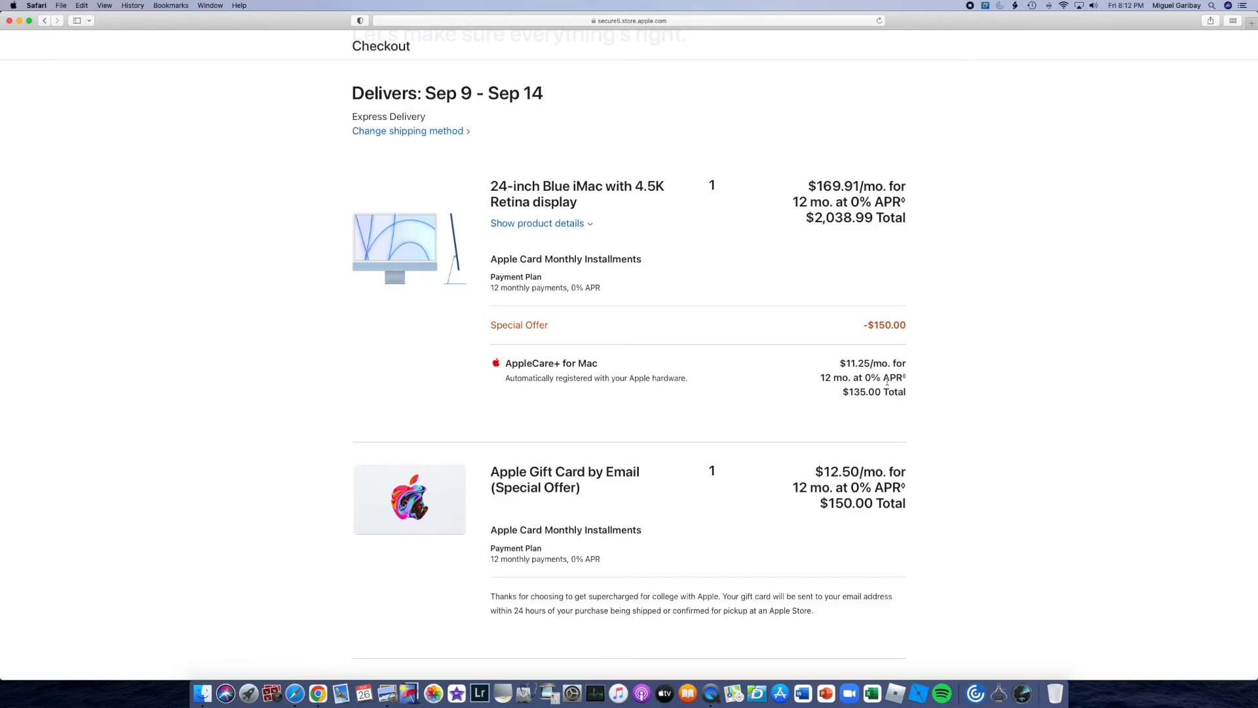
{"action": "mouse_move", "coordinate": [937, 383]}
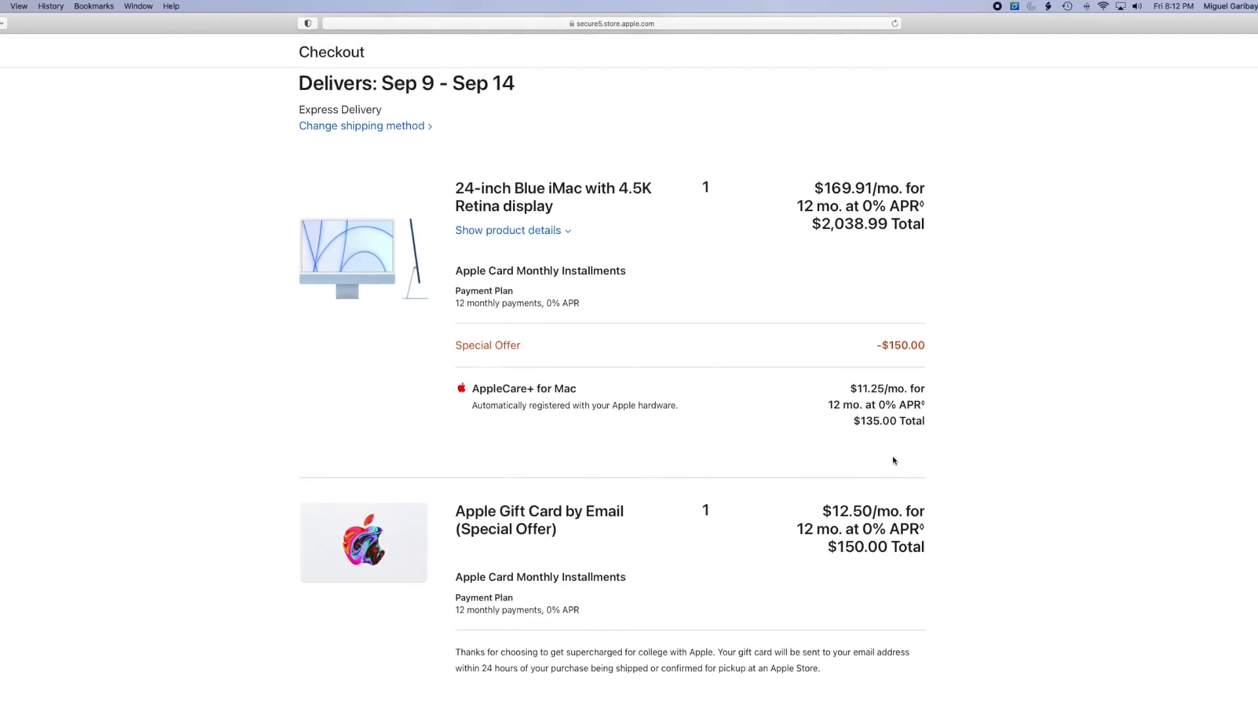
- Scroll to Payment Details showing $2,323.99 financed and $182.10 due today
{"action": "scroll", "scroll_direction": "down", "scroll_amount": 3}
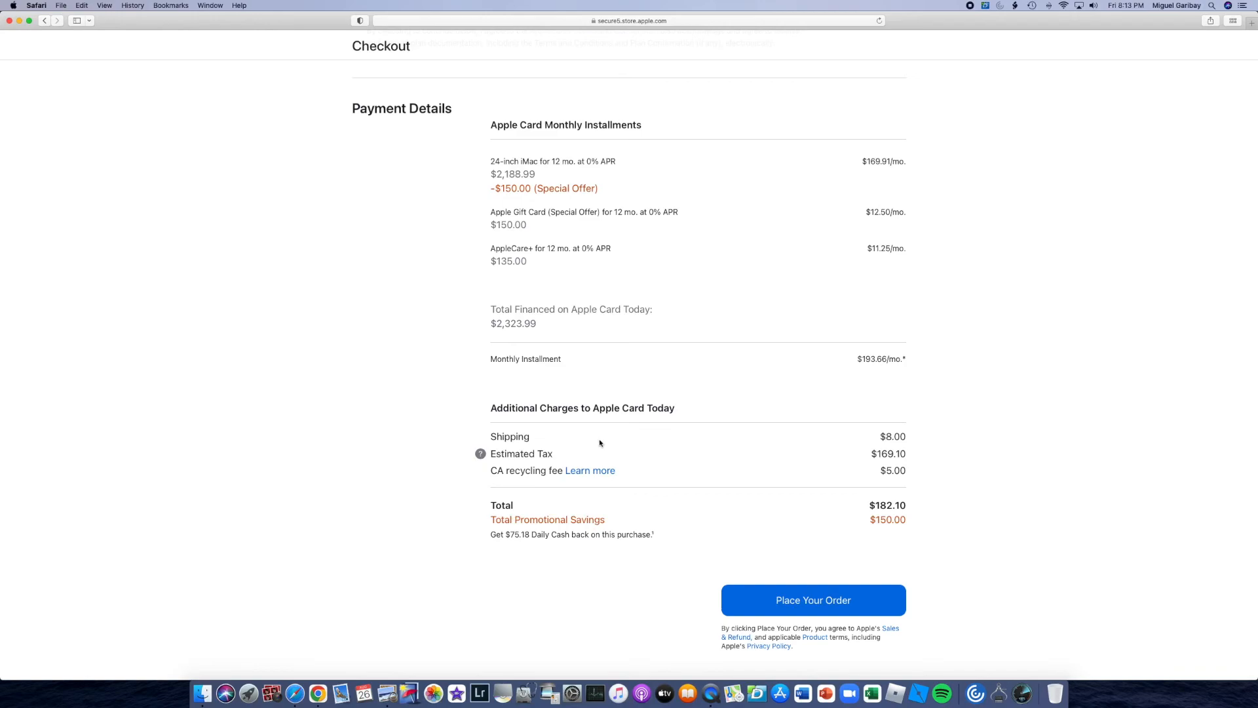
{"action": "mouse_move", "coordinate": [664, 475]}
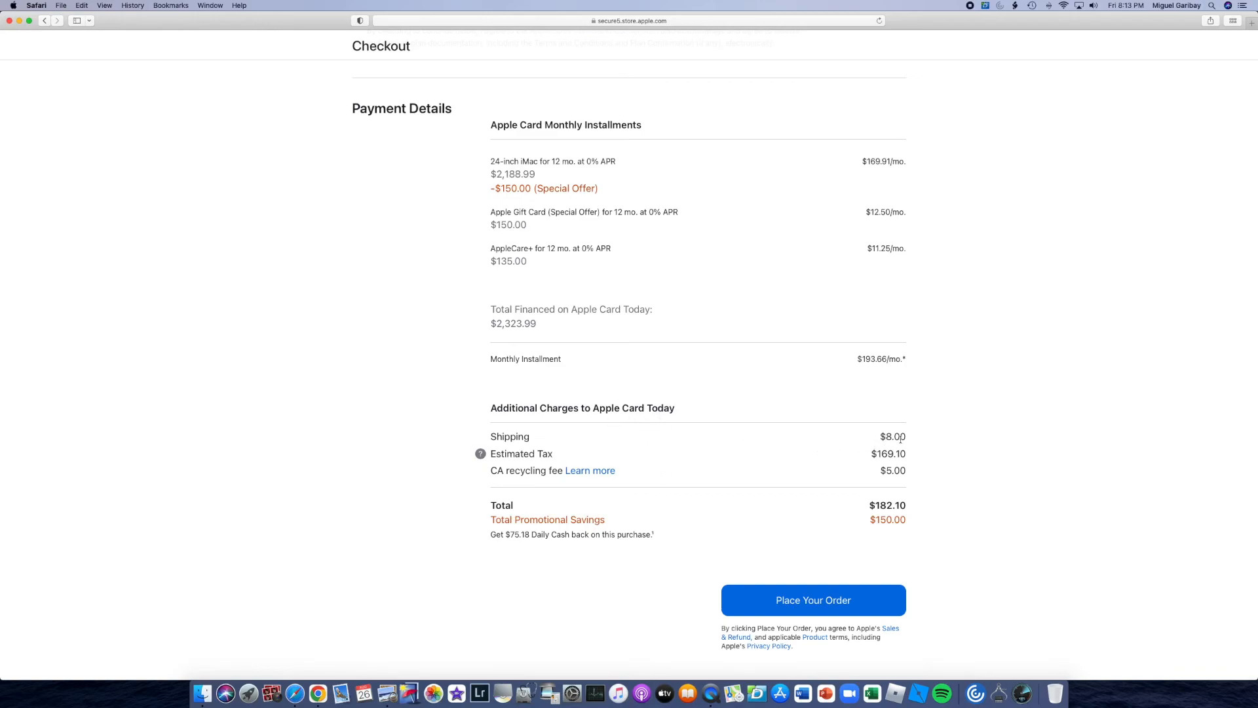
{"action": "mouse_move", "coordinate": [590, 471]}
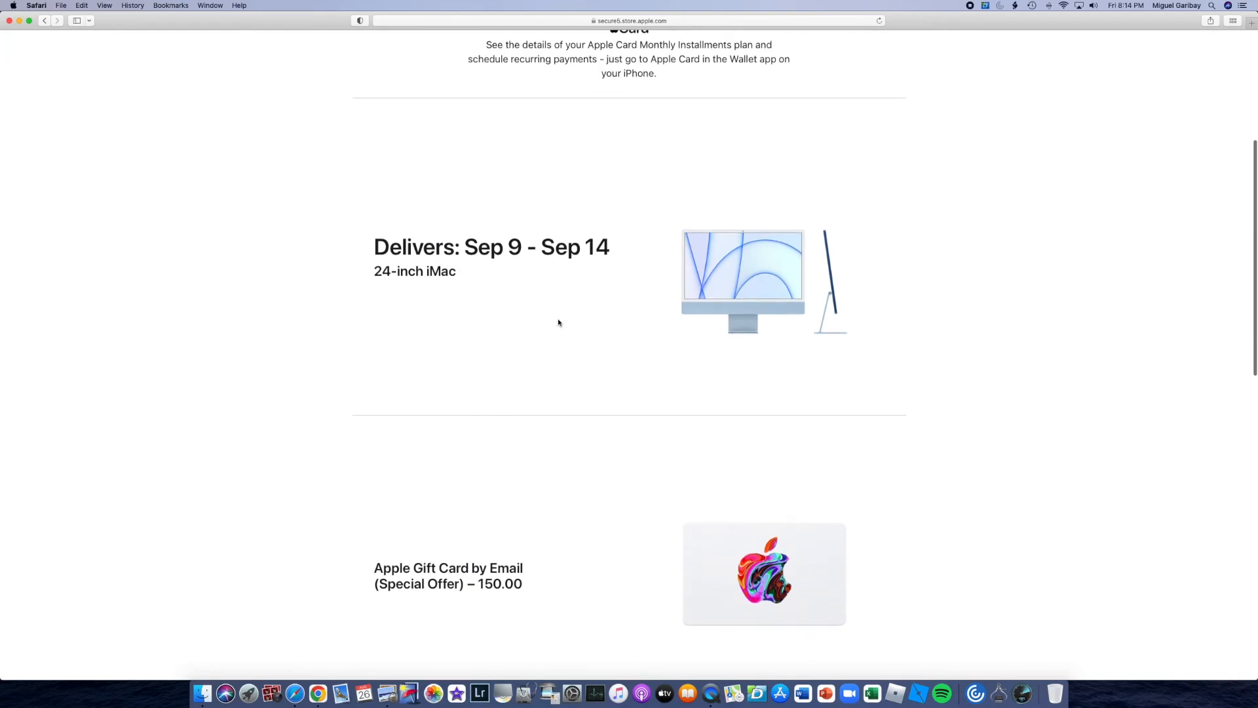
{"action": "scroll", "scroll_direction": "down", "scroll_amount": 3}
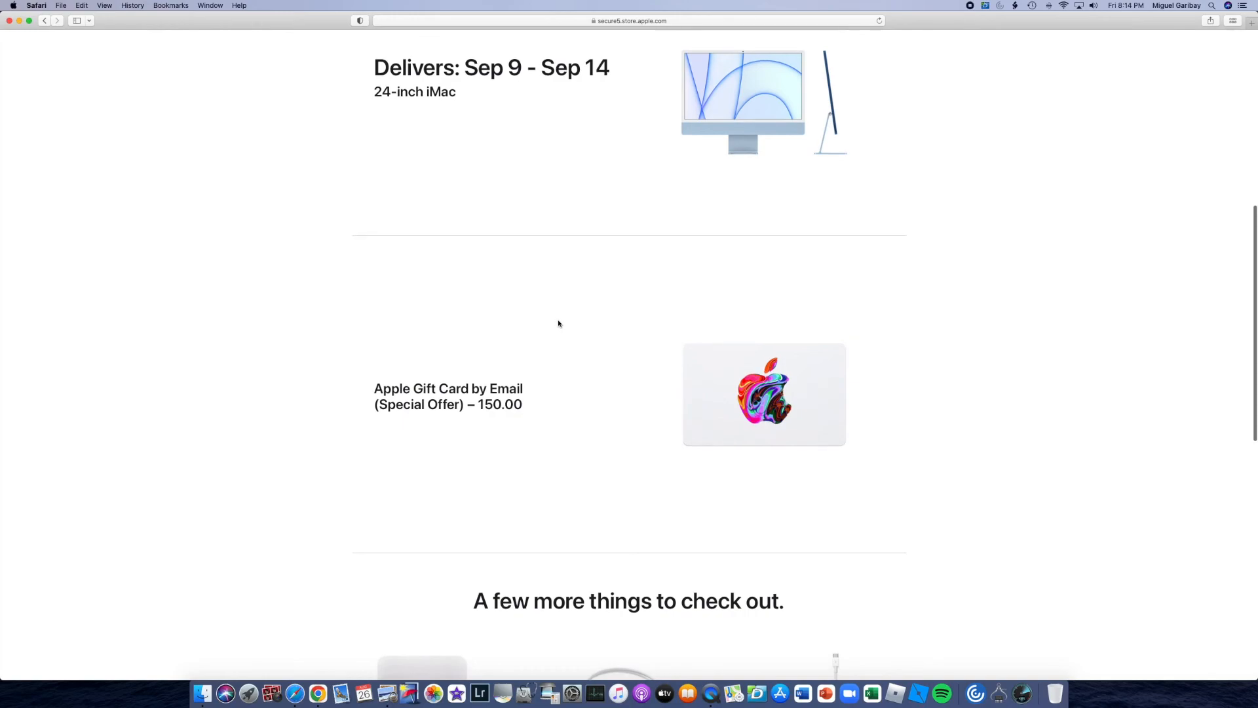
{"action": "mouse_move", "coordinate": [526, 417]}
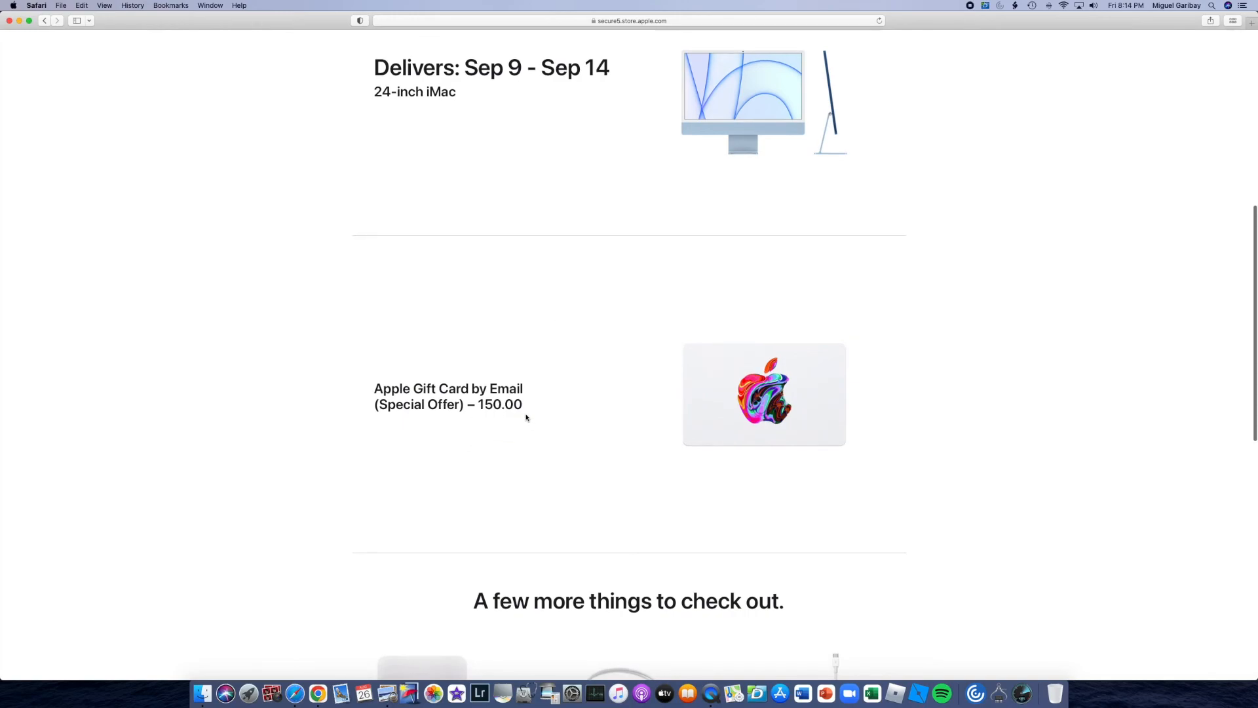
{"action": "scroll", "scroll_direction": "down", "scroll_amount": 3}
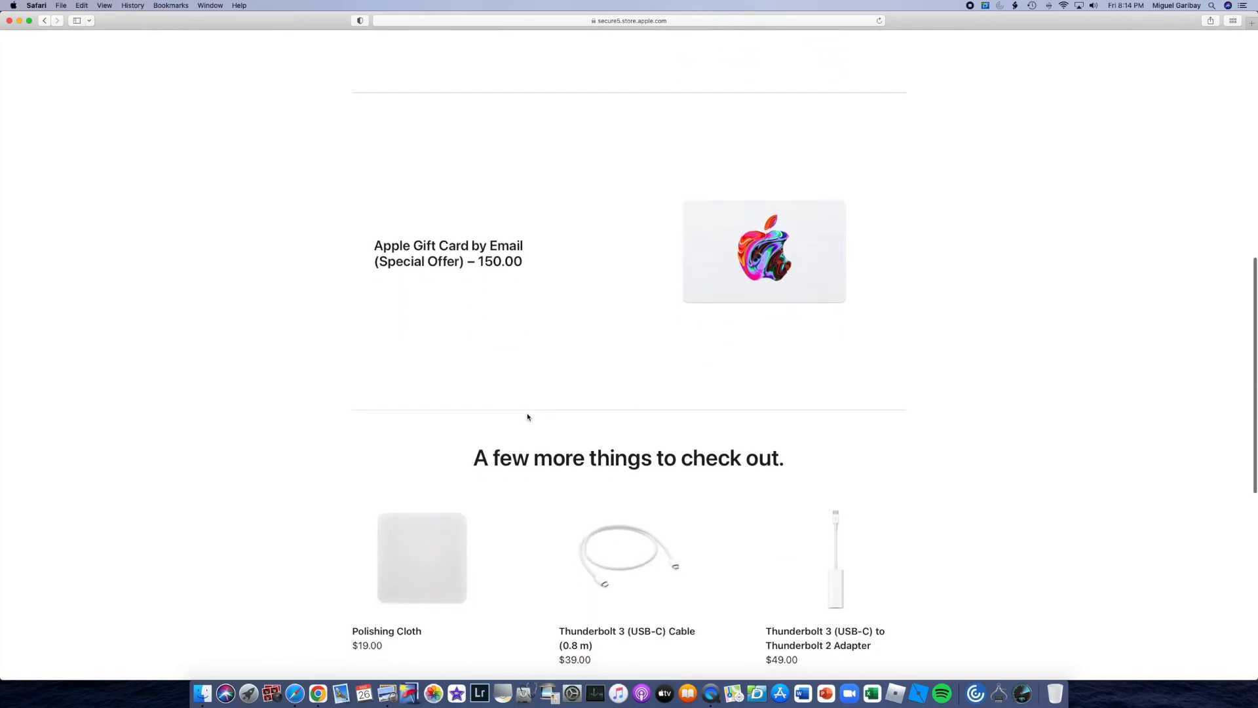
{"action": "scroll", "scroll_direction": "down", "scroll_amount": 3}
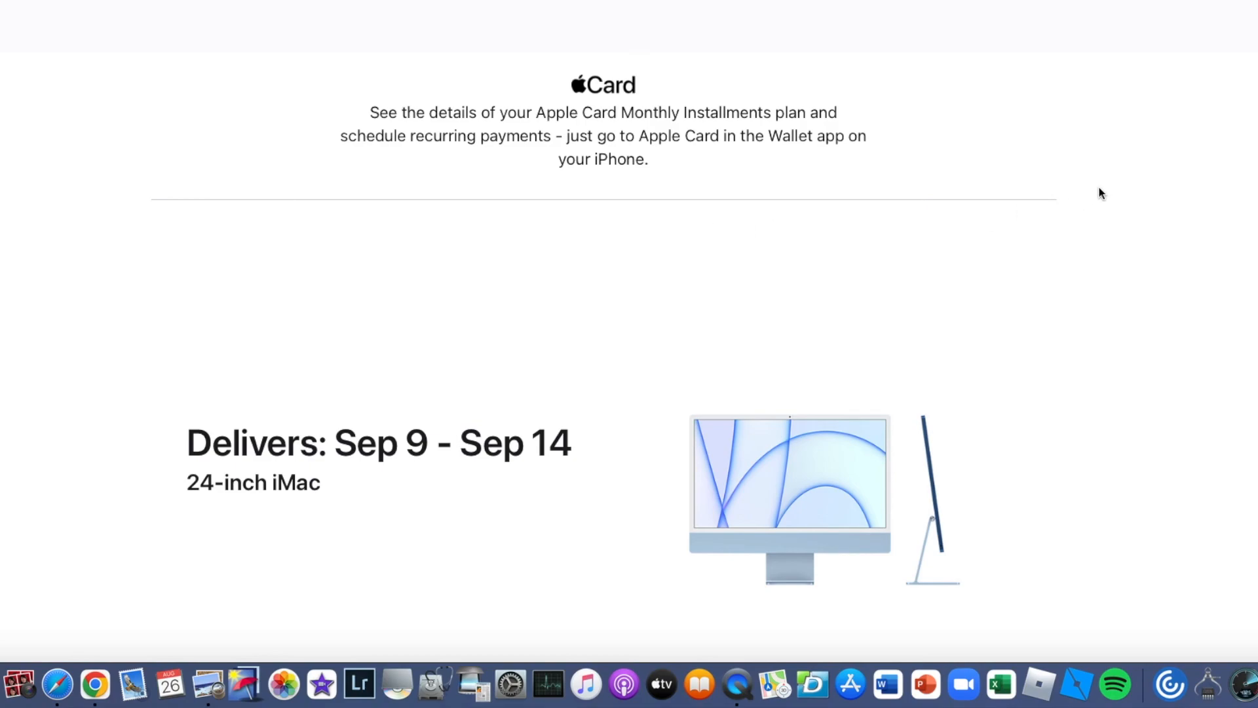